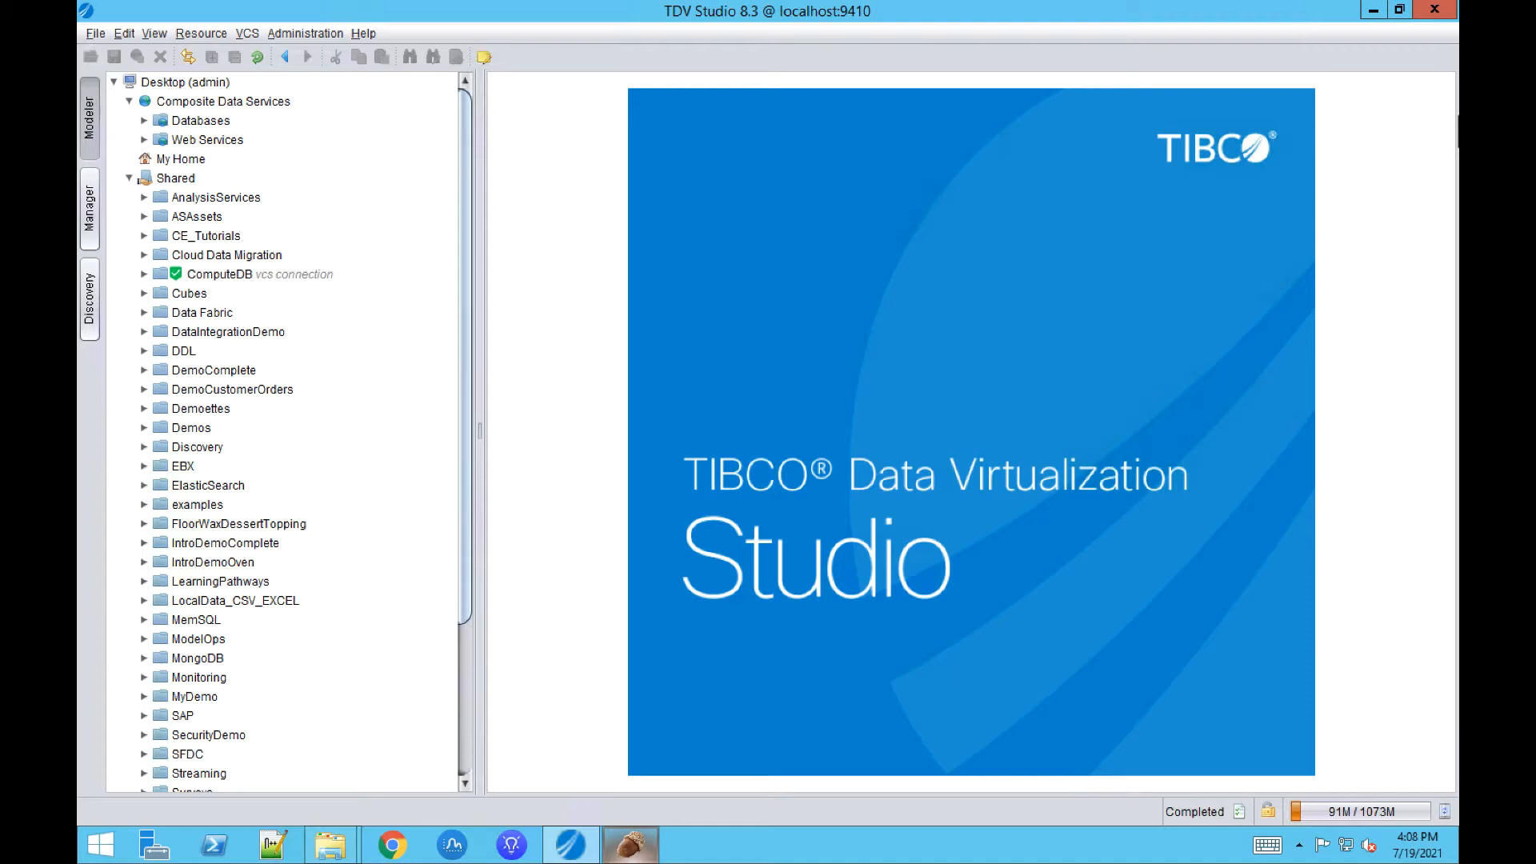
mouse_move(1161, 380)
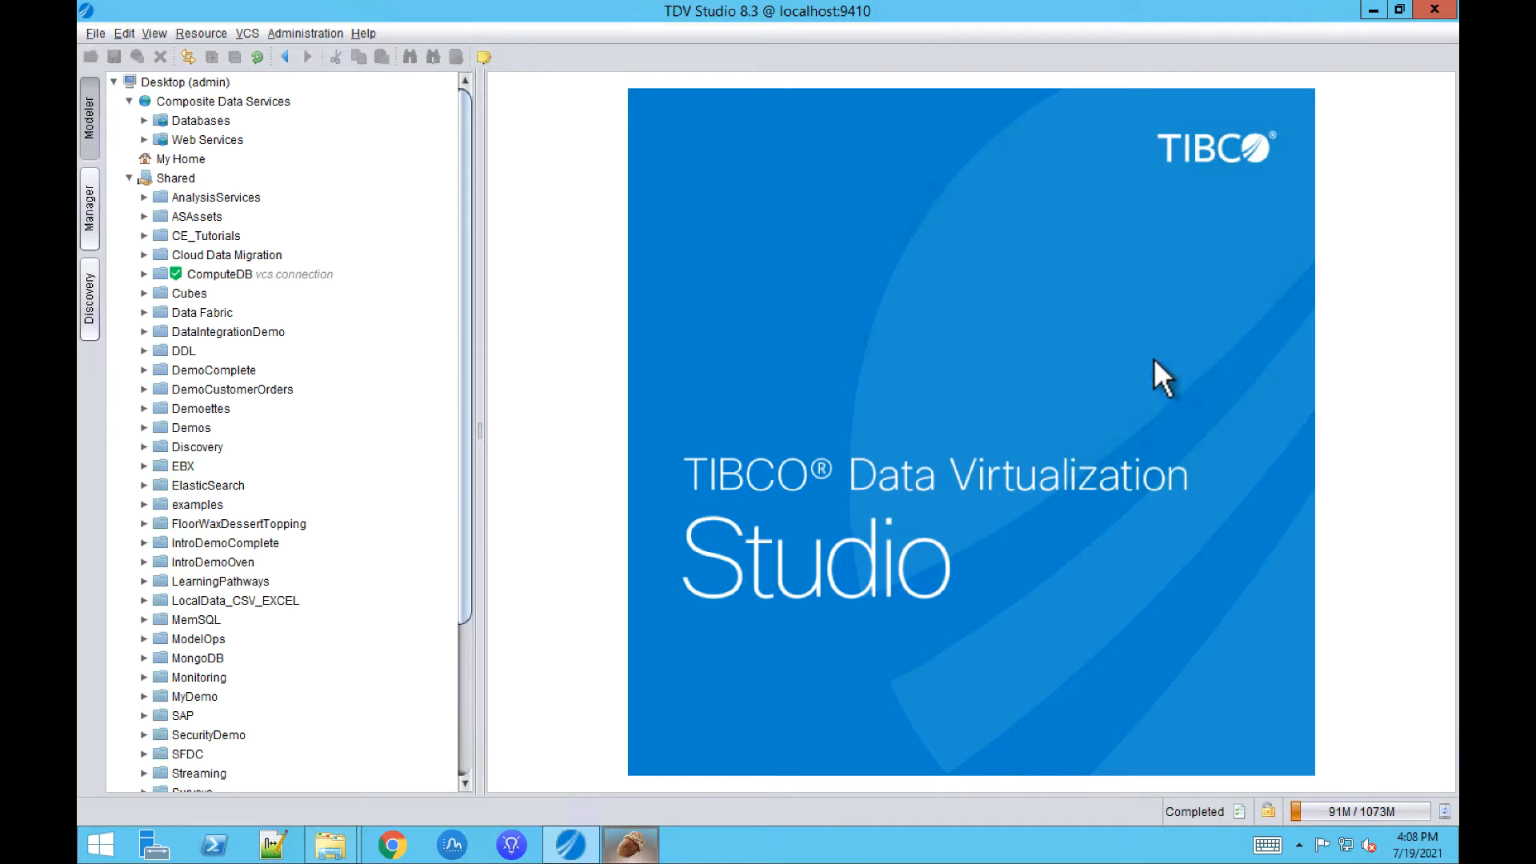
mouse_move(147, 328)
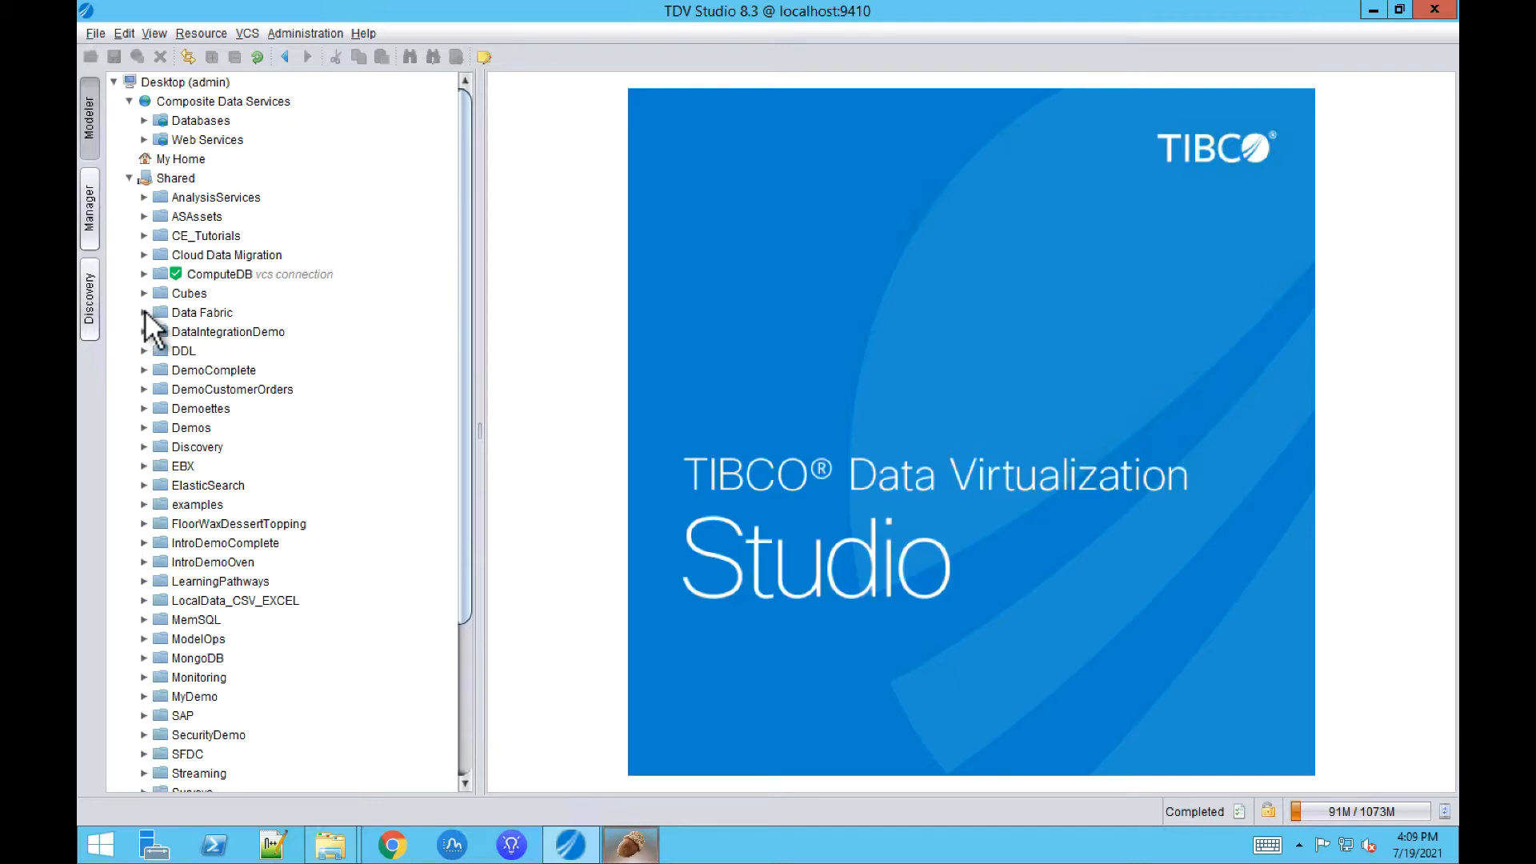
Expand Shared > Data Fabric to show its three data sources and L1–L3 layer folders
left_click(144, 311)
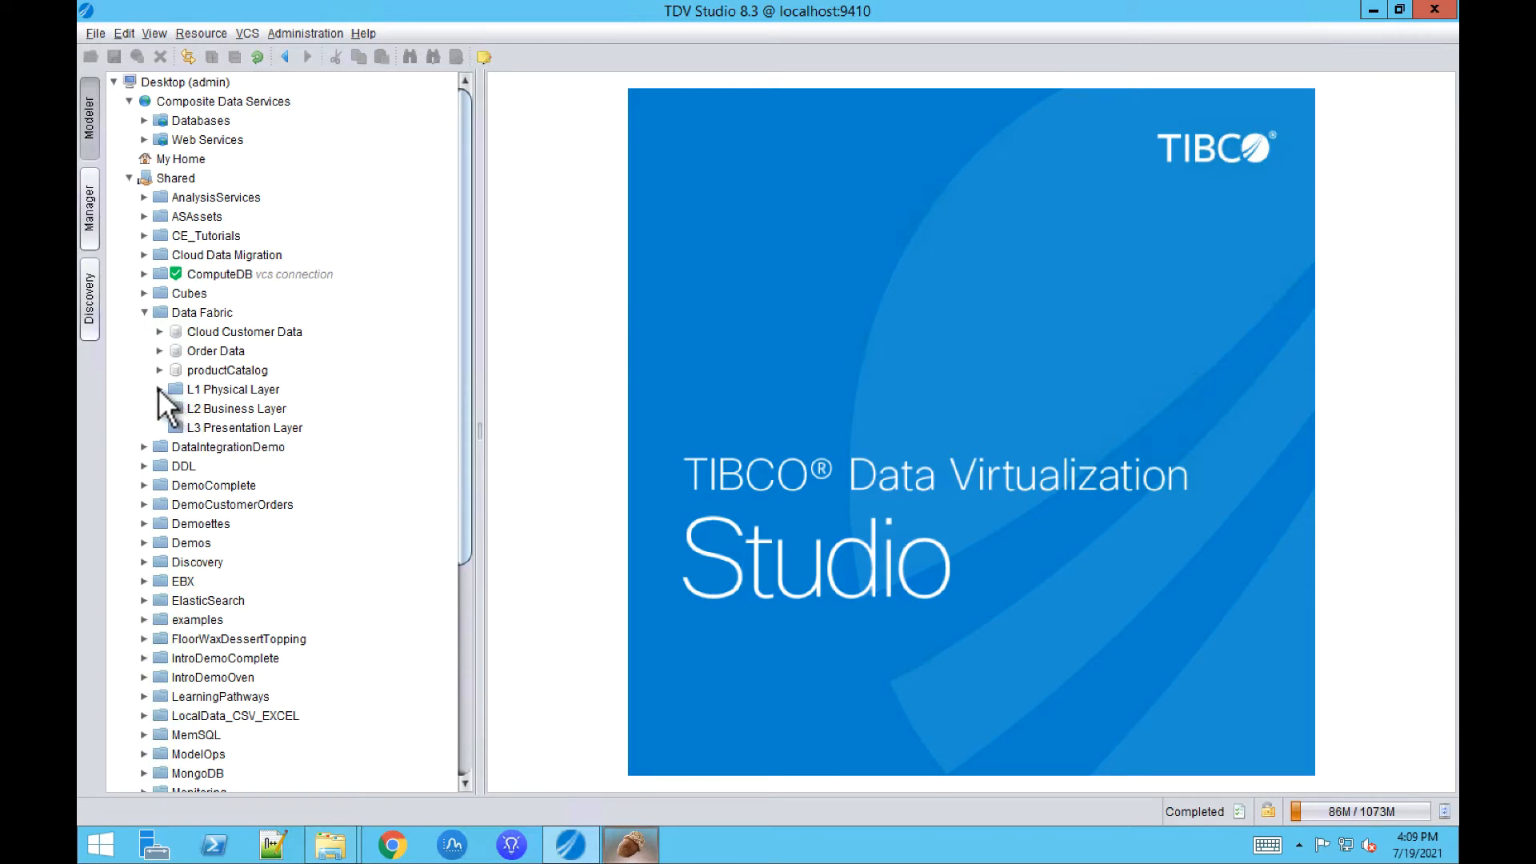
Expand L1 Physical Layer to show Products, Customer Data, Order Details and Orders, and select L2 Business Layer
left_click(160, 388)
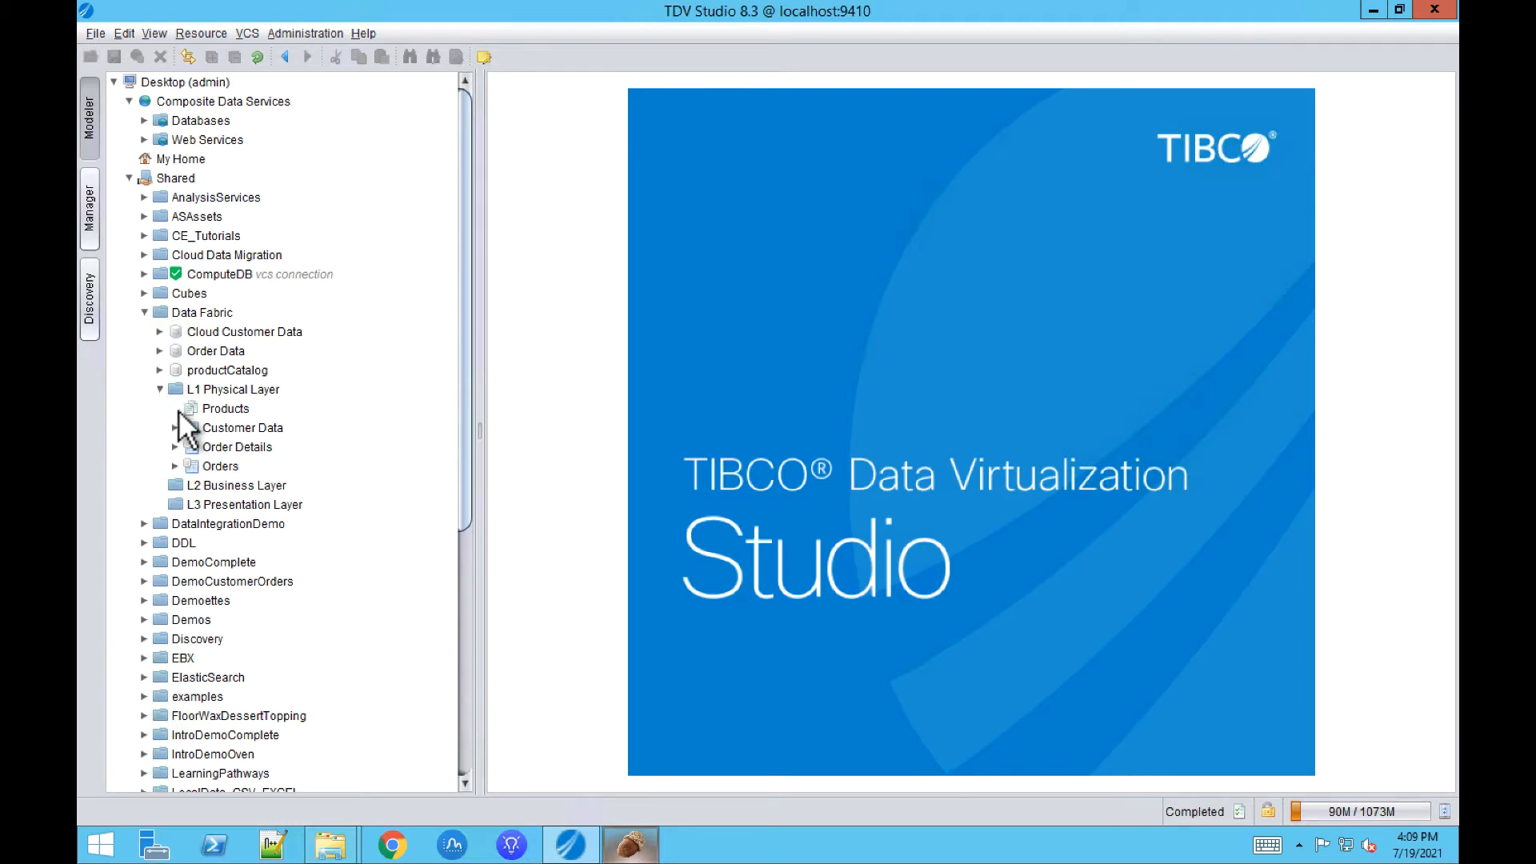
mouse_move(241, 427)
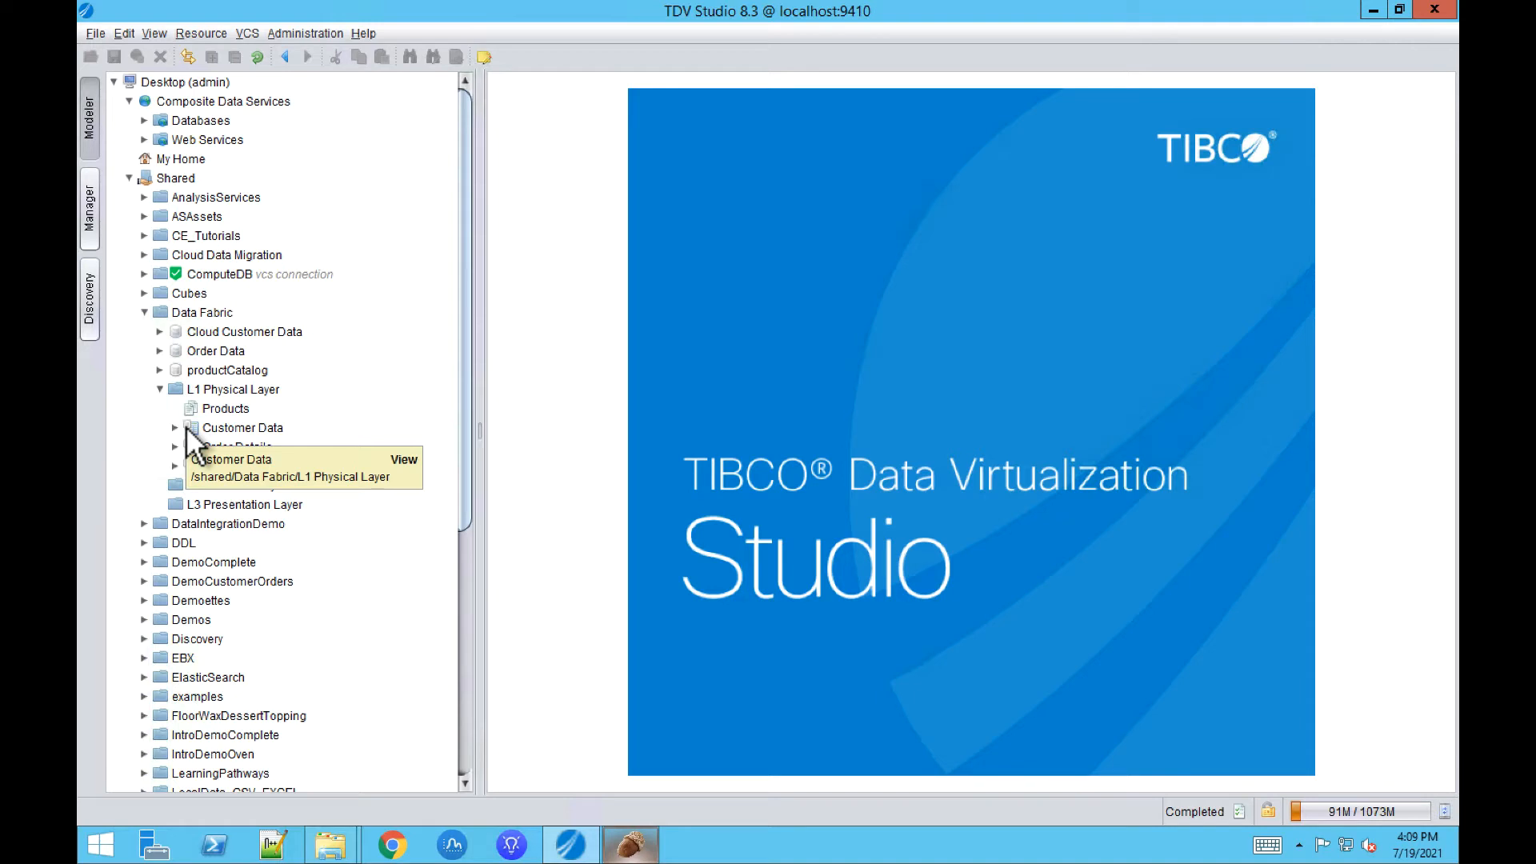
mouse_move(232, 443)
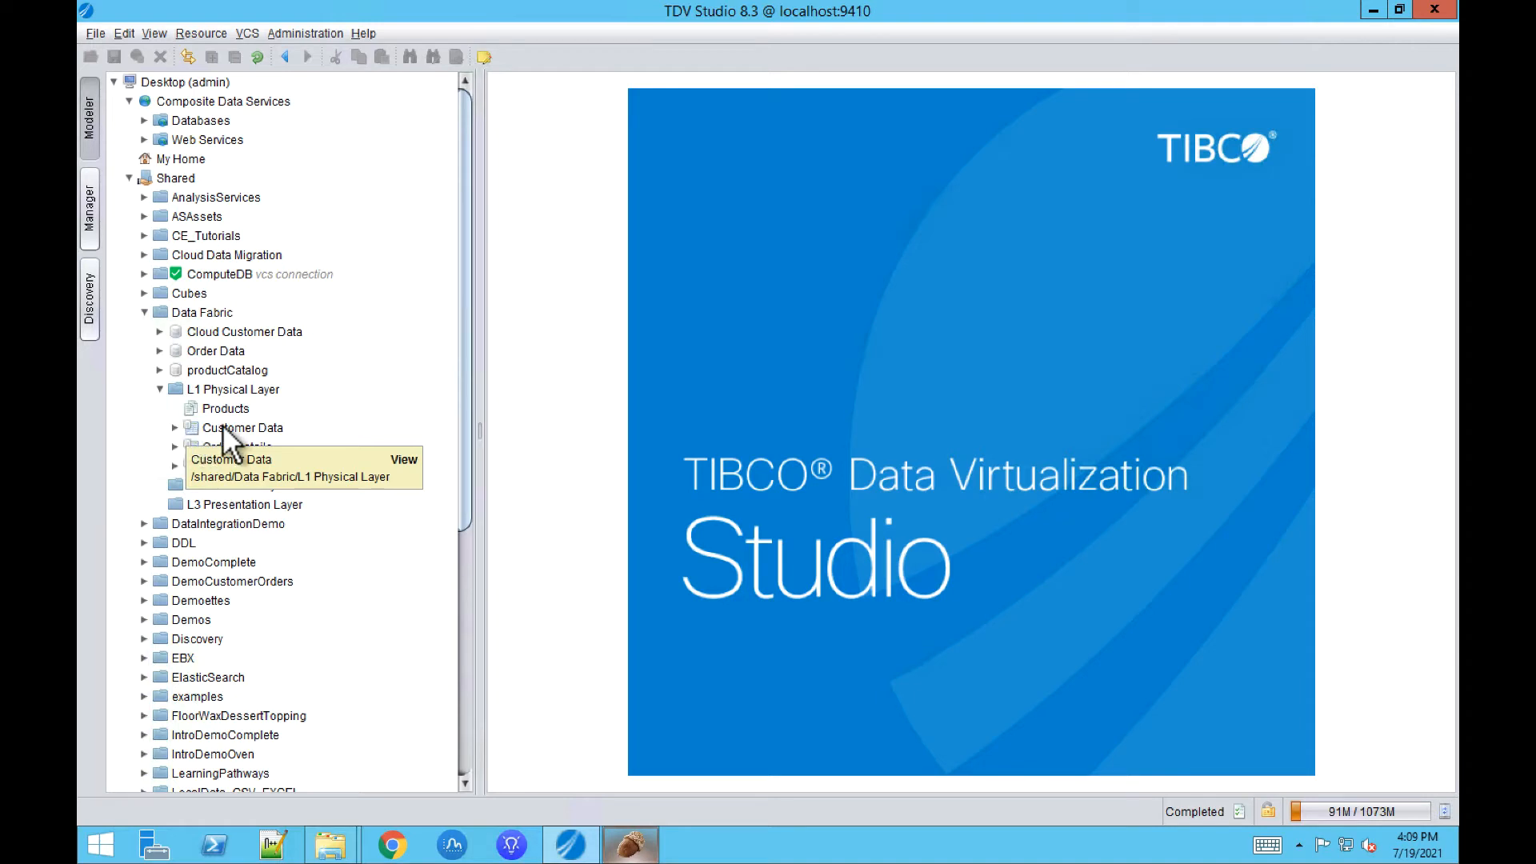
left_click(236, 485)
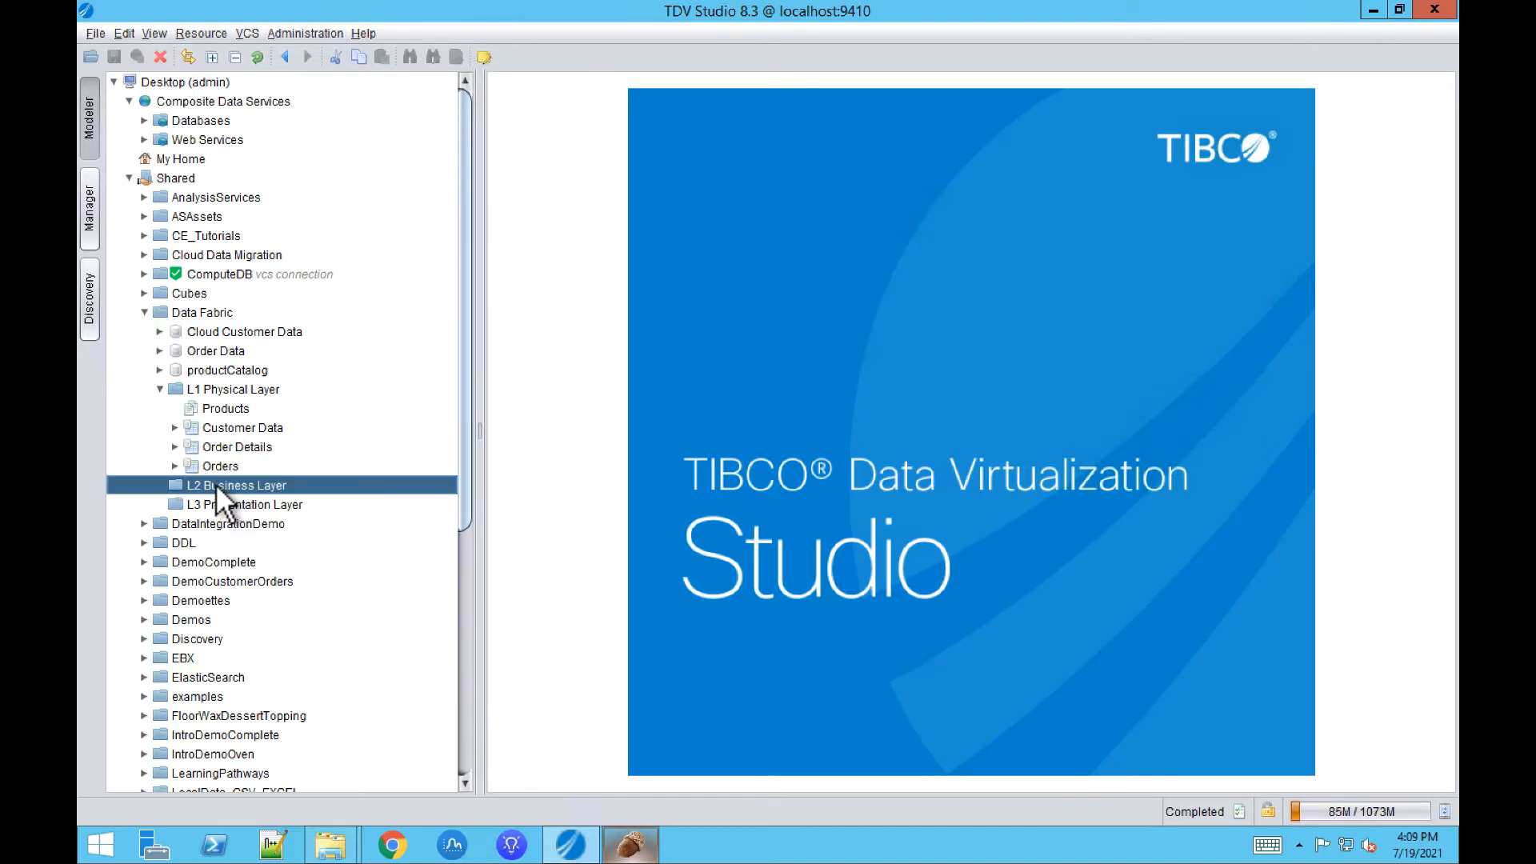
Add a new view named 'Order Data' to the L2 Business Layer folder
right_click(235, 484)
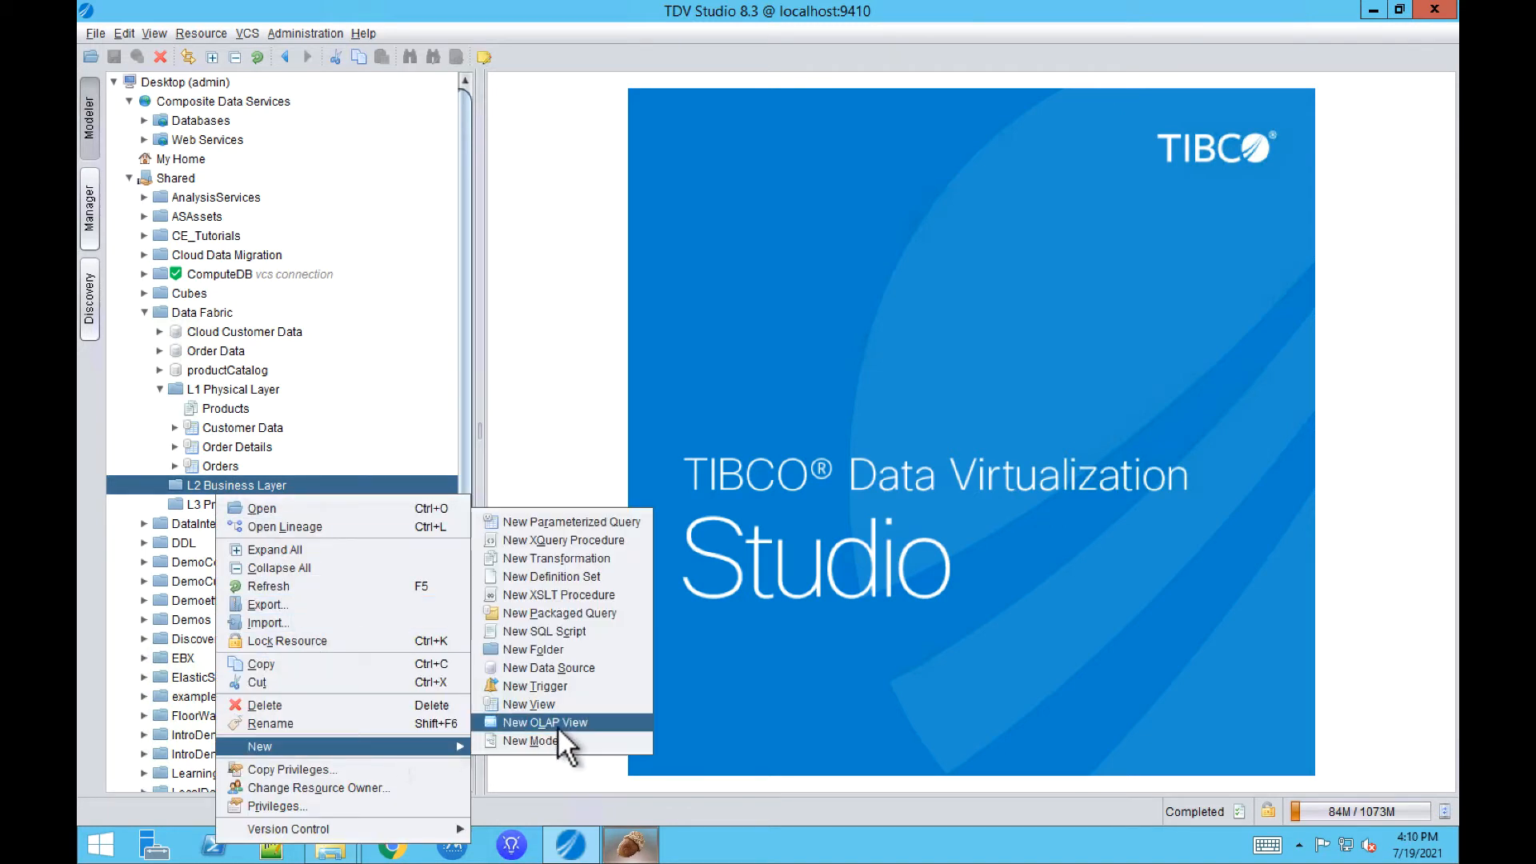
left_click(528, 703)
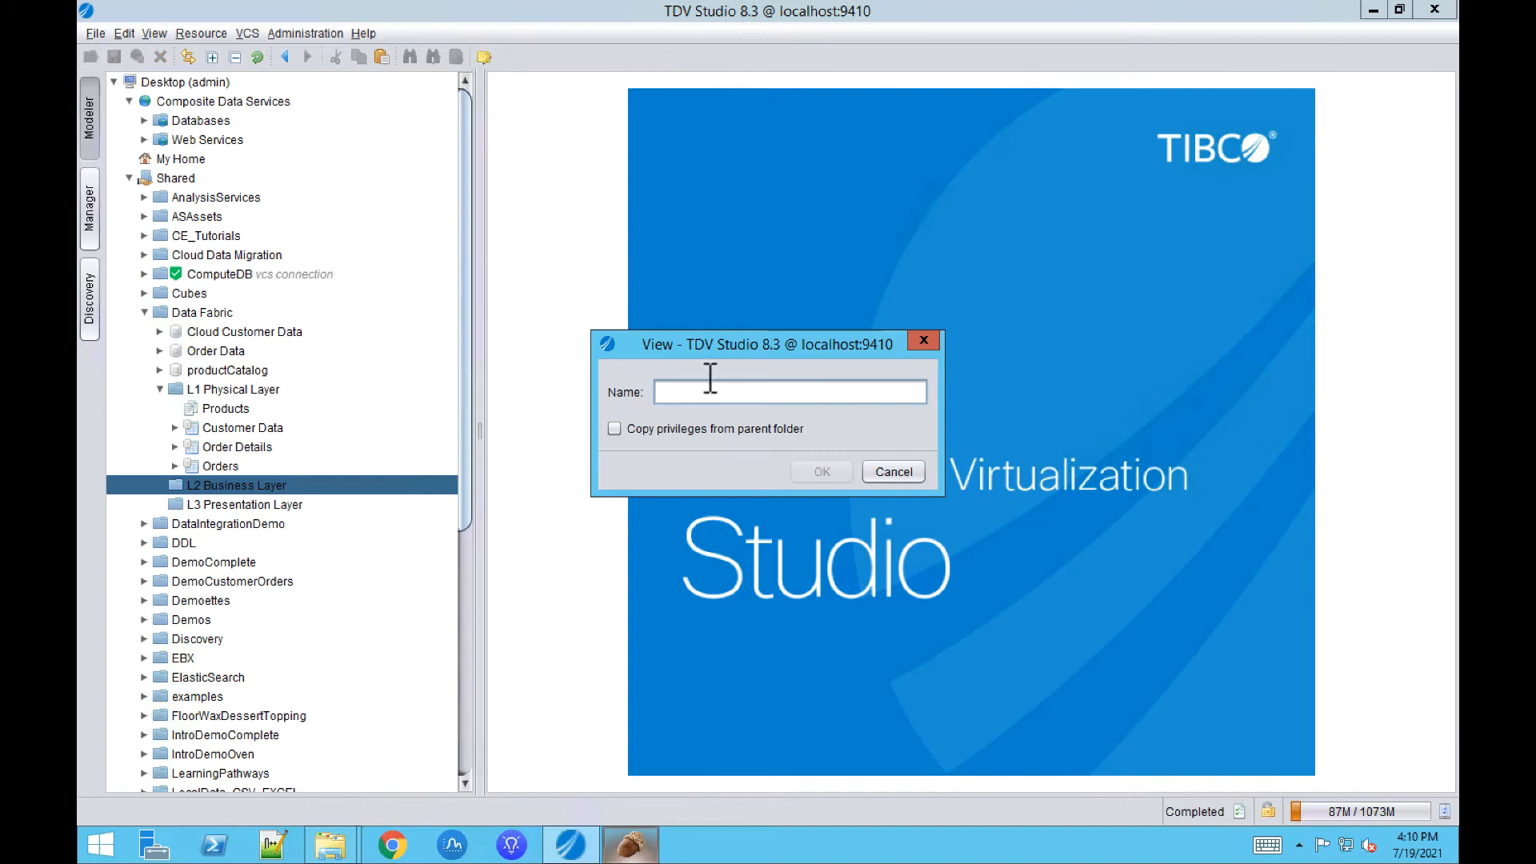
type("O")
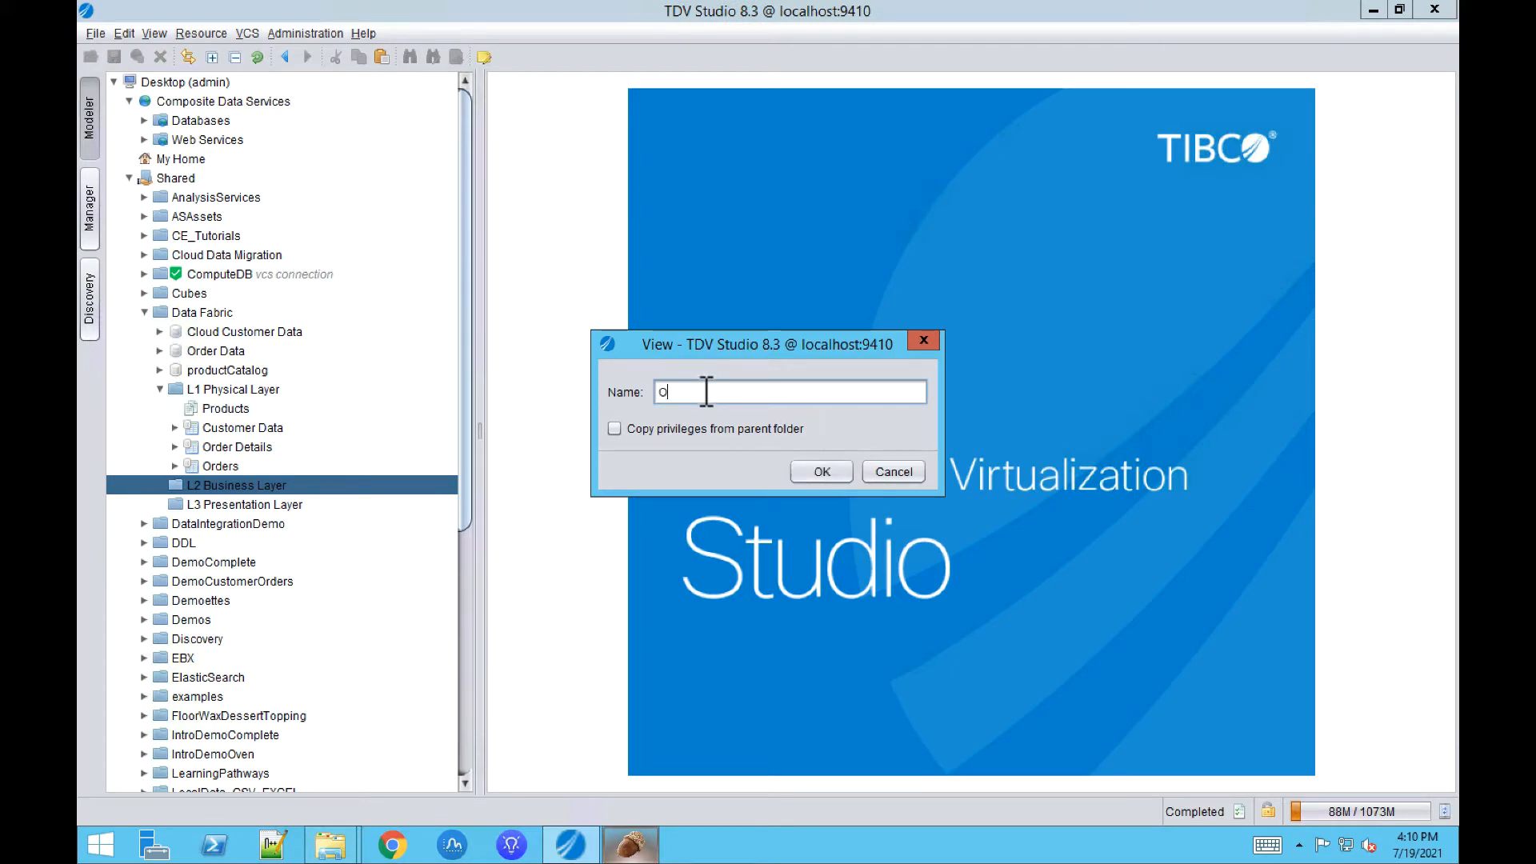
left_click(821, 471)
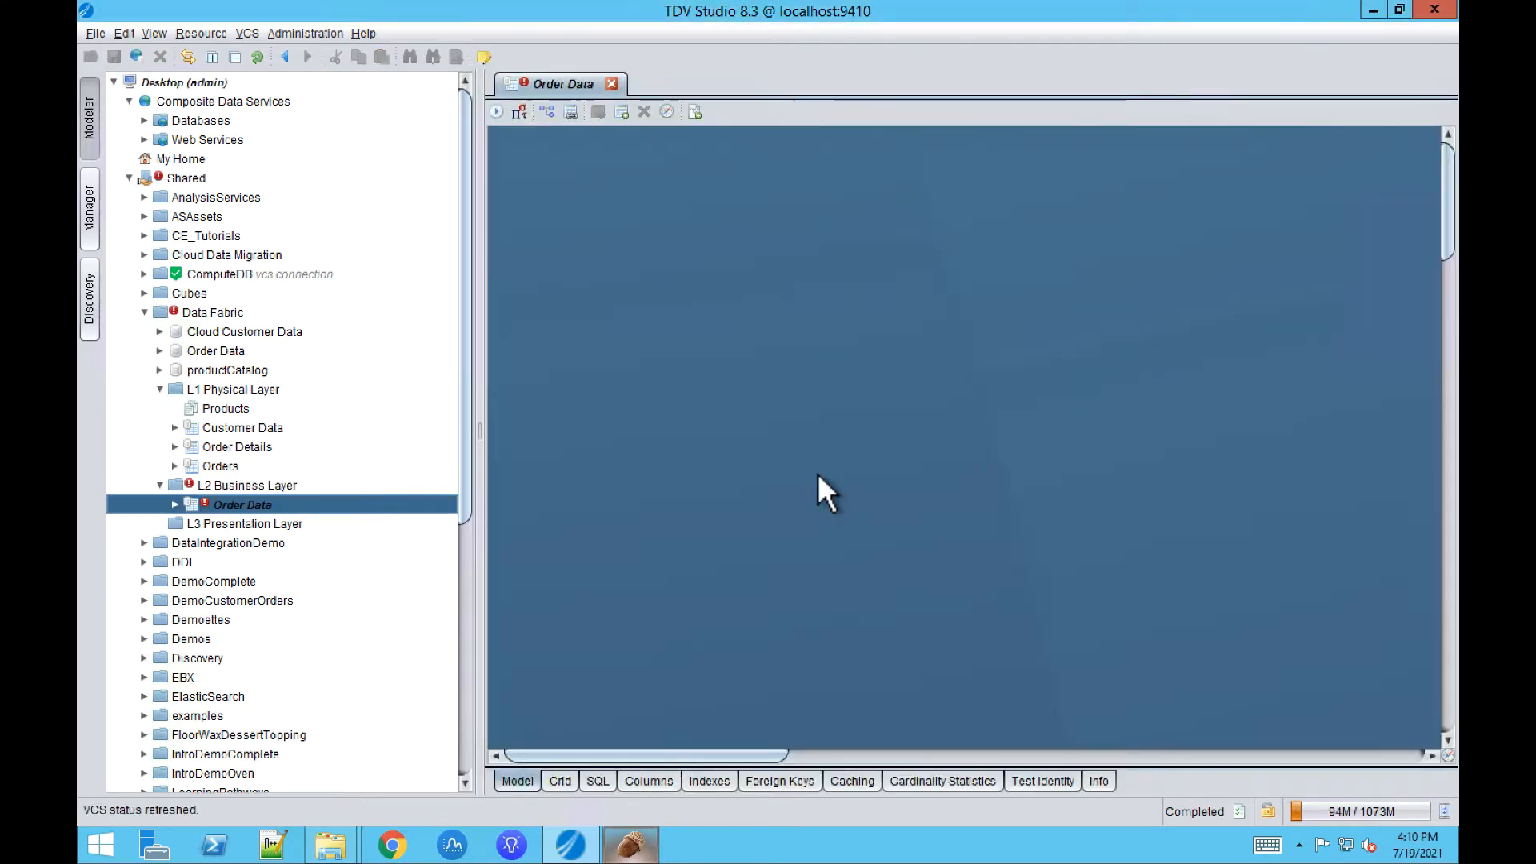
mouse_move(720, 455)
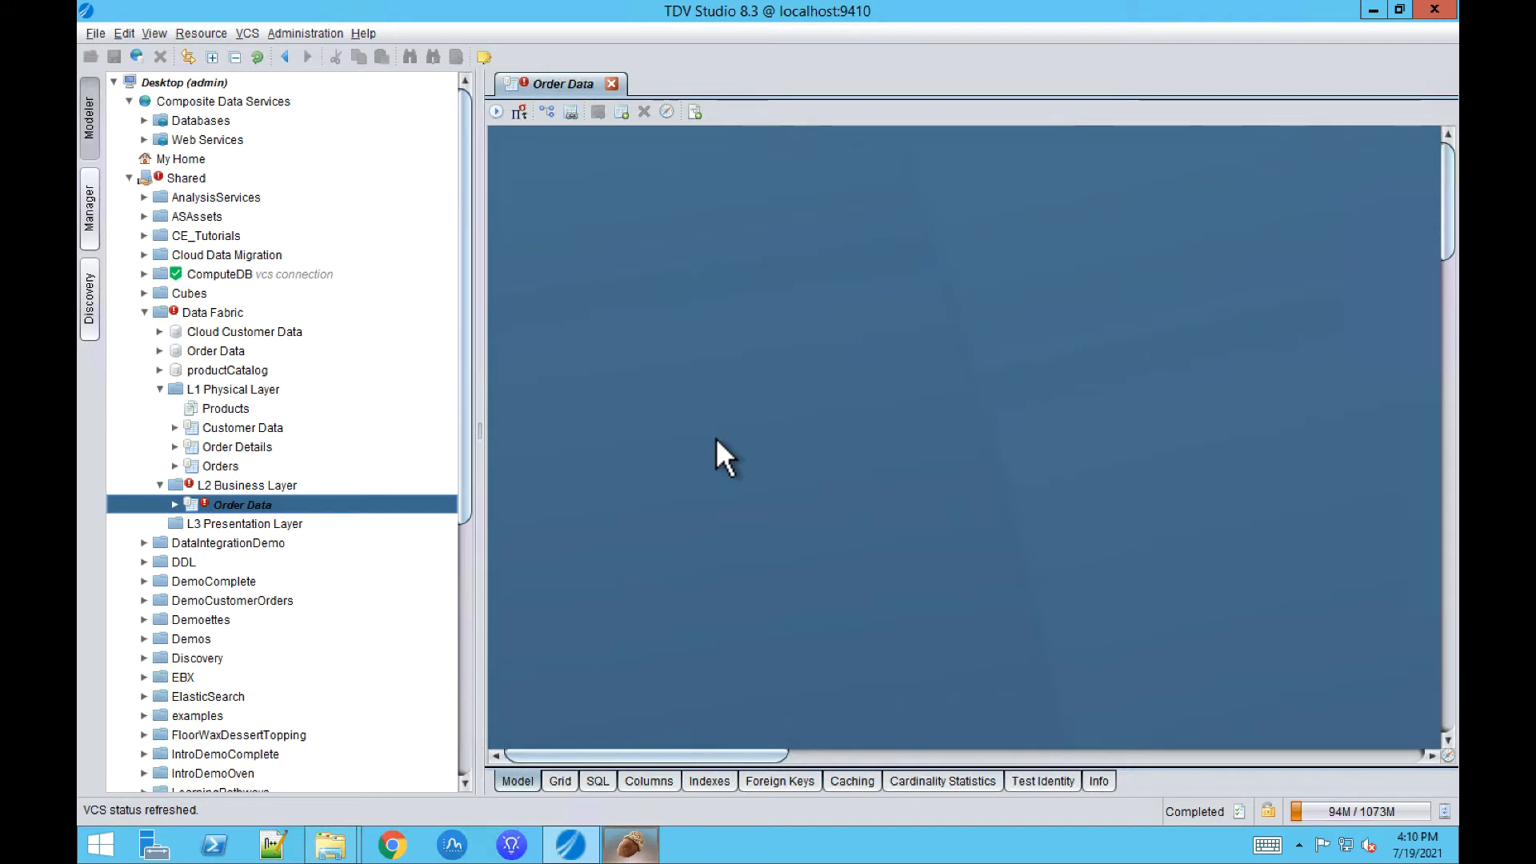
mouse_move(286, 432)
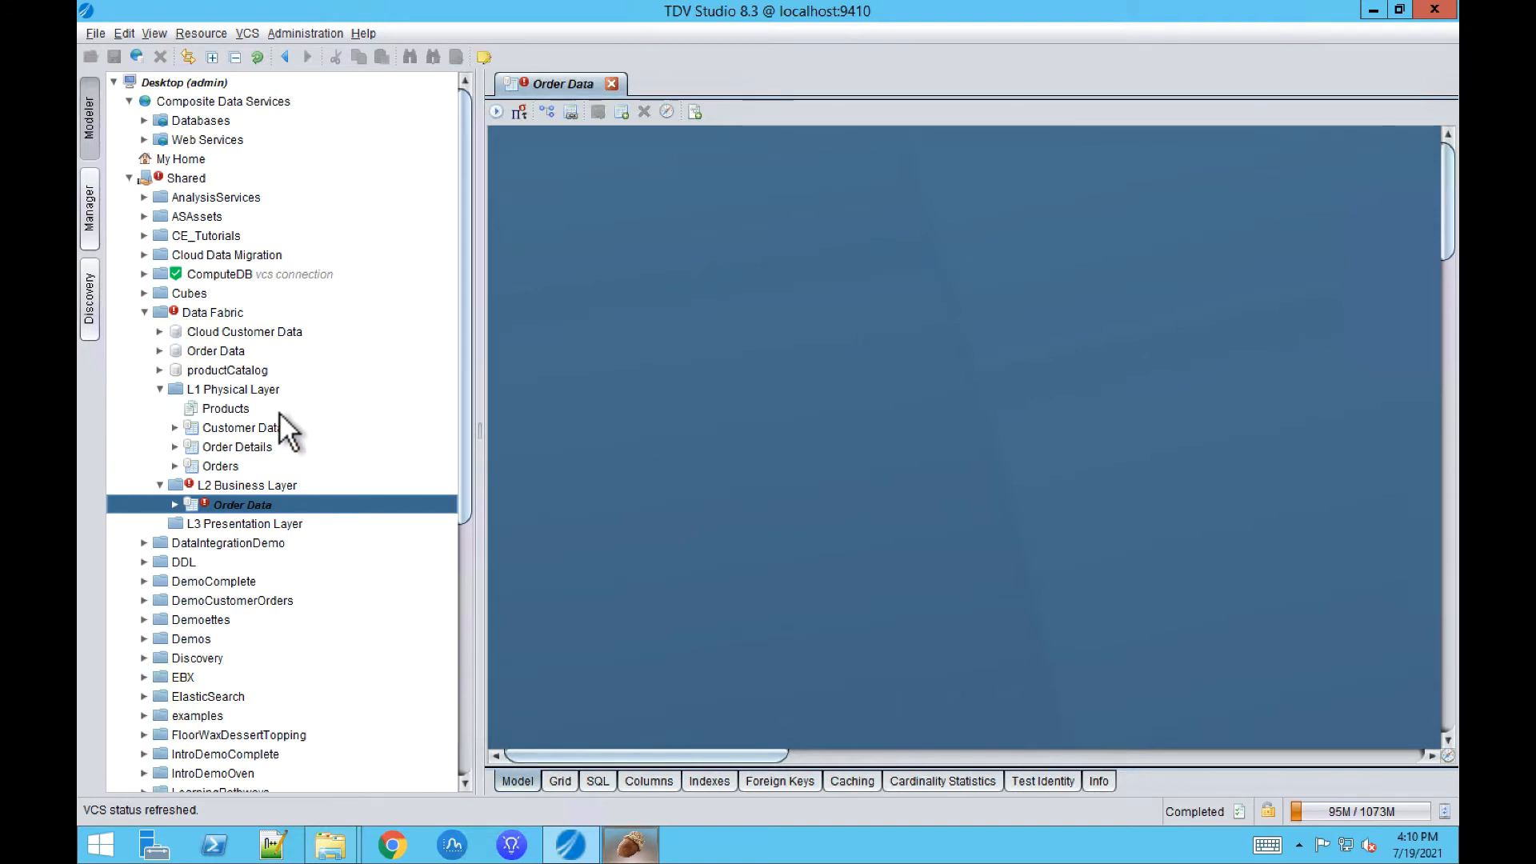
Add Customer Data, Orders, Order Details and Products, joining them on orderid, customerid and productid
left_click(240, 427)
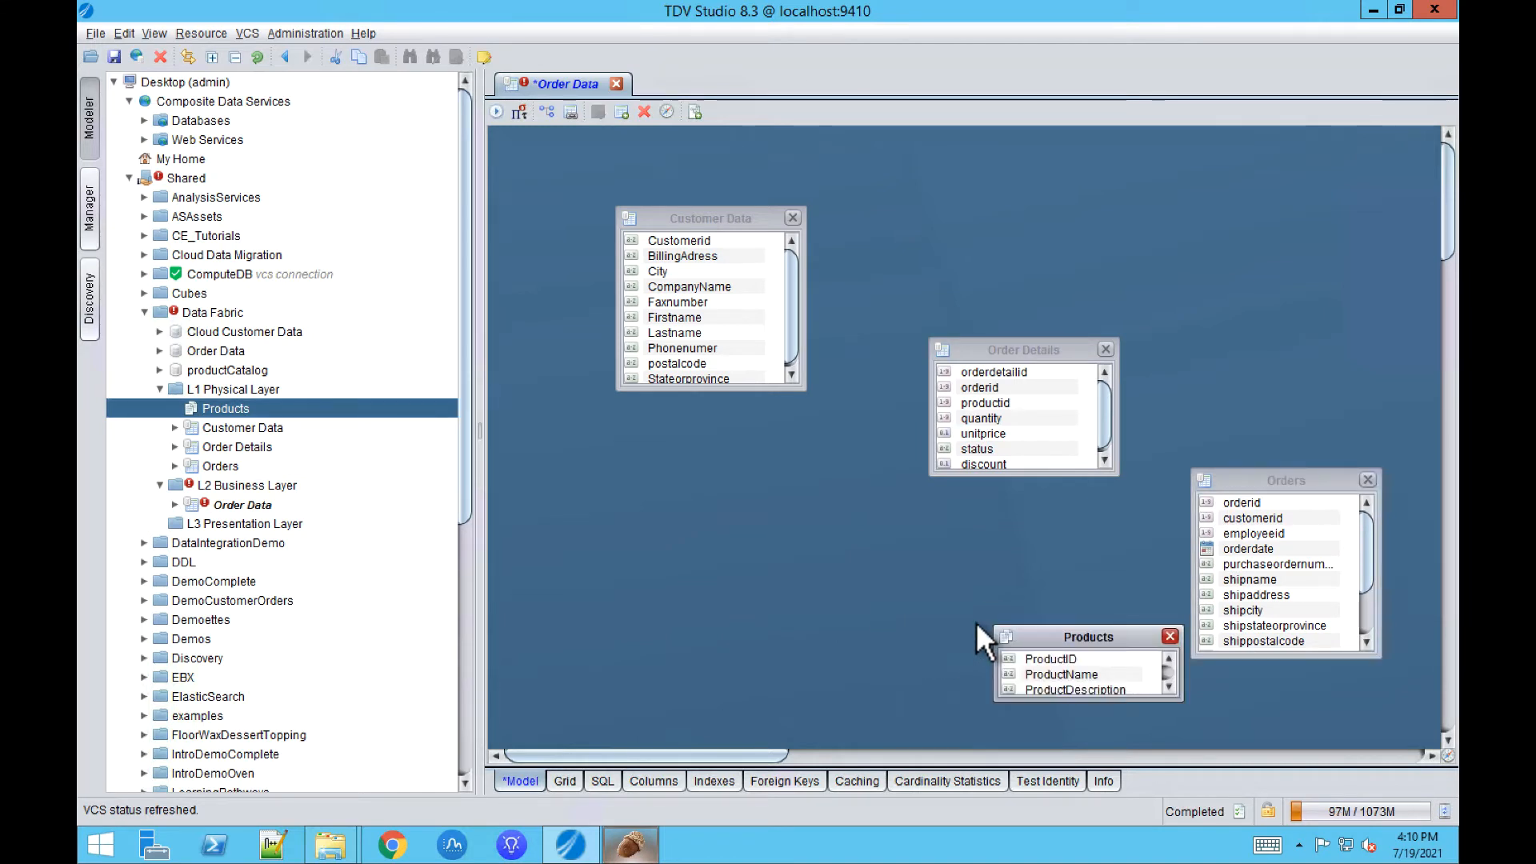
mouse_move(911, 645)
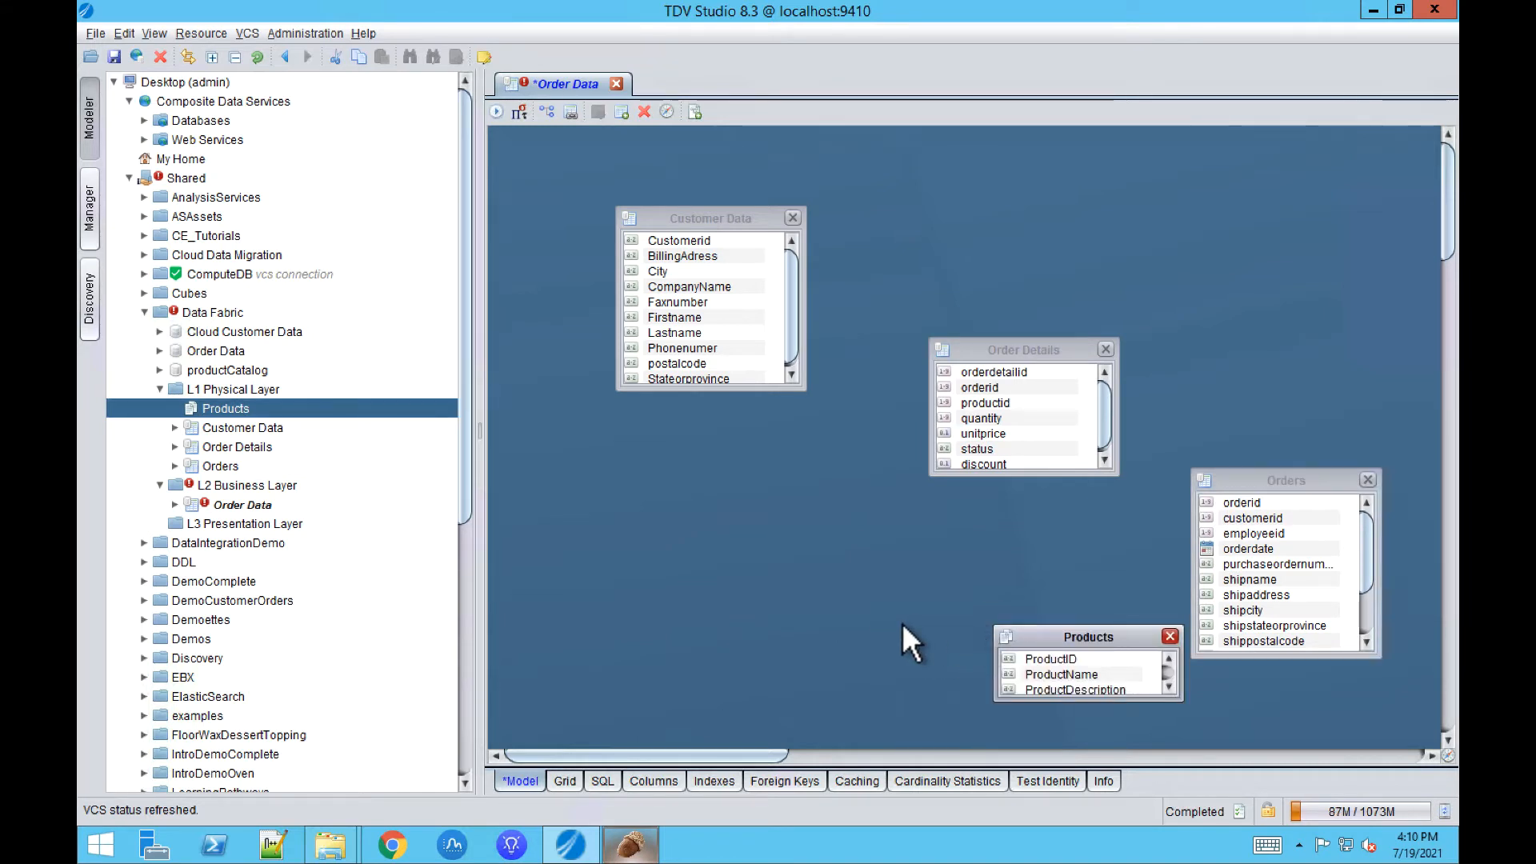
left_click(978, 387)
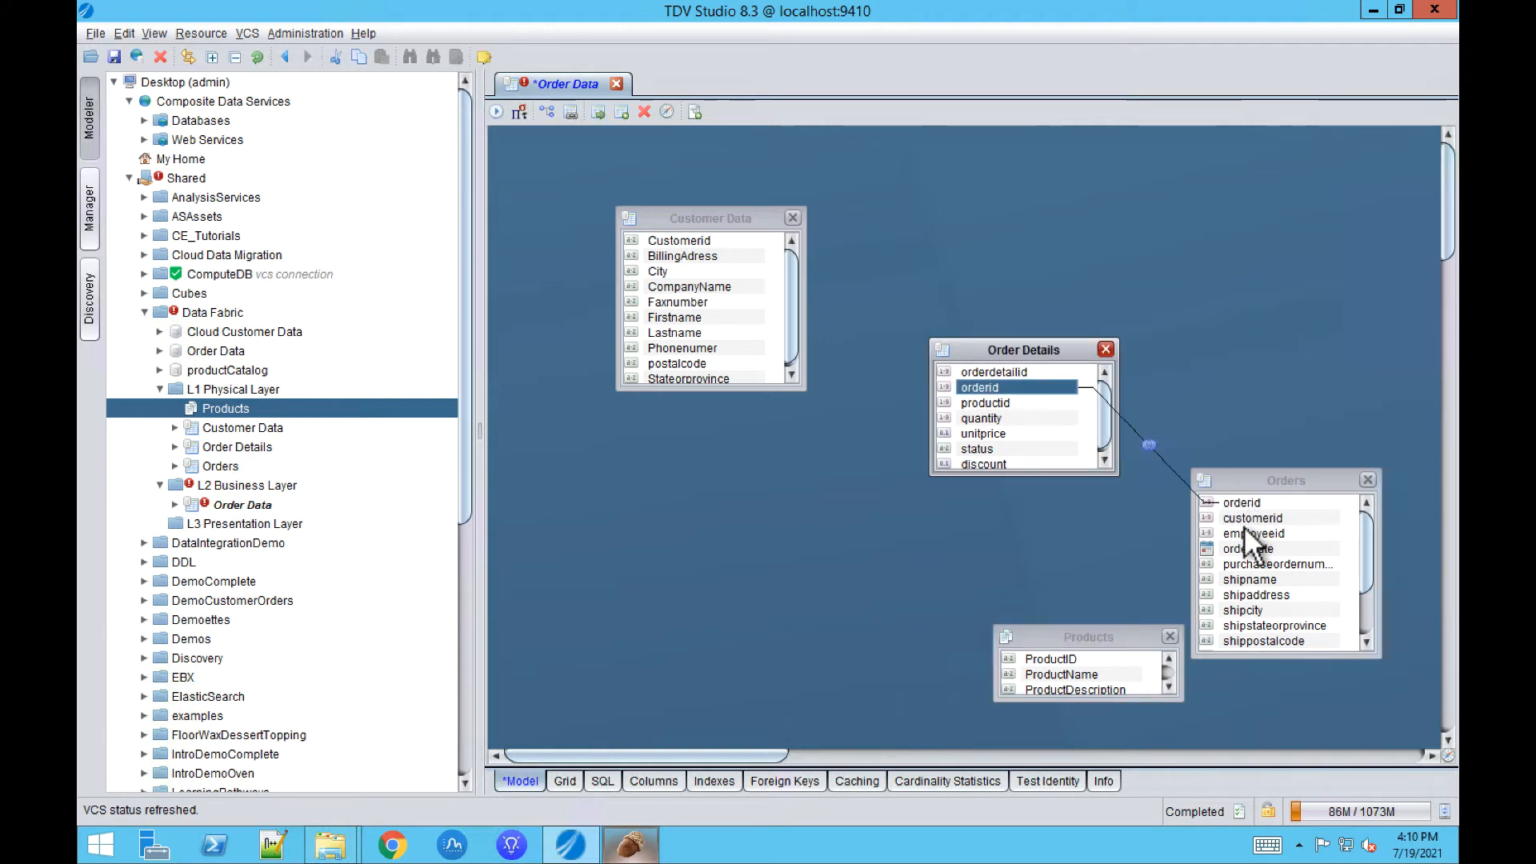
left_click(678, 240)
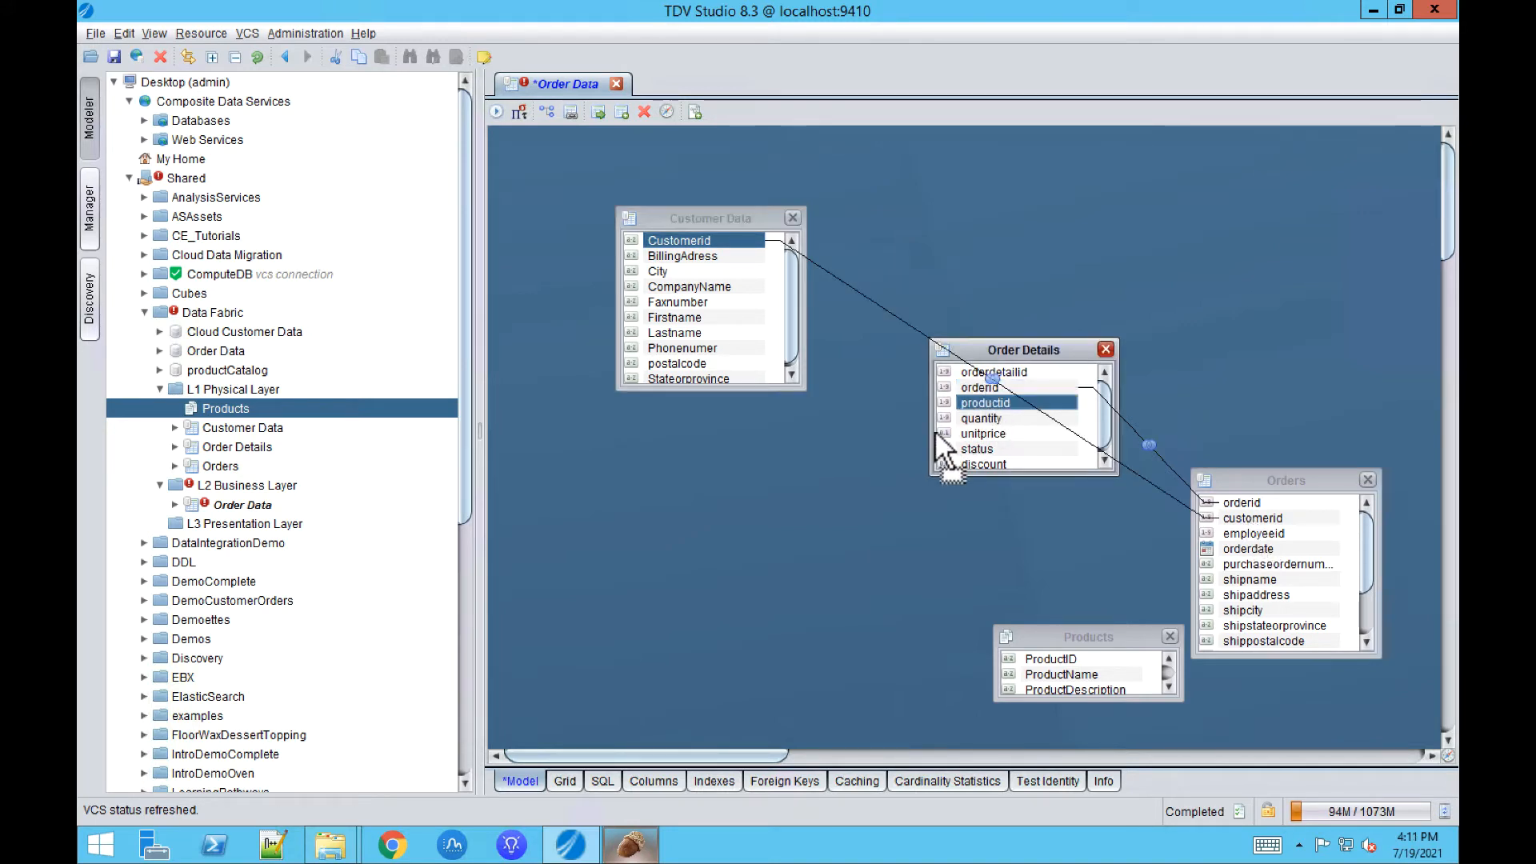
left_click_drag(945, 455, 1052, 671)
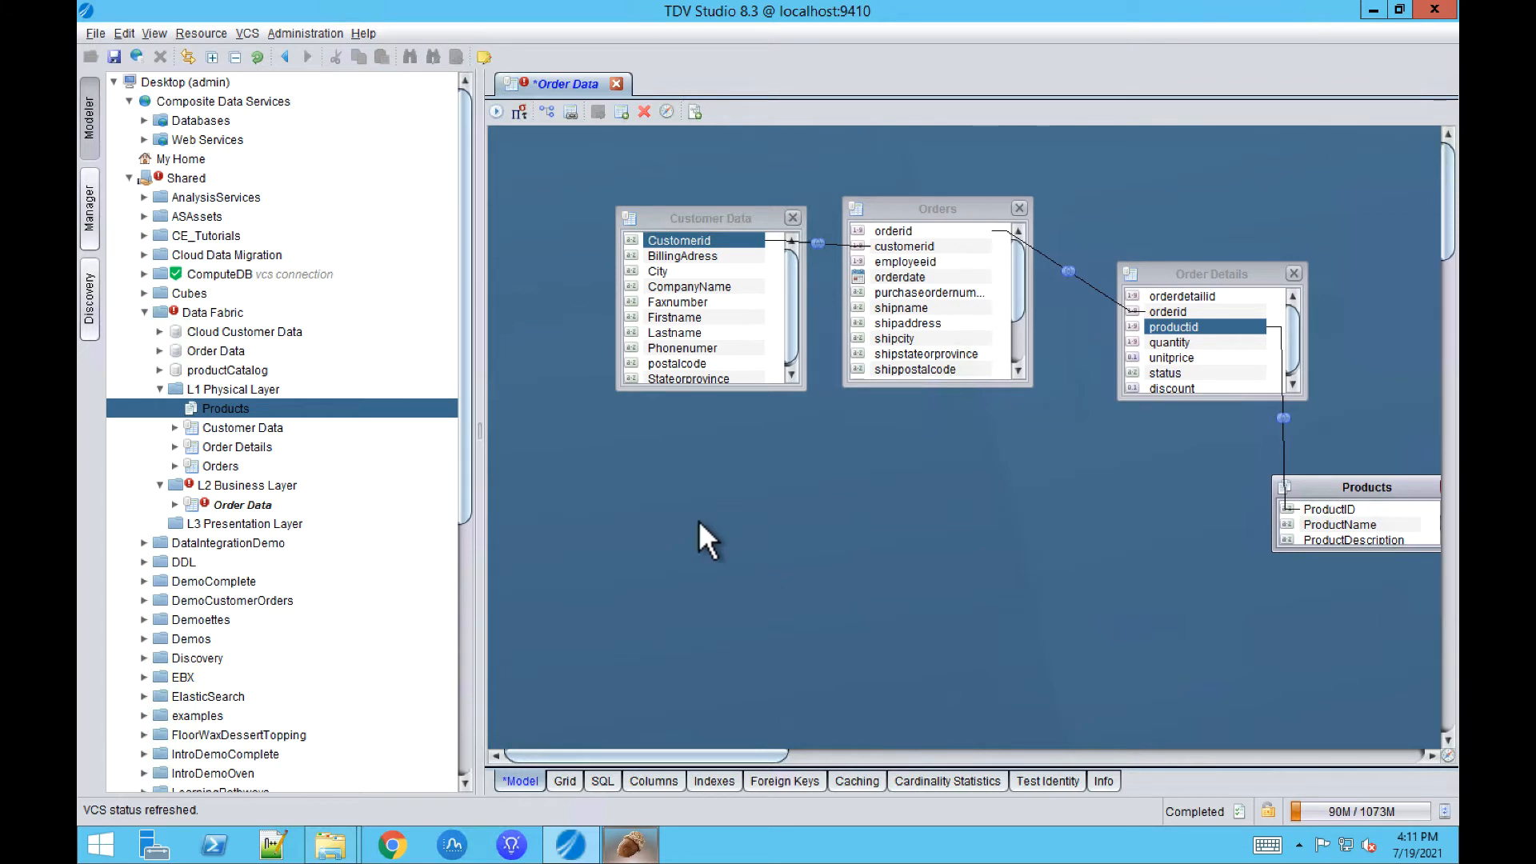
mouse_move(612, 651)
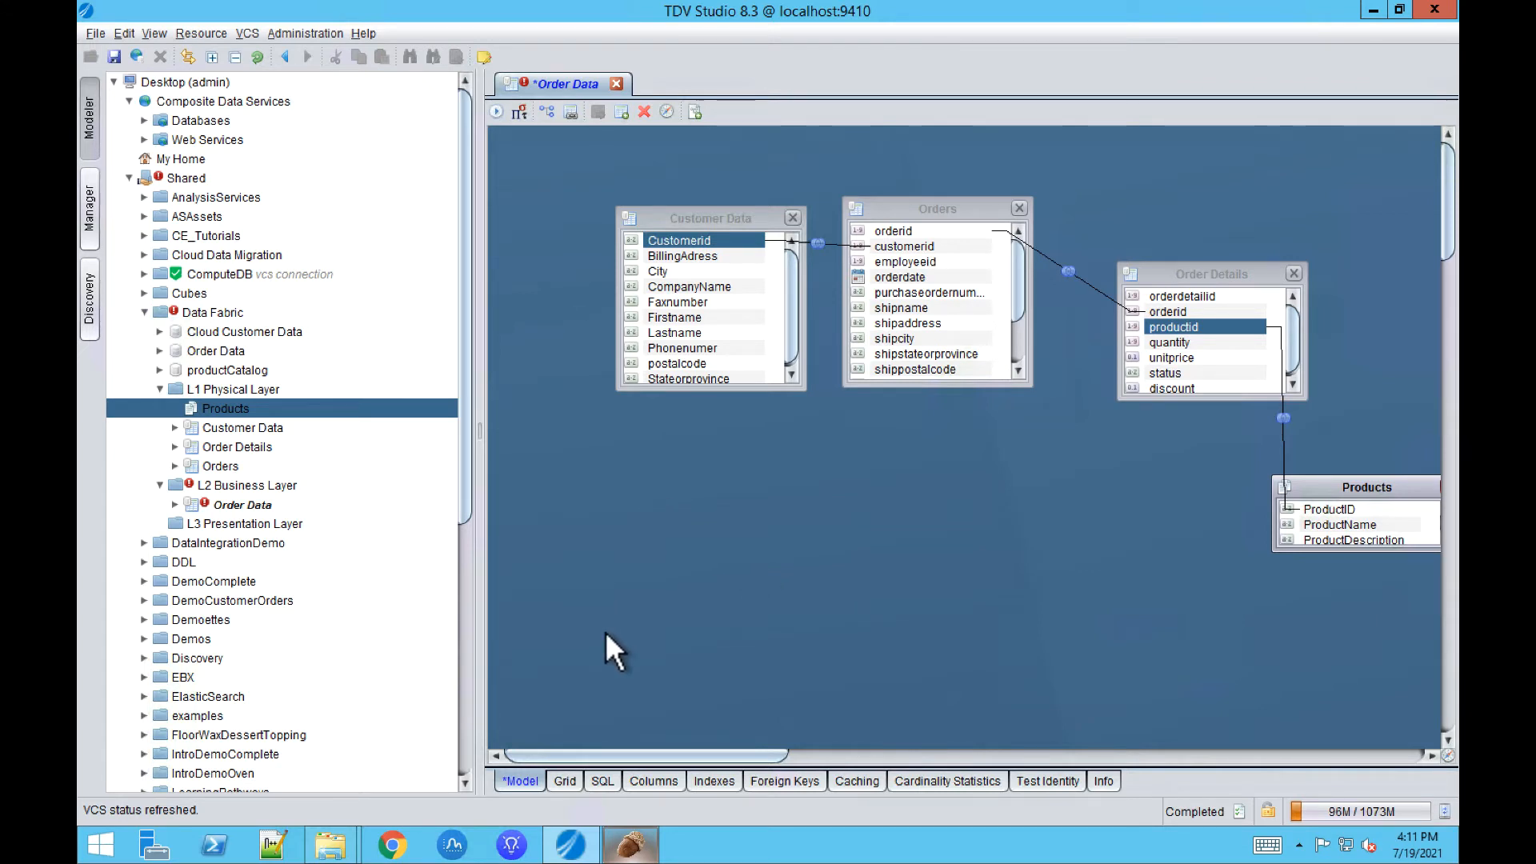
In the Grid, list all columns from the four joined tables and save Order Data
left_click(564, 780)
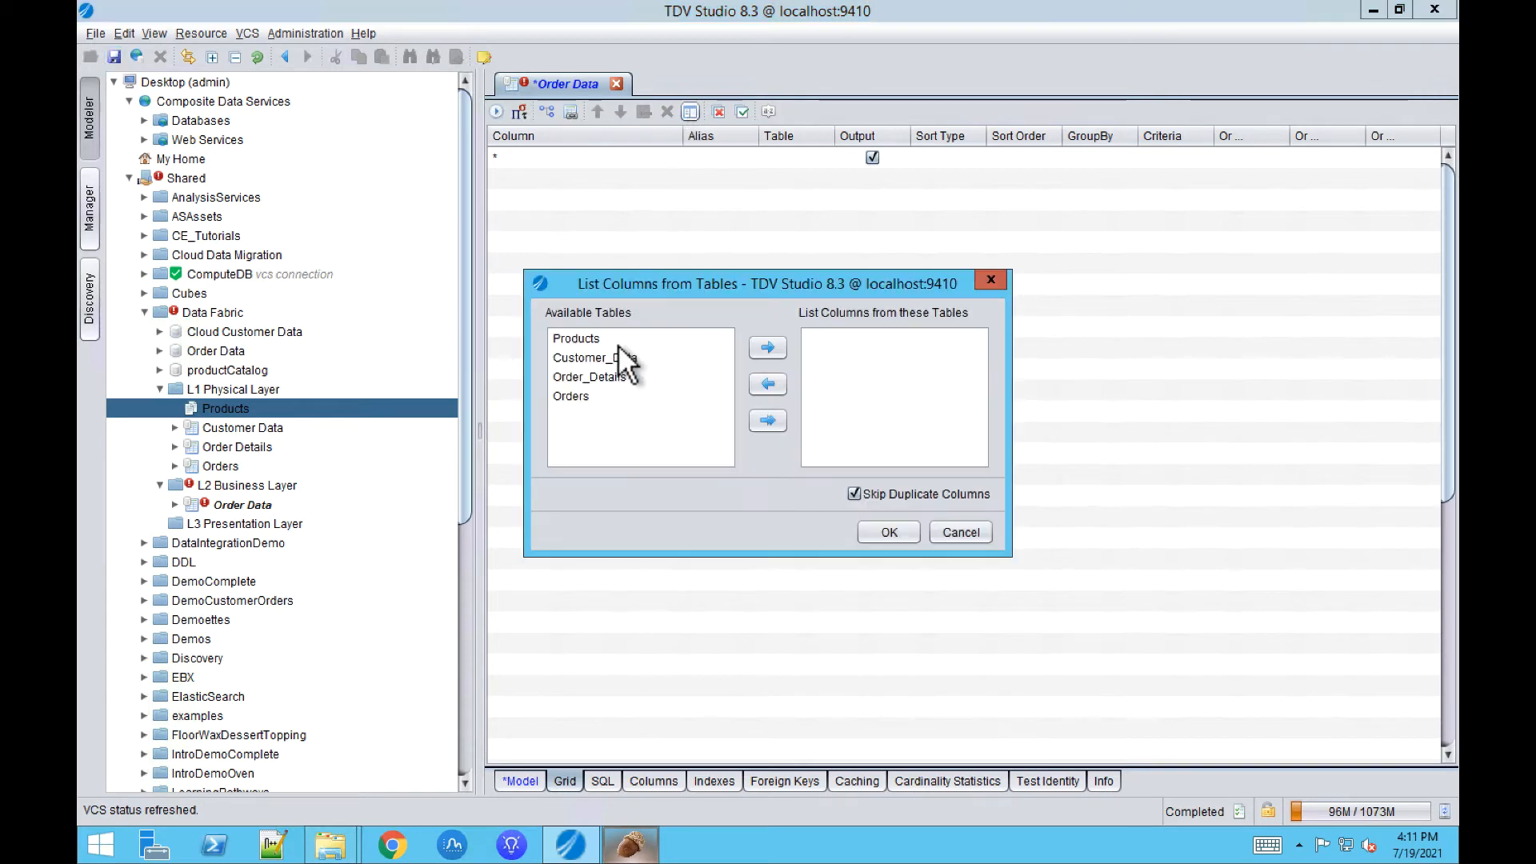
left_click(886, 532)
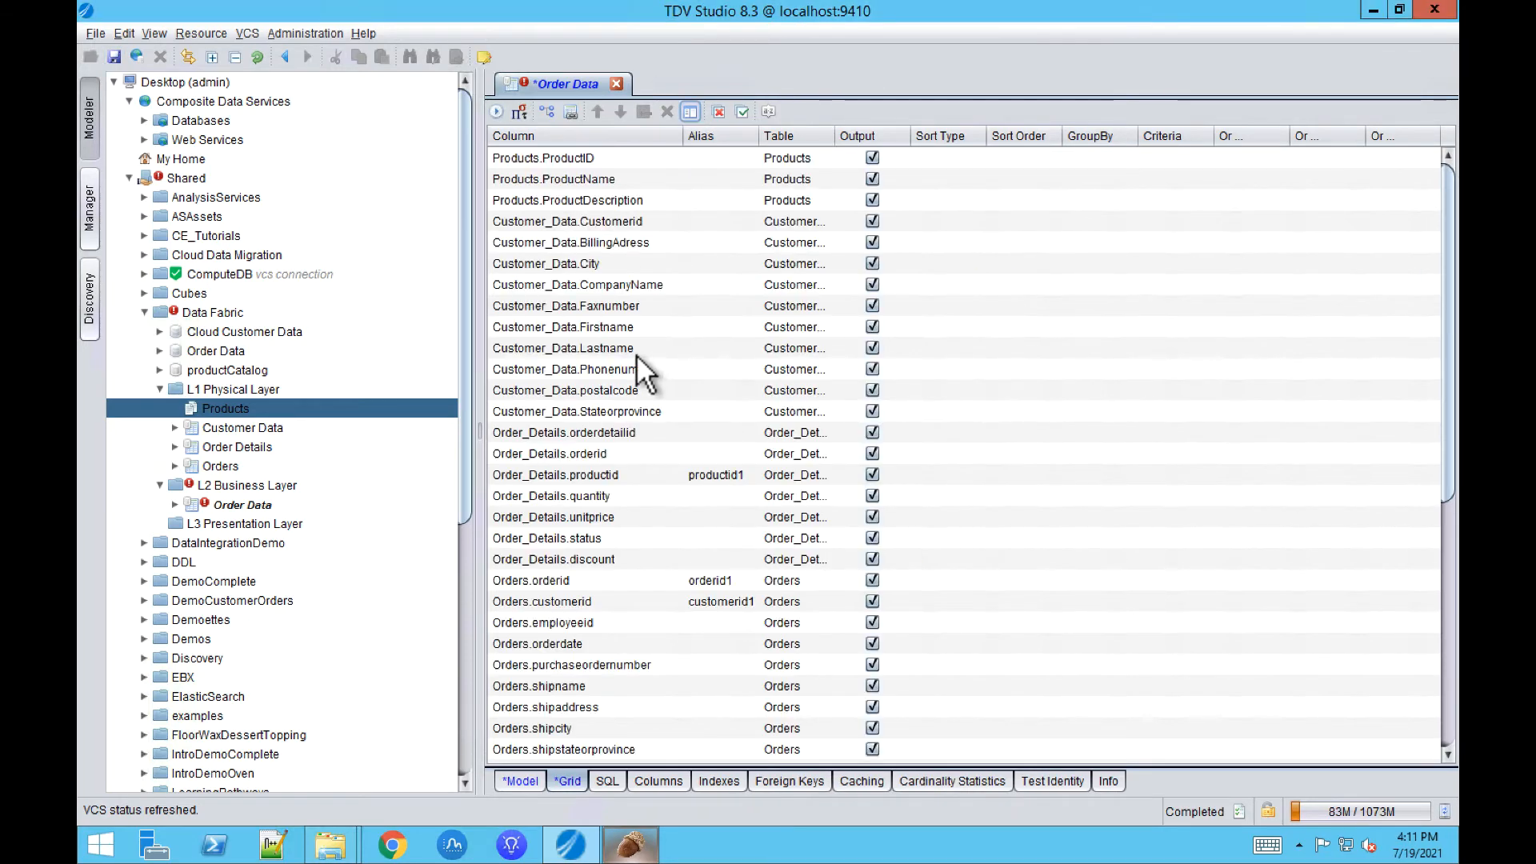
left_click(114, 56)
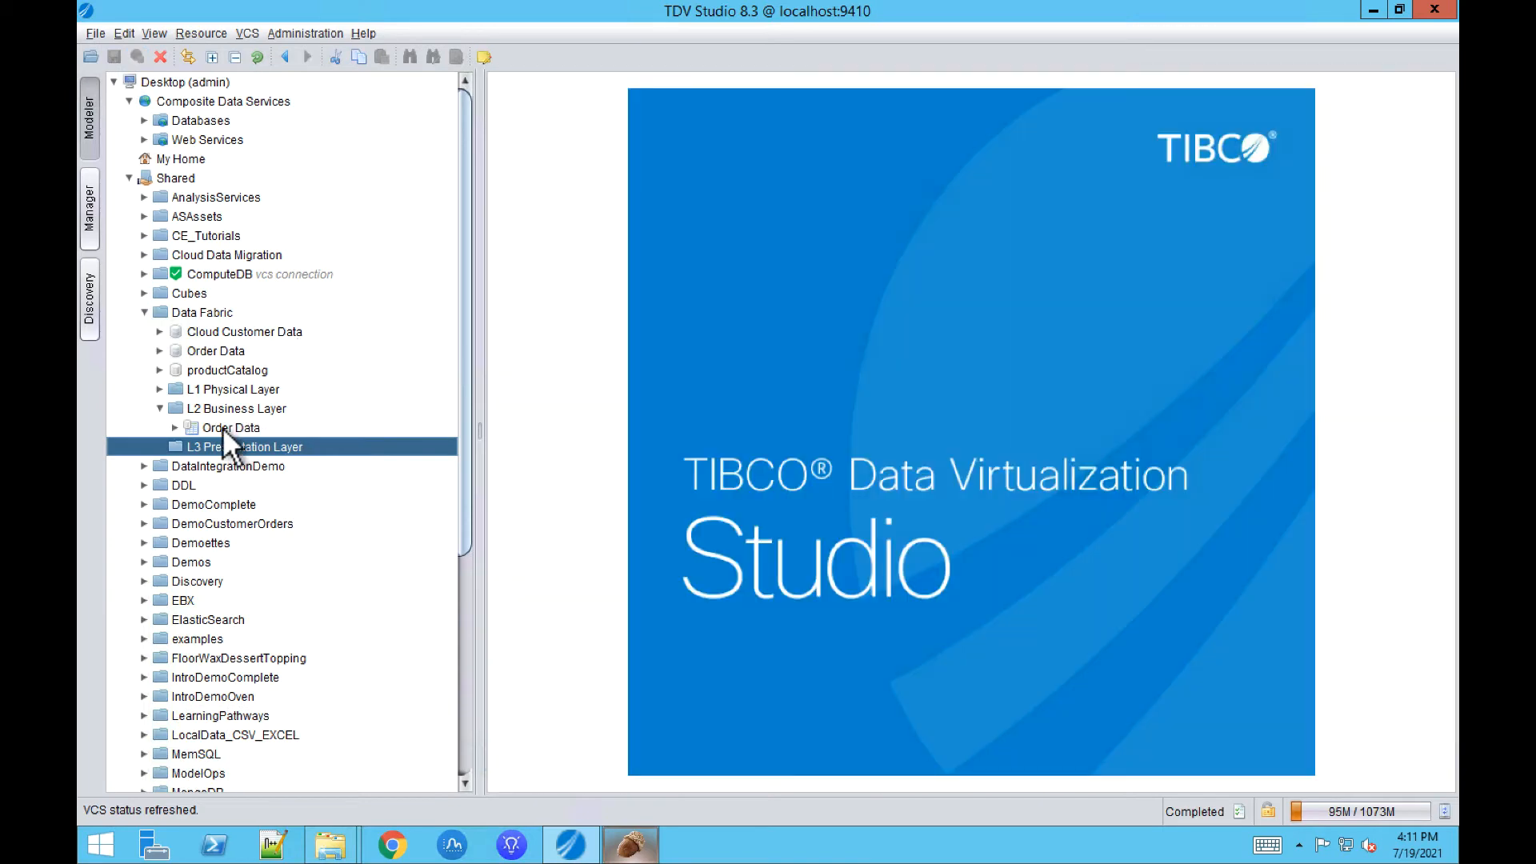
Create a new view named 'Order Overview' in the L3 Presentation Layer folder
right_click(244, 446)
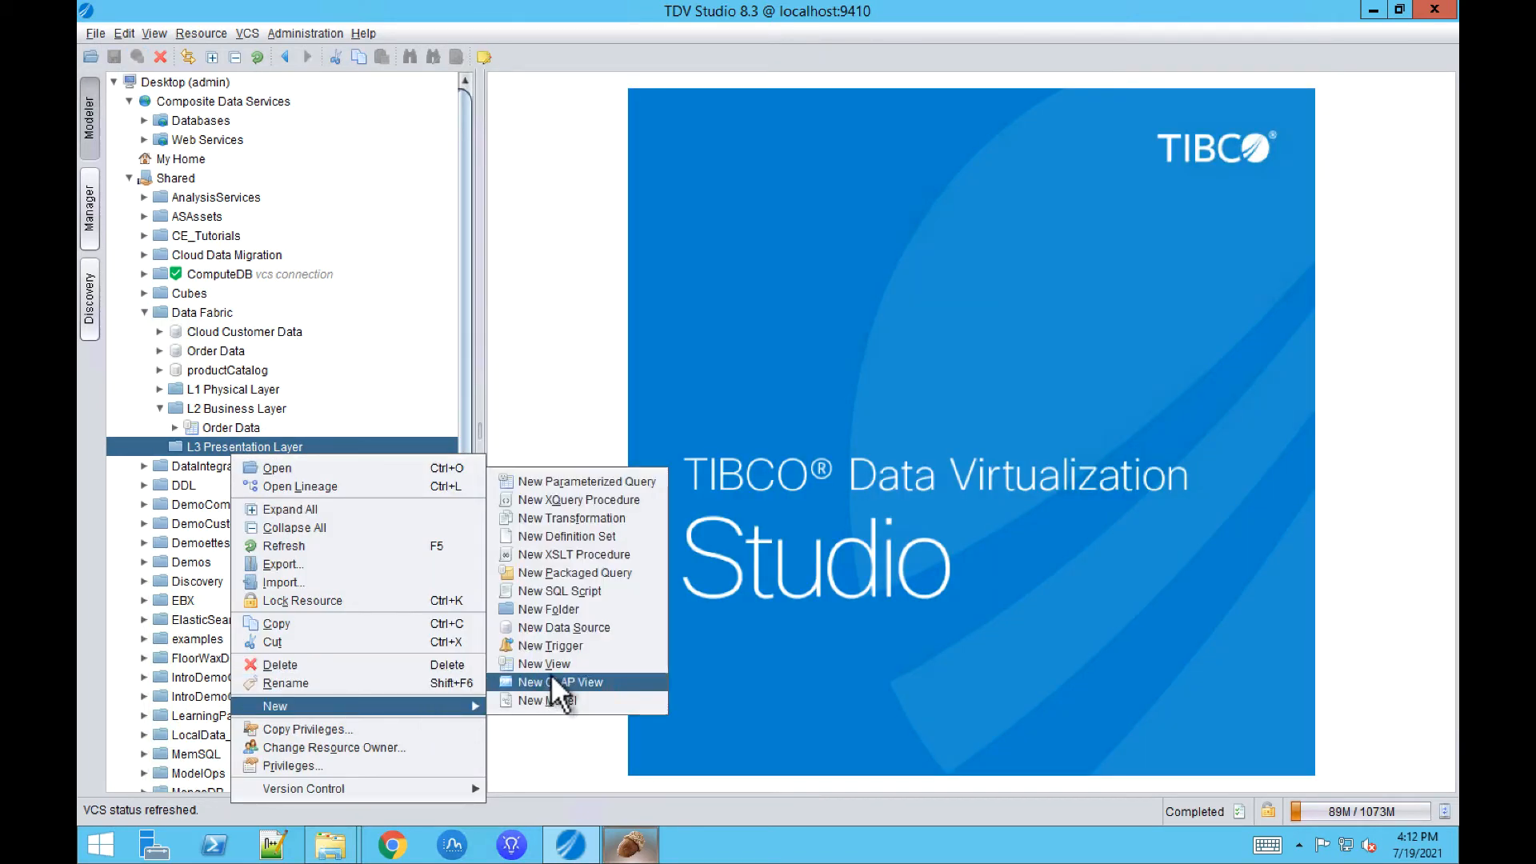
left_click(540, 663)
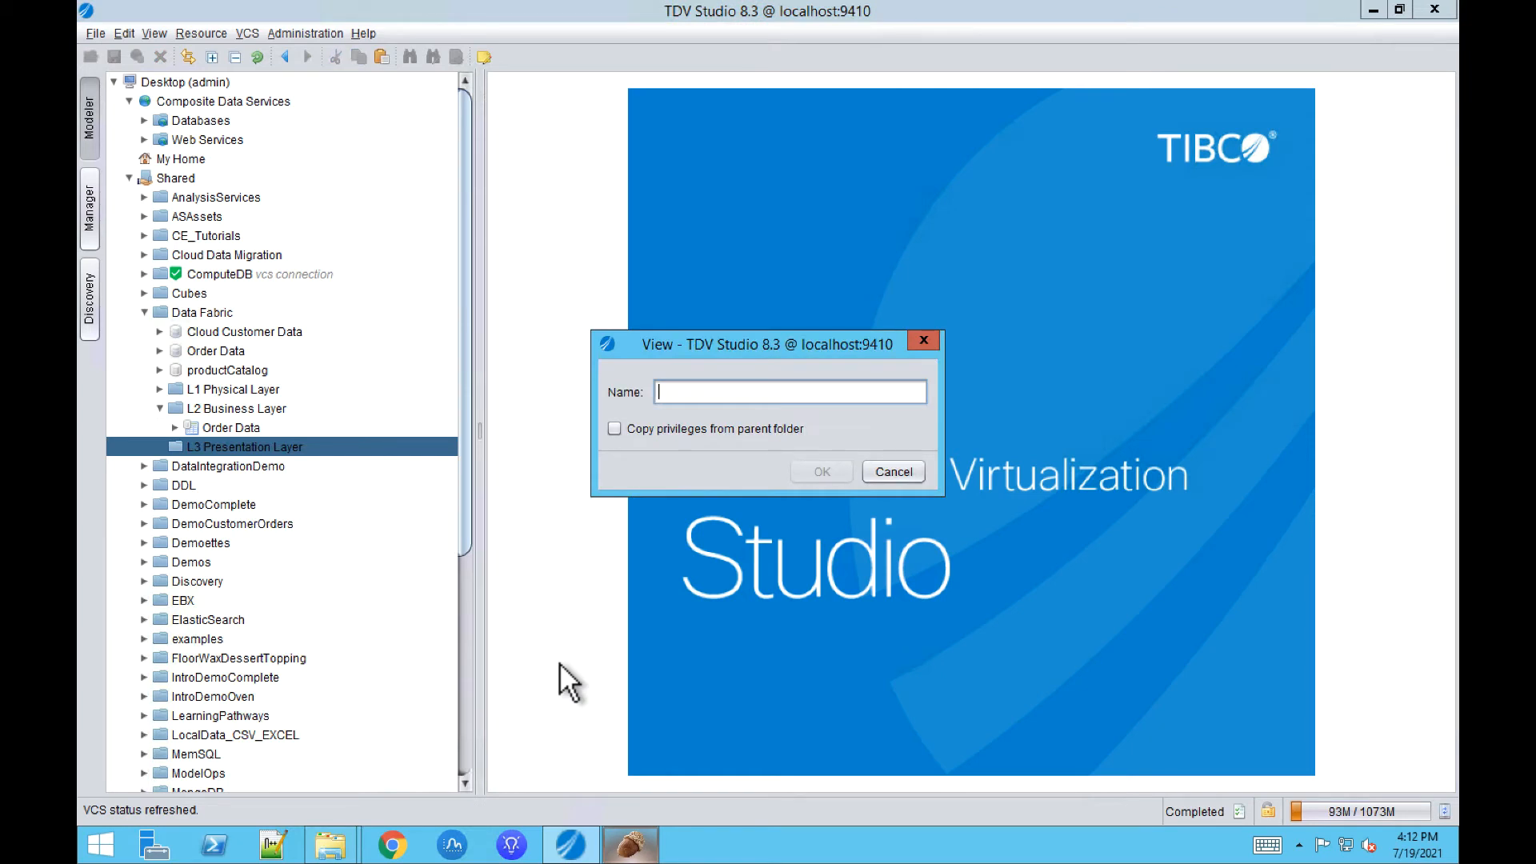
type("Order Overview")
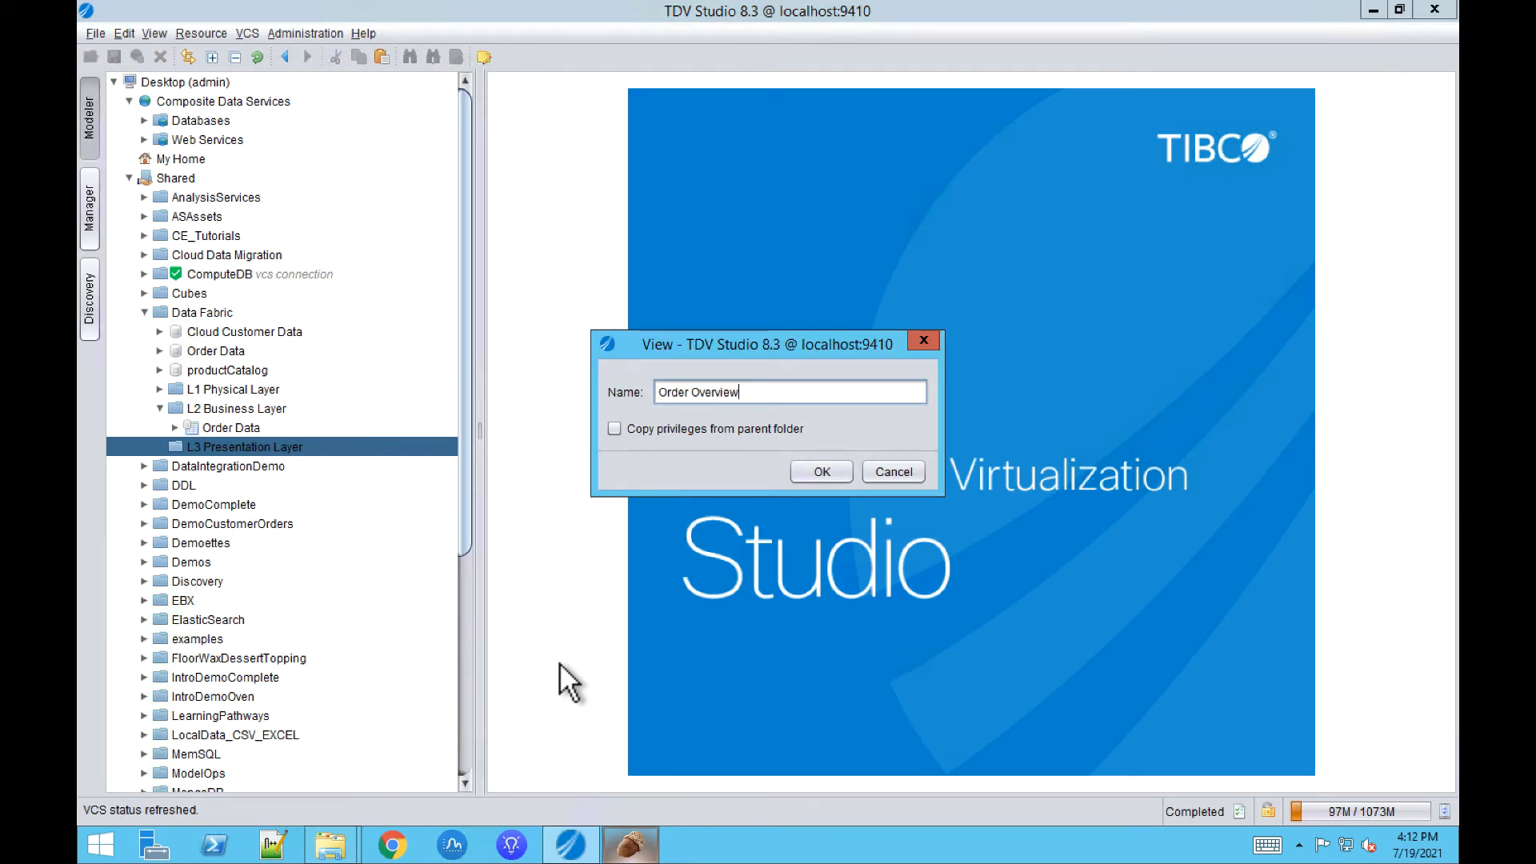
left_click(820, 471)
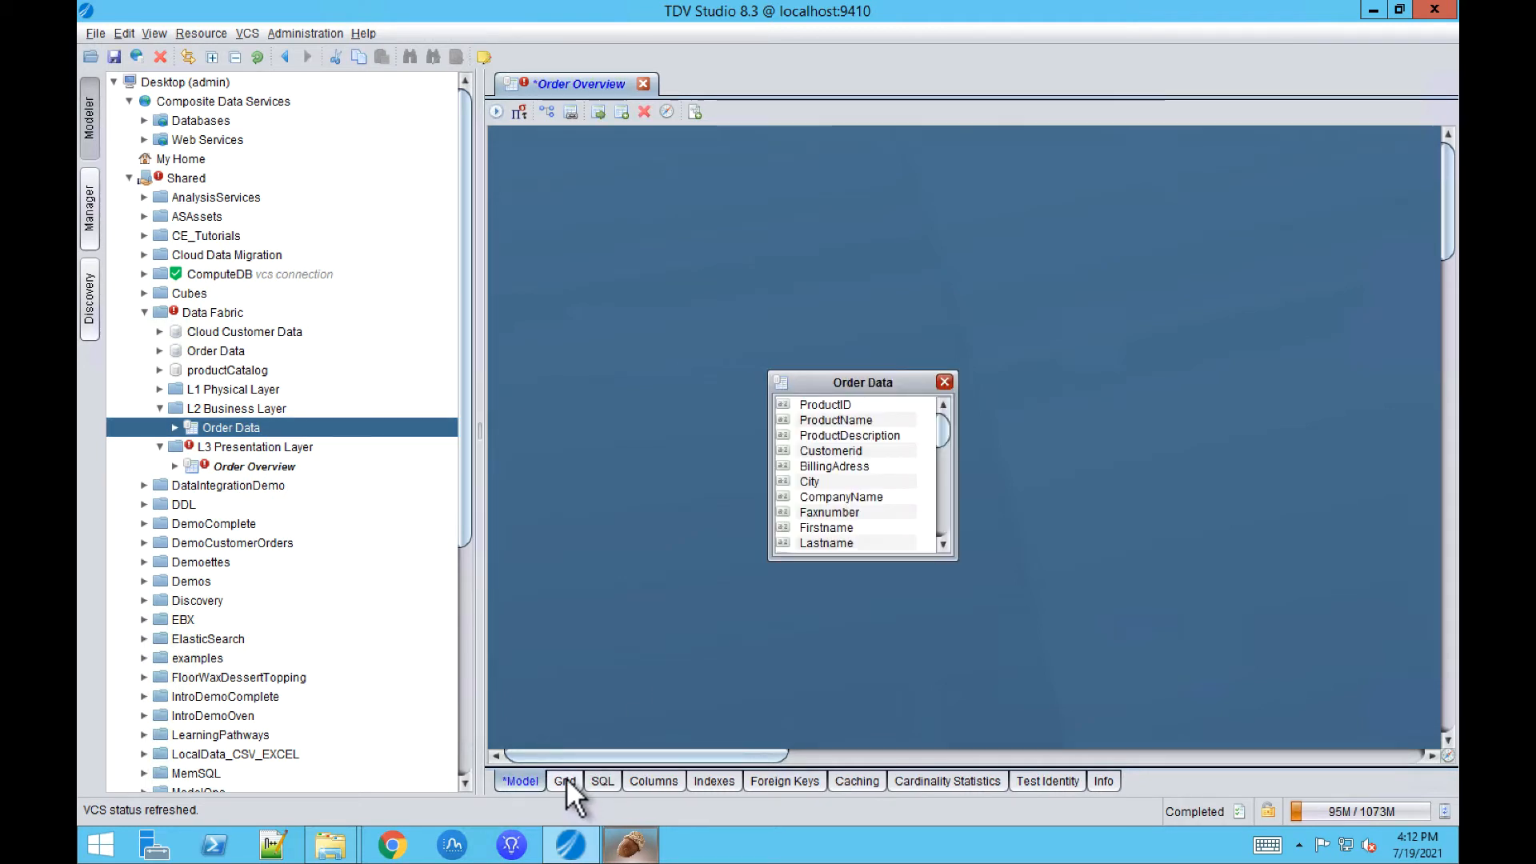
List Order_Data's columns in the Grid and untick output for shippingmethodid
left_click(564, 781)
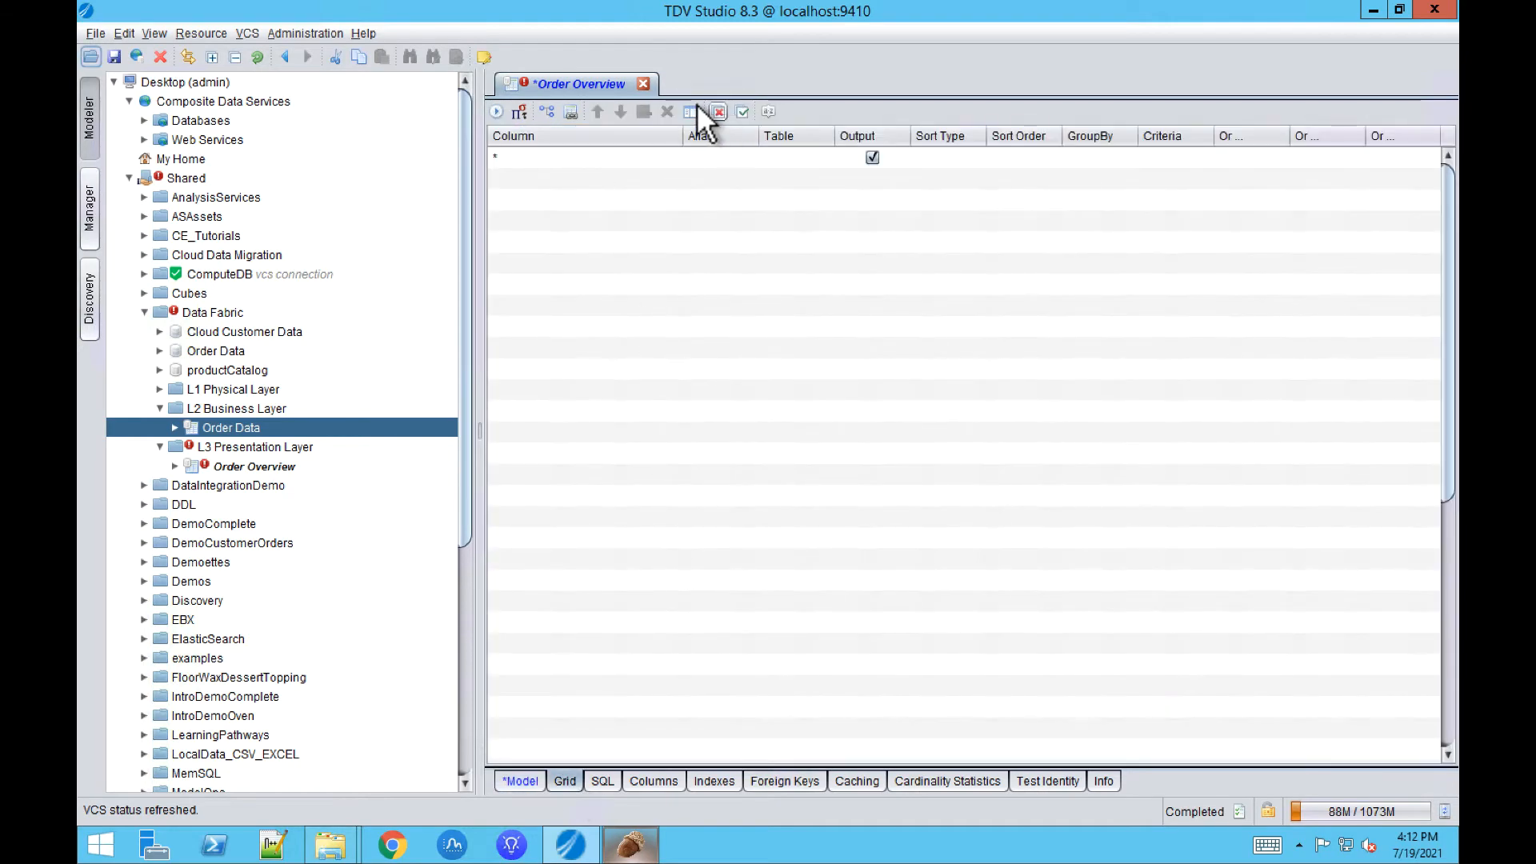
left_click(690, 111)
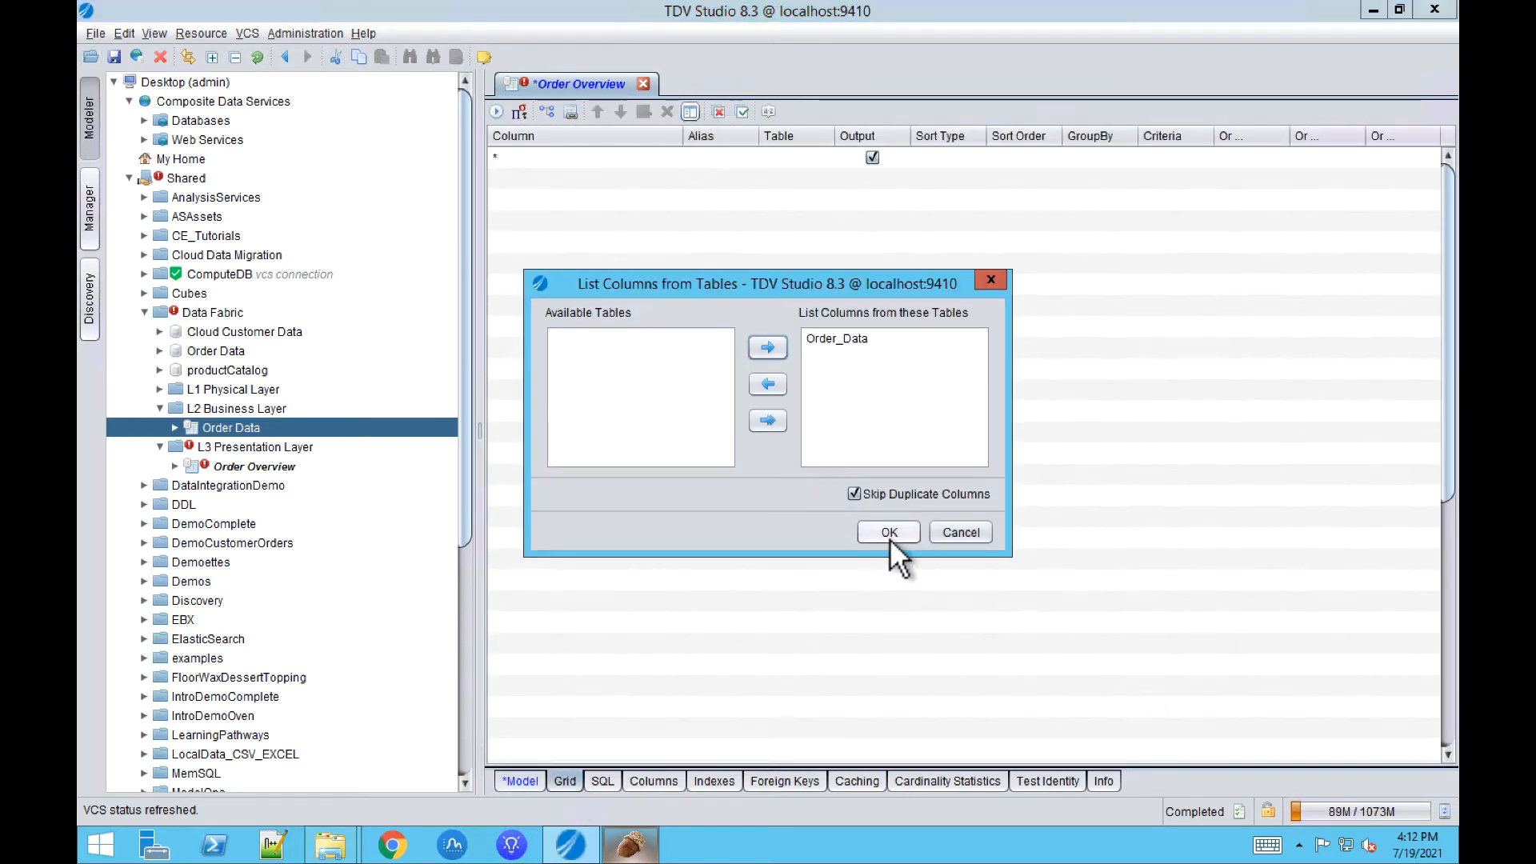
left_click(887, 532)
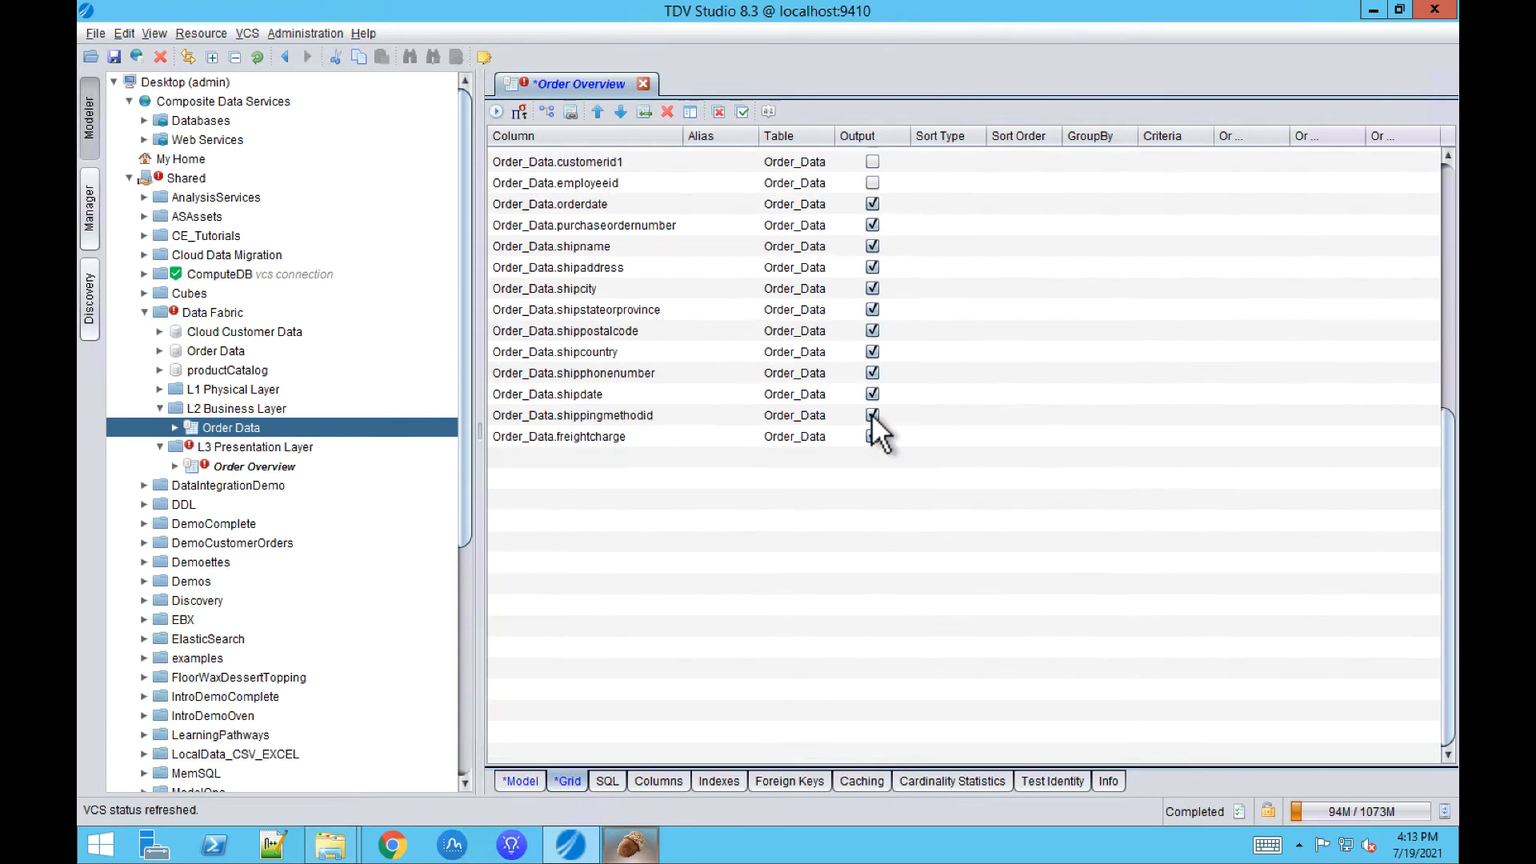
left_click(871, 414)
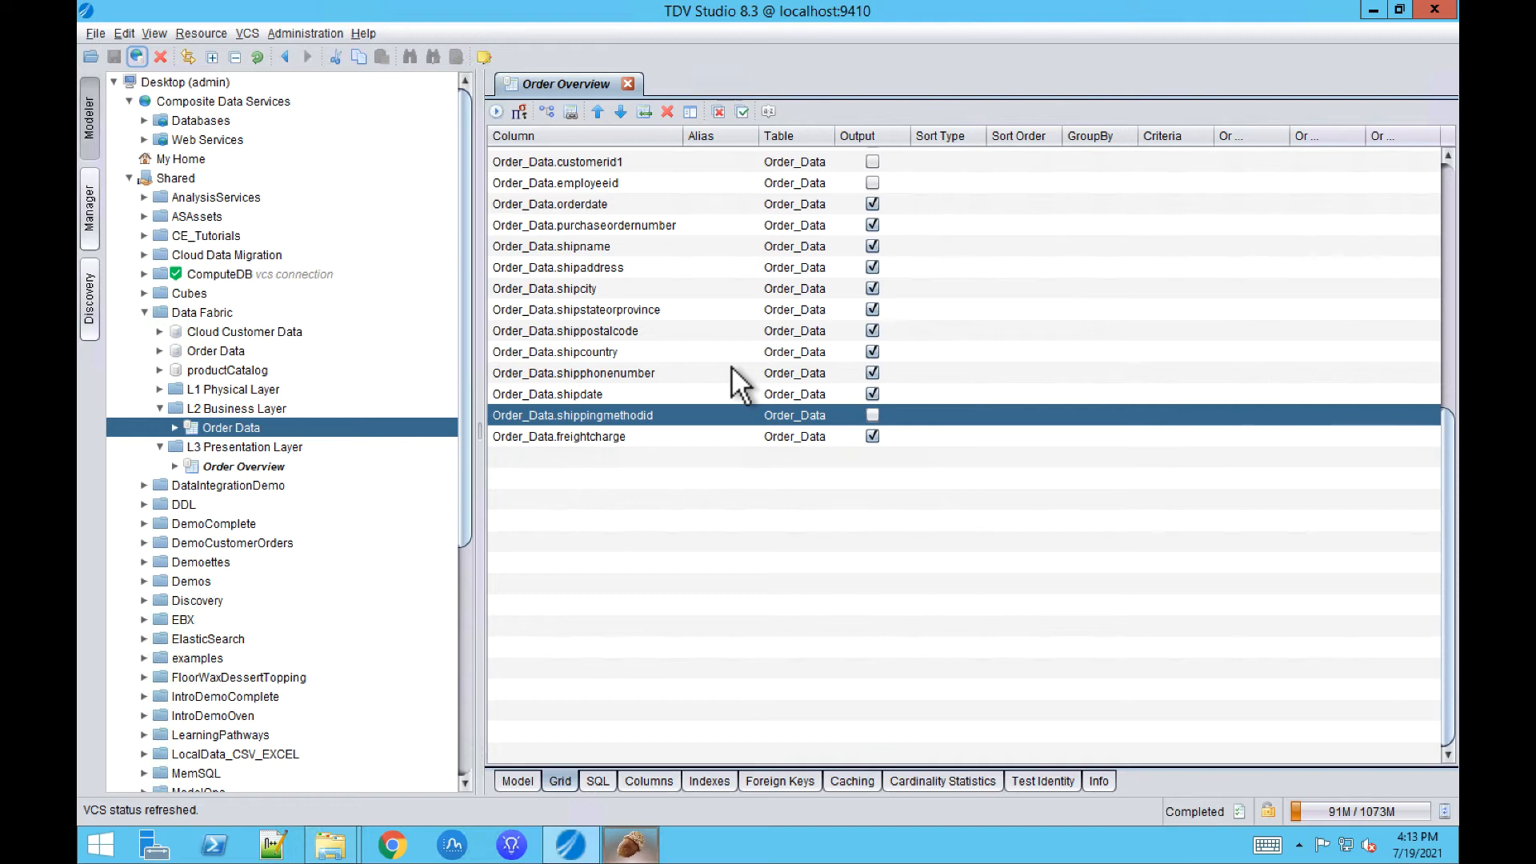
Publish Order Overview into a new database service named 'Order Overview'
right_click(244, 466)
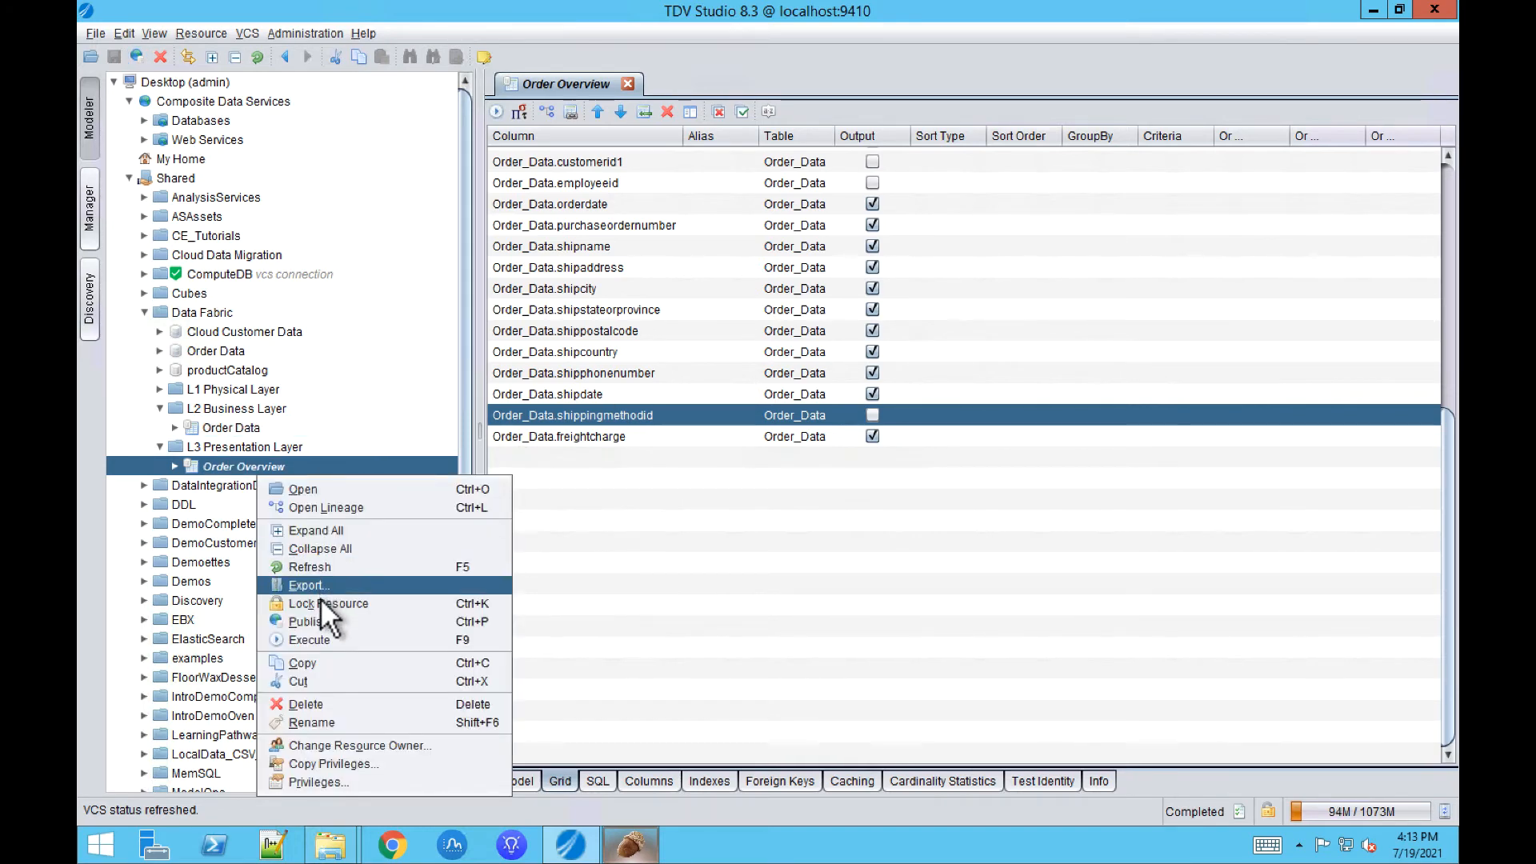
left_click(307, 620)
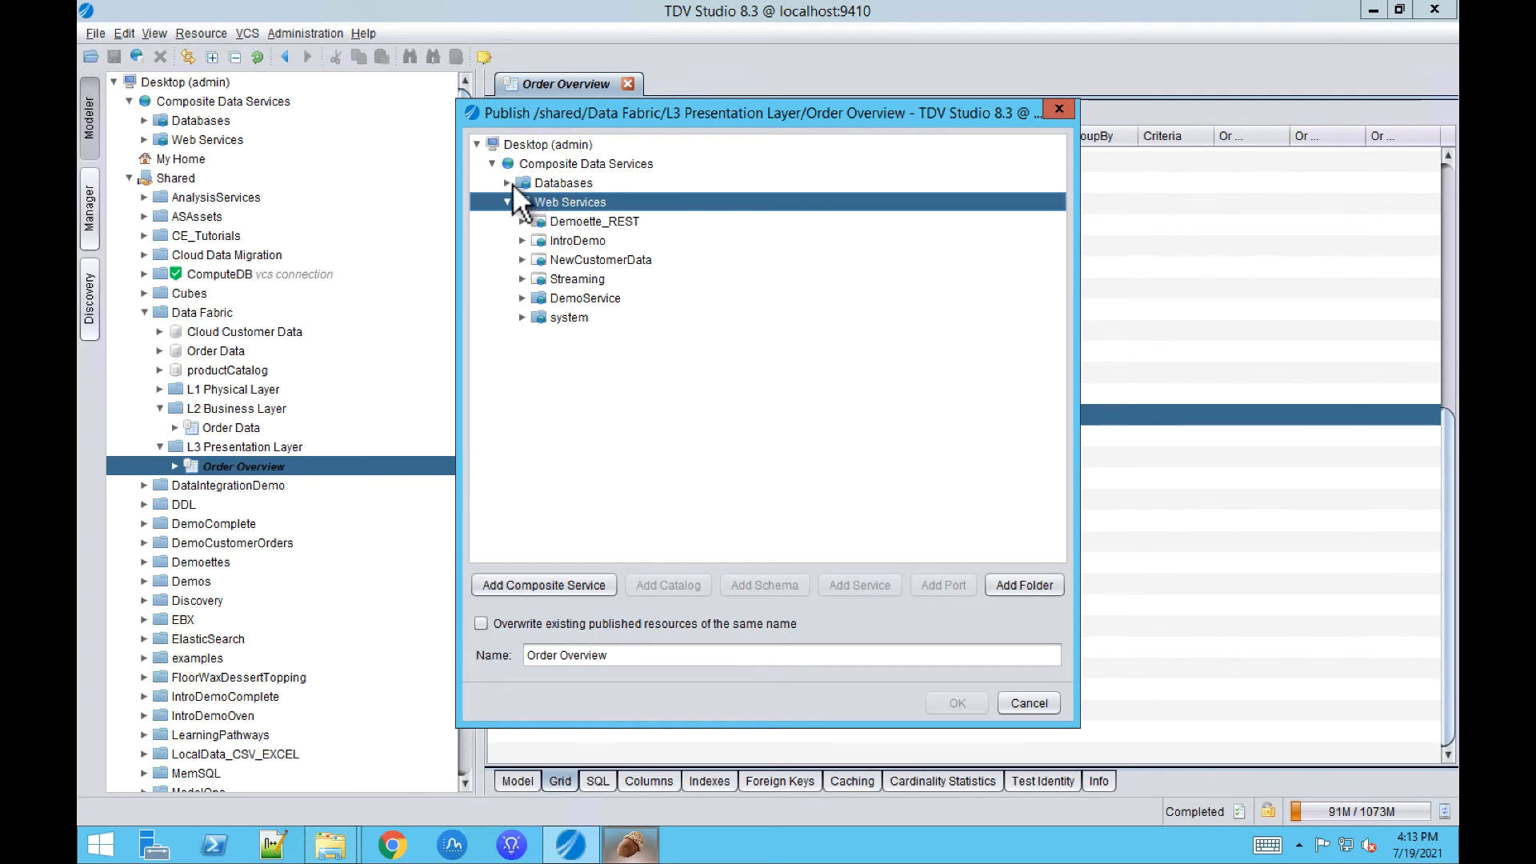
left_click(543, 585)
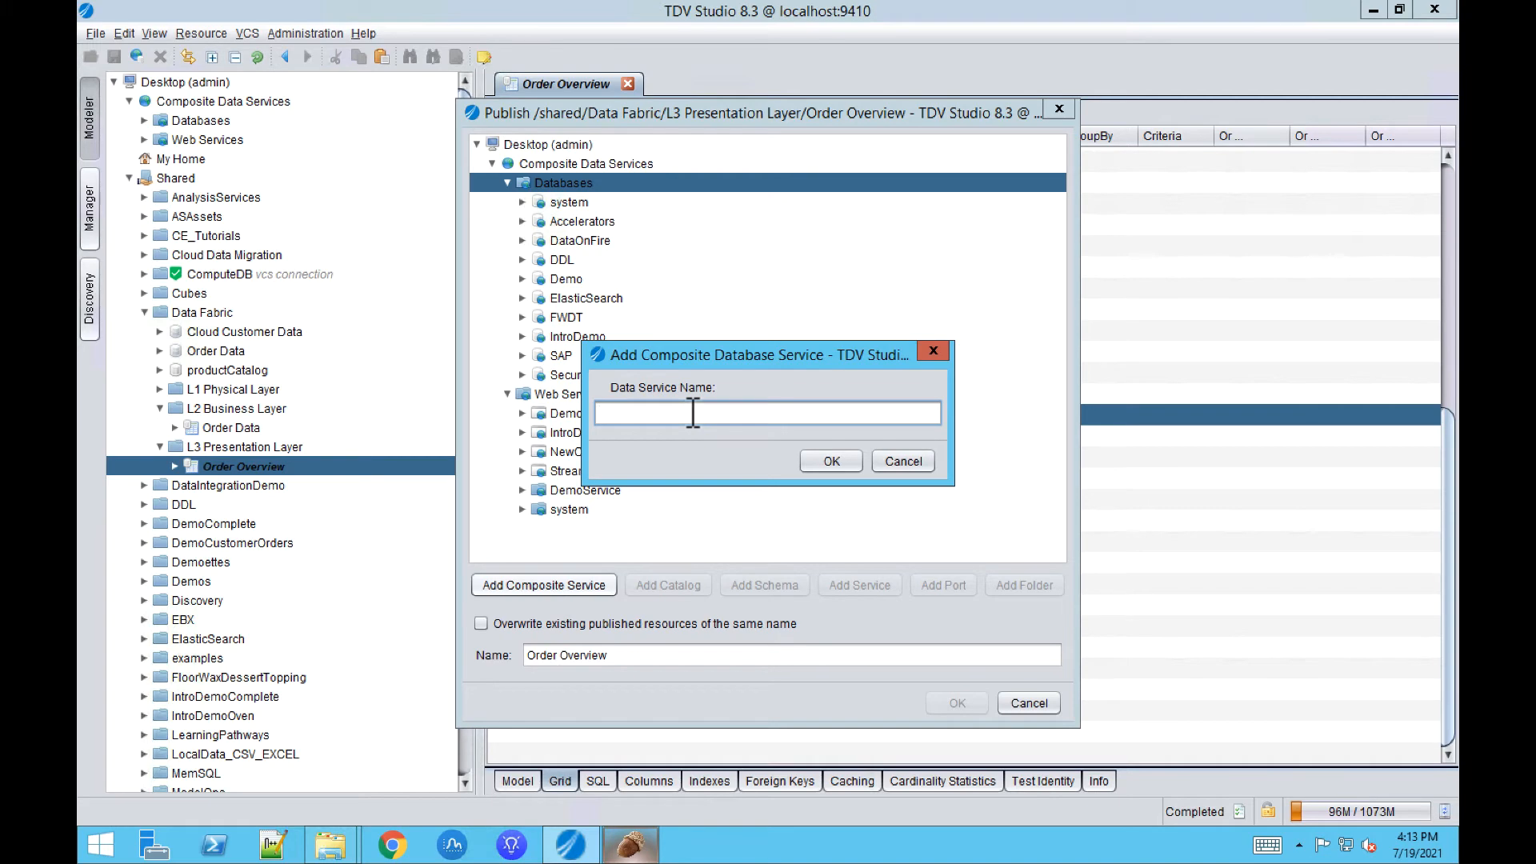
type("Order Overview")
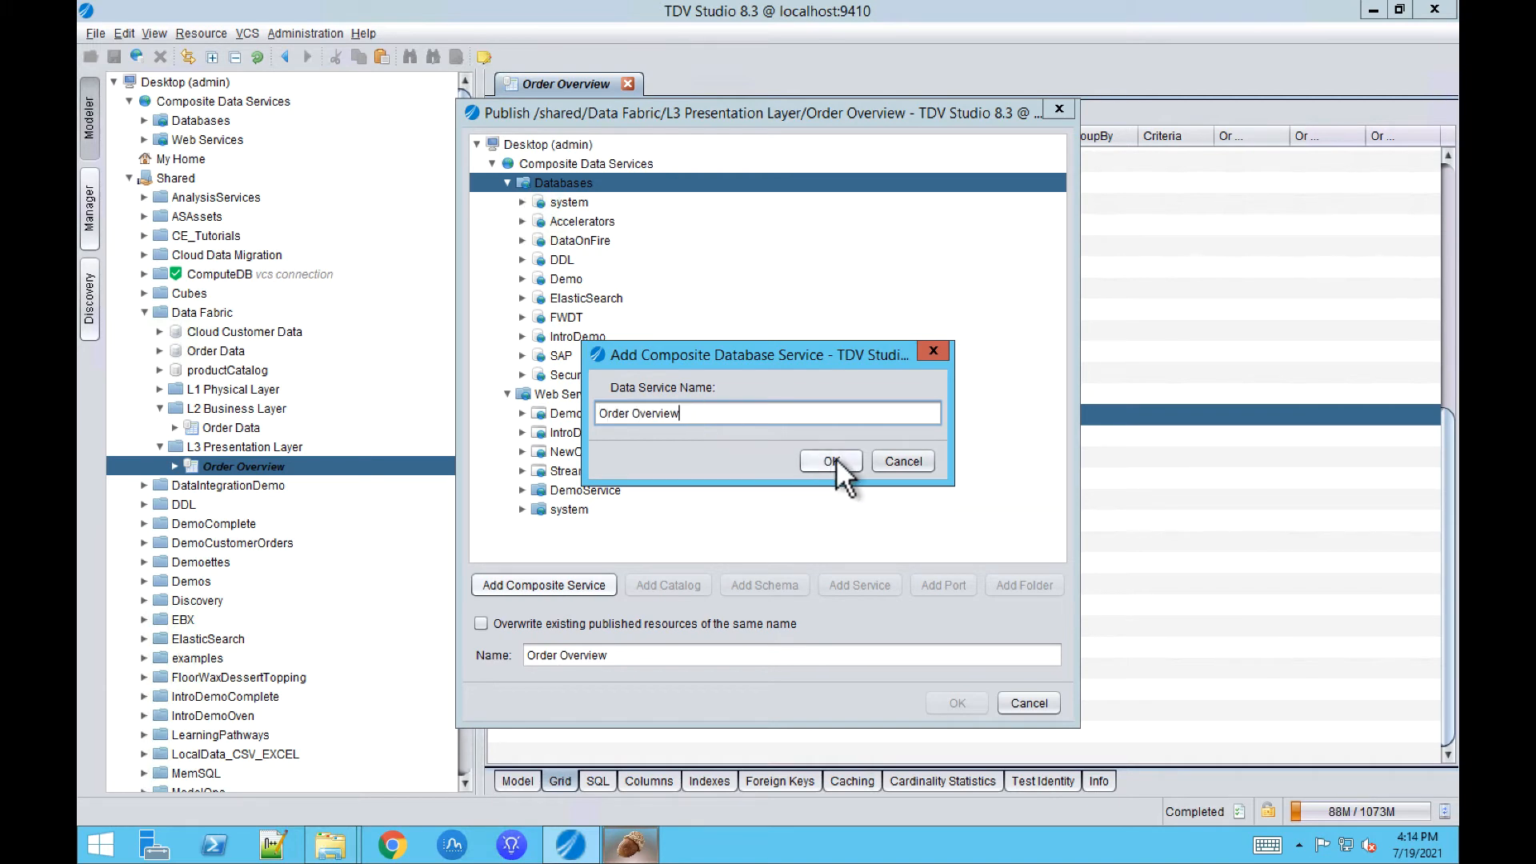
left_click(830, 462)
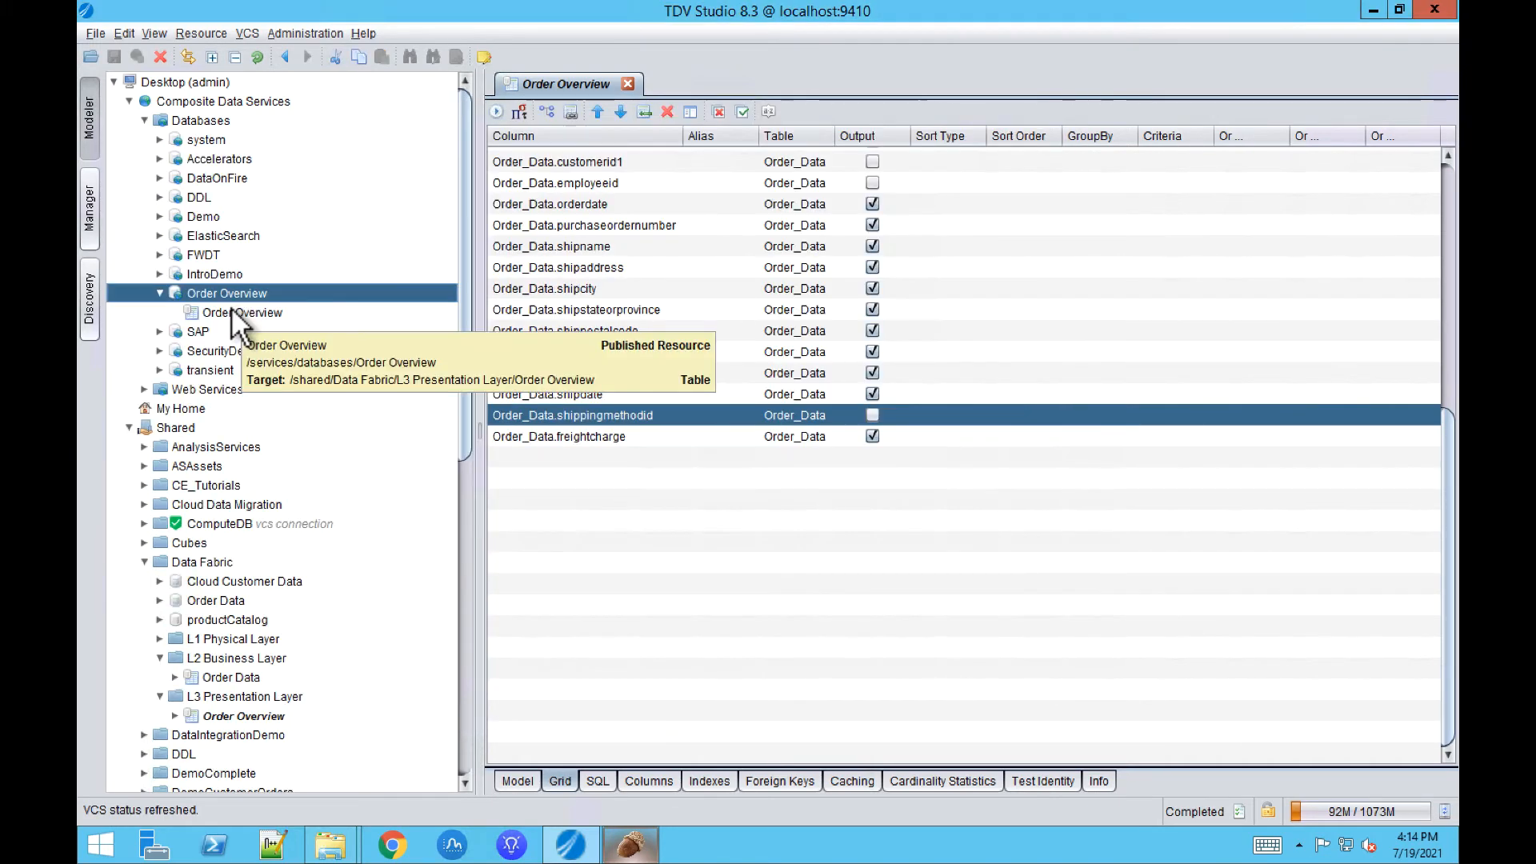
left_click(244, 715)
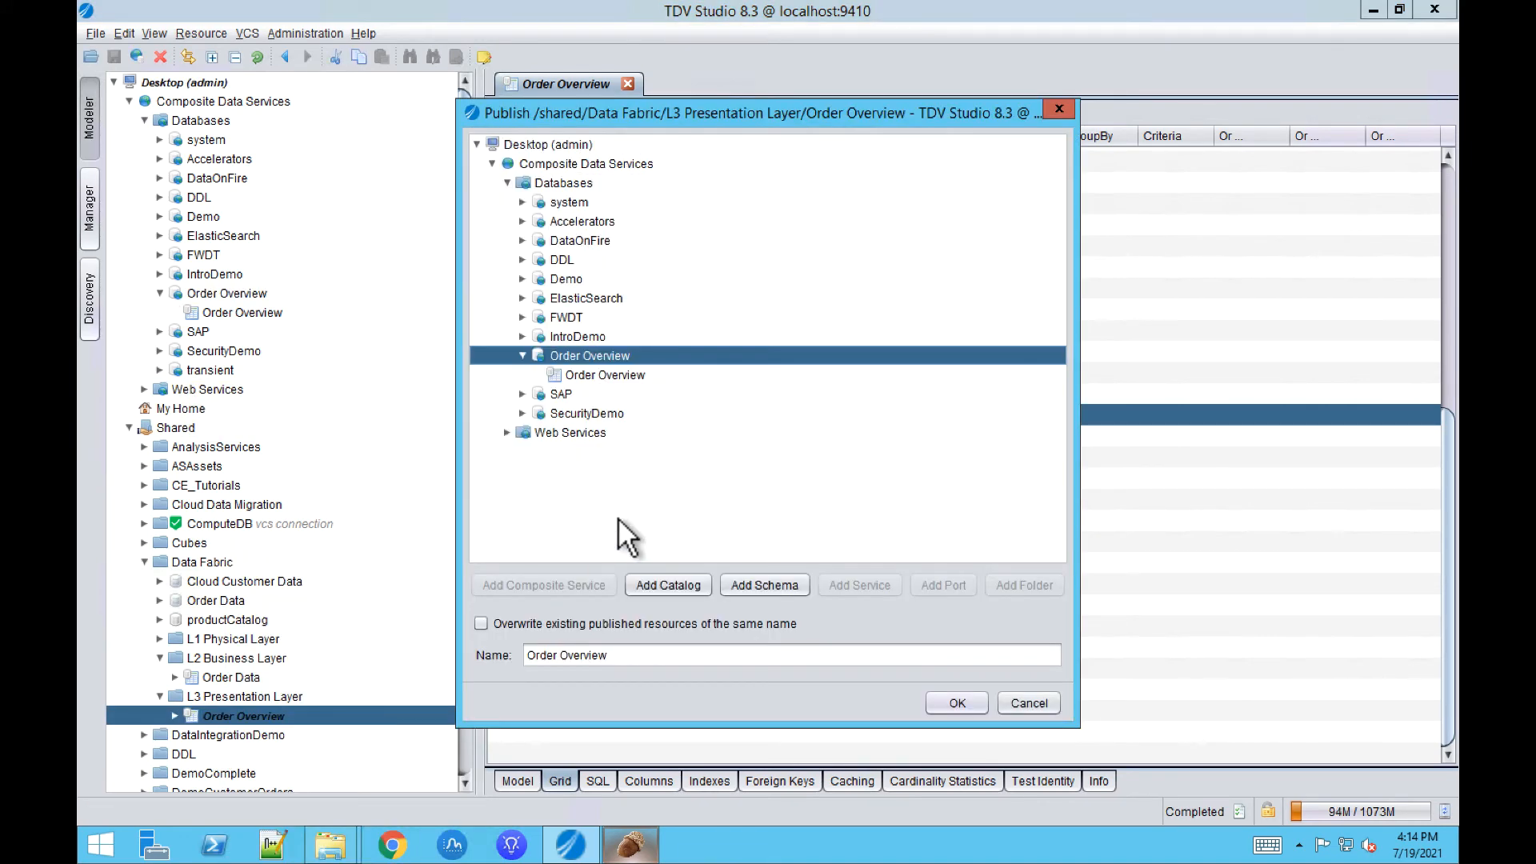
Publish Order Overview under Web Services as a new 'Order Overview' service
left_click(569, 202)
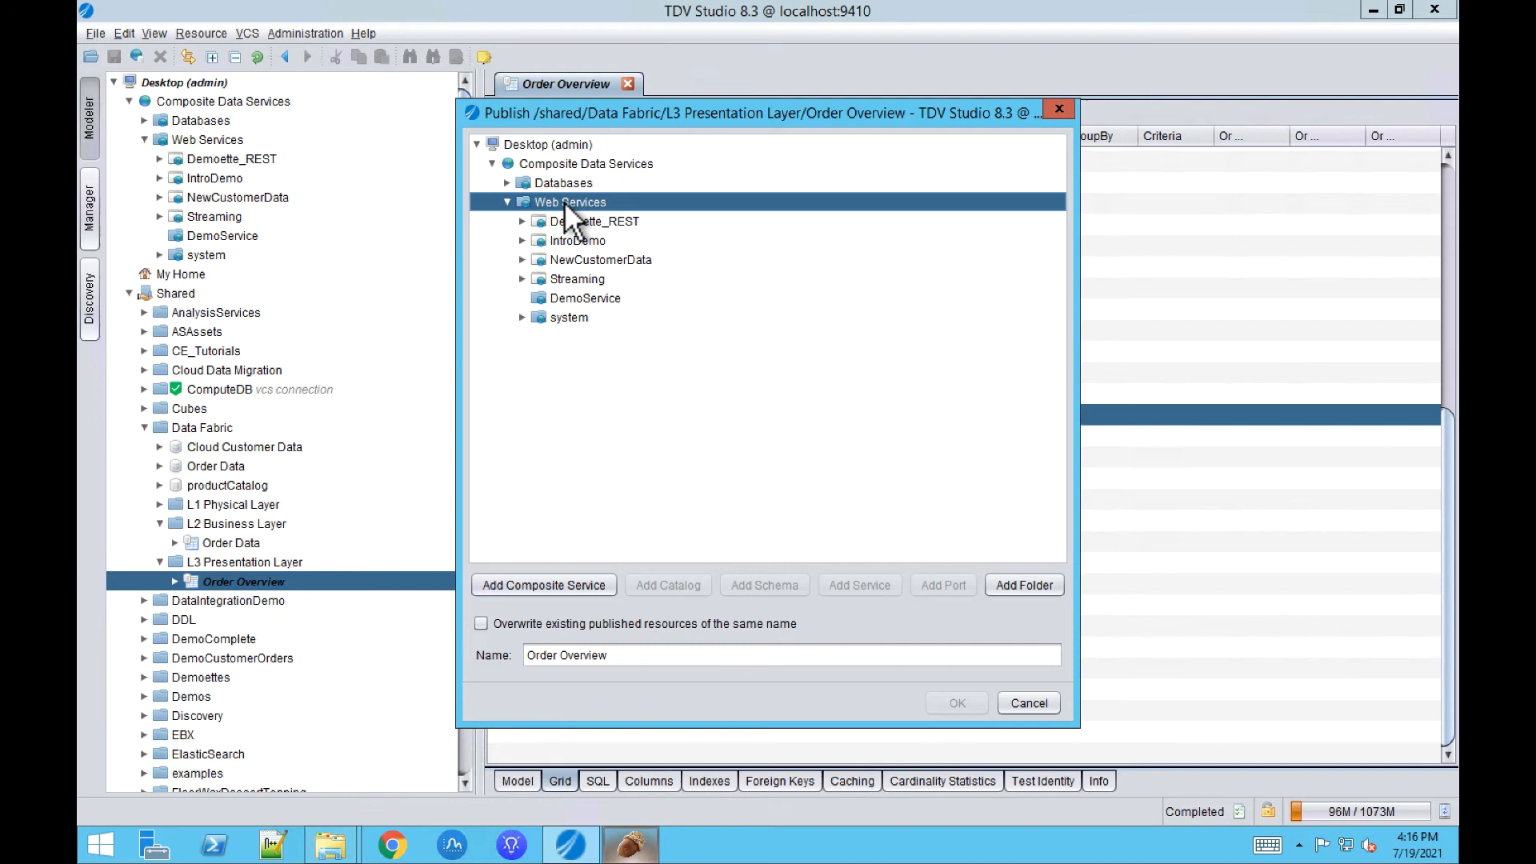
left_click(542, 584)
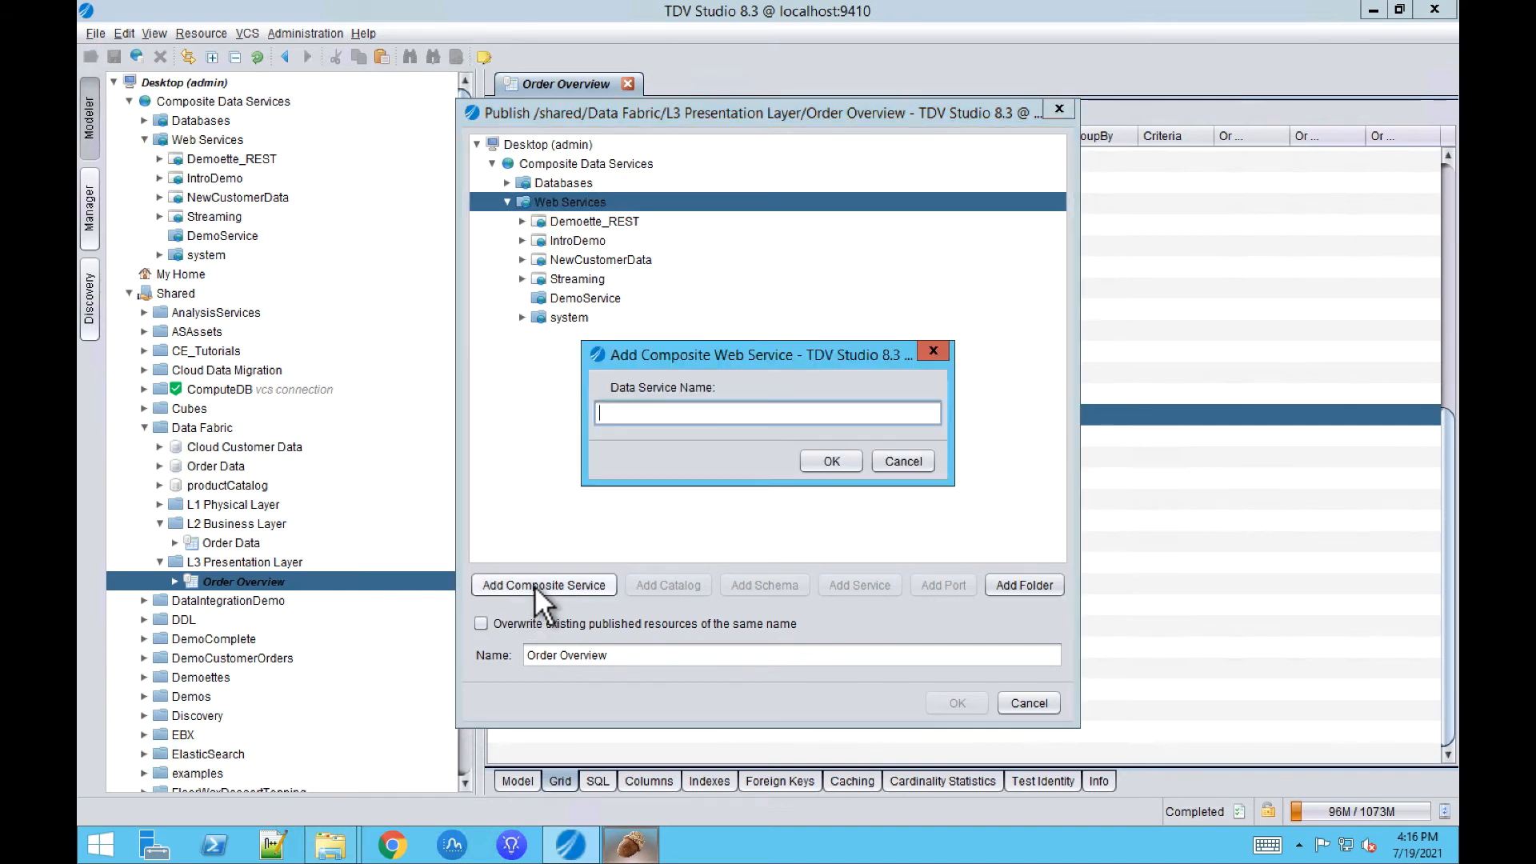
type("Order Overview")
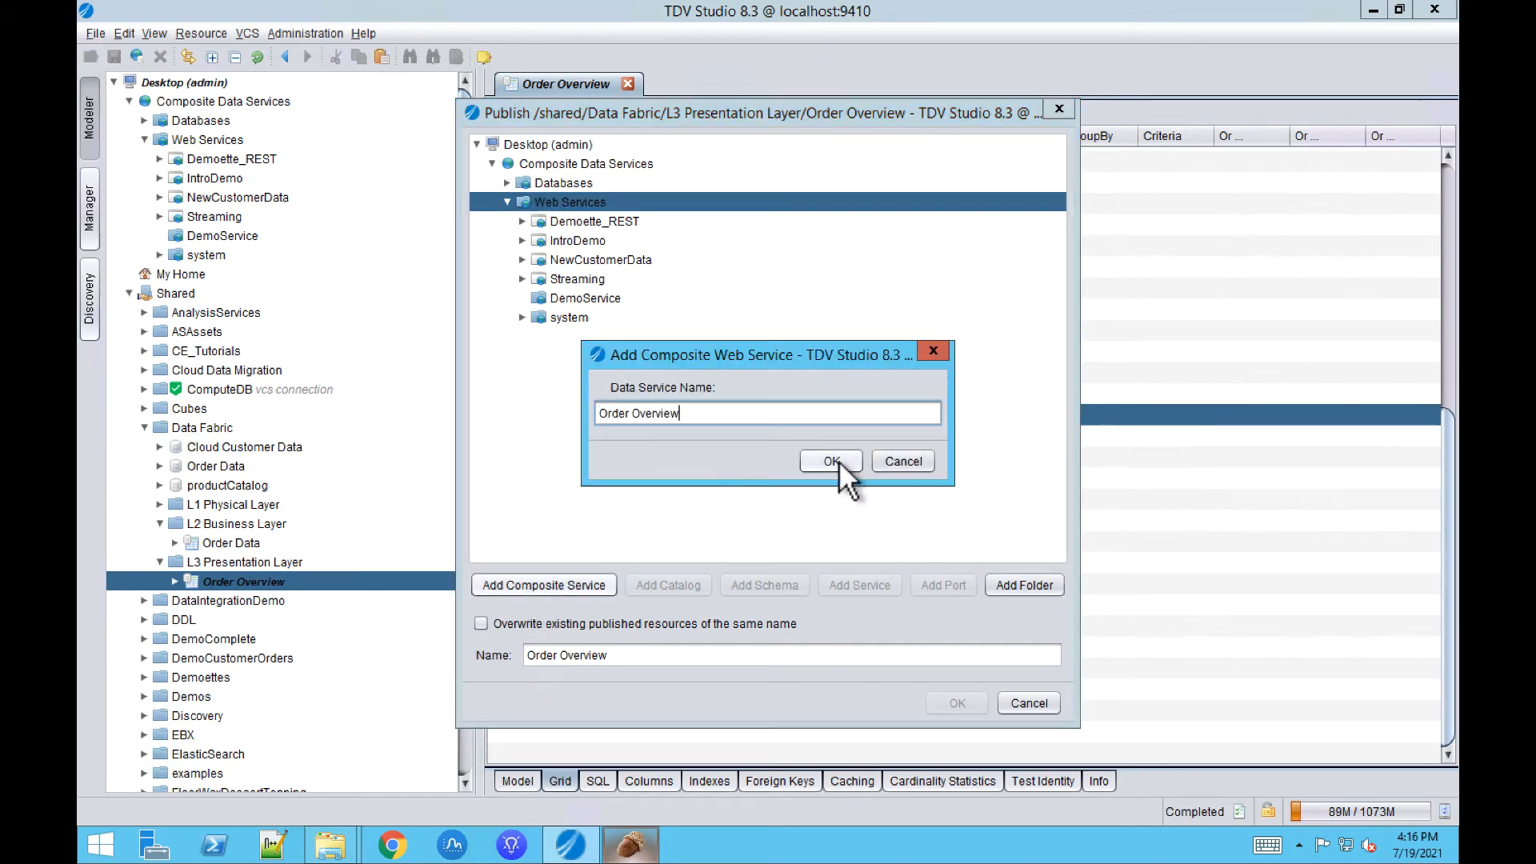
left_click(830, 462)
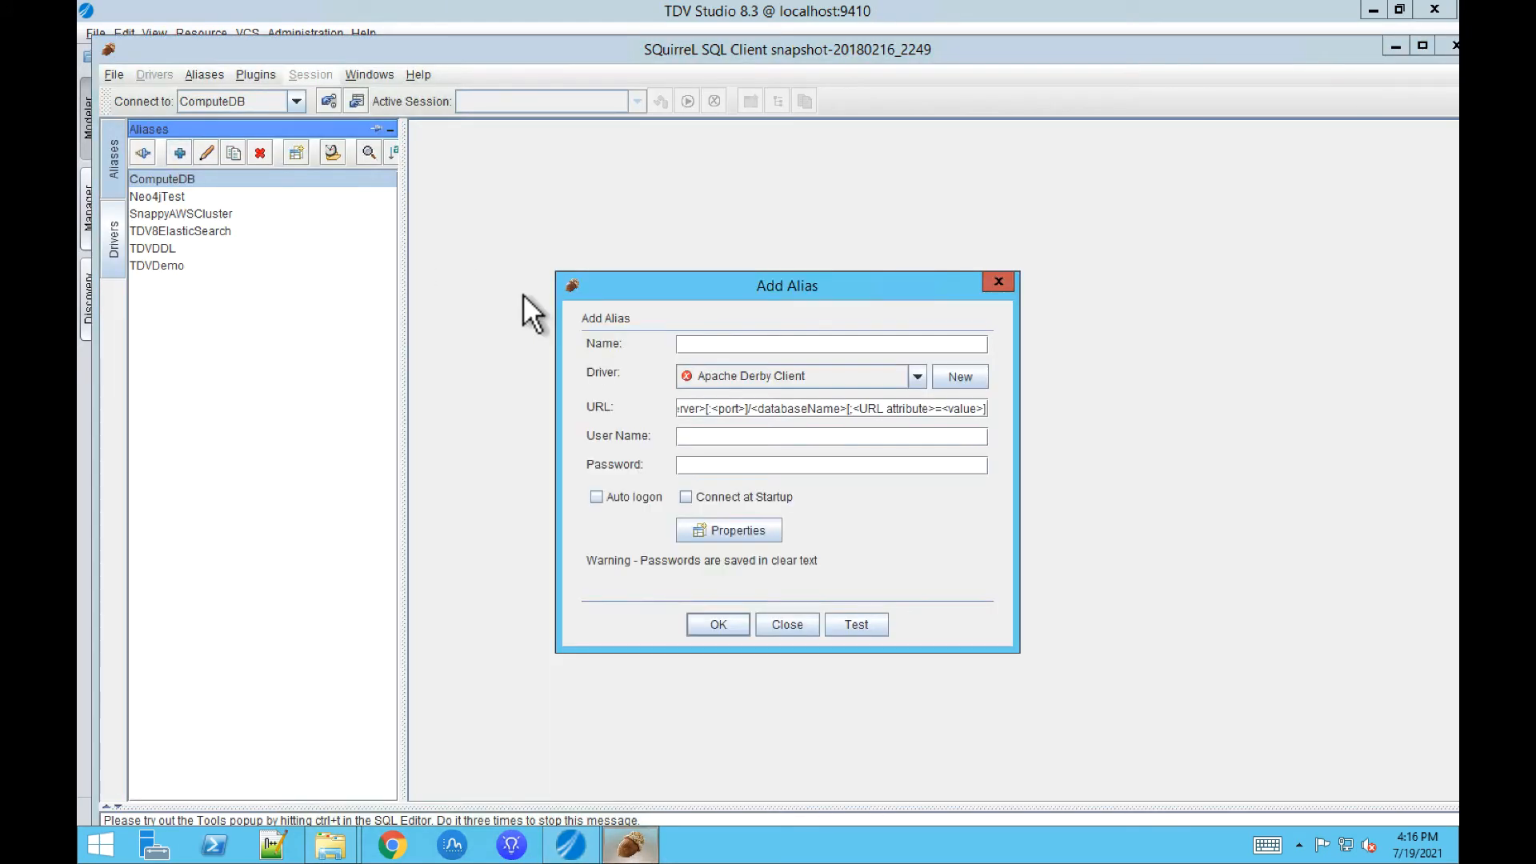
mouse_move(541, 328)
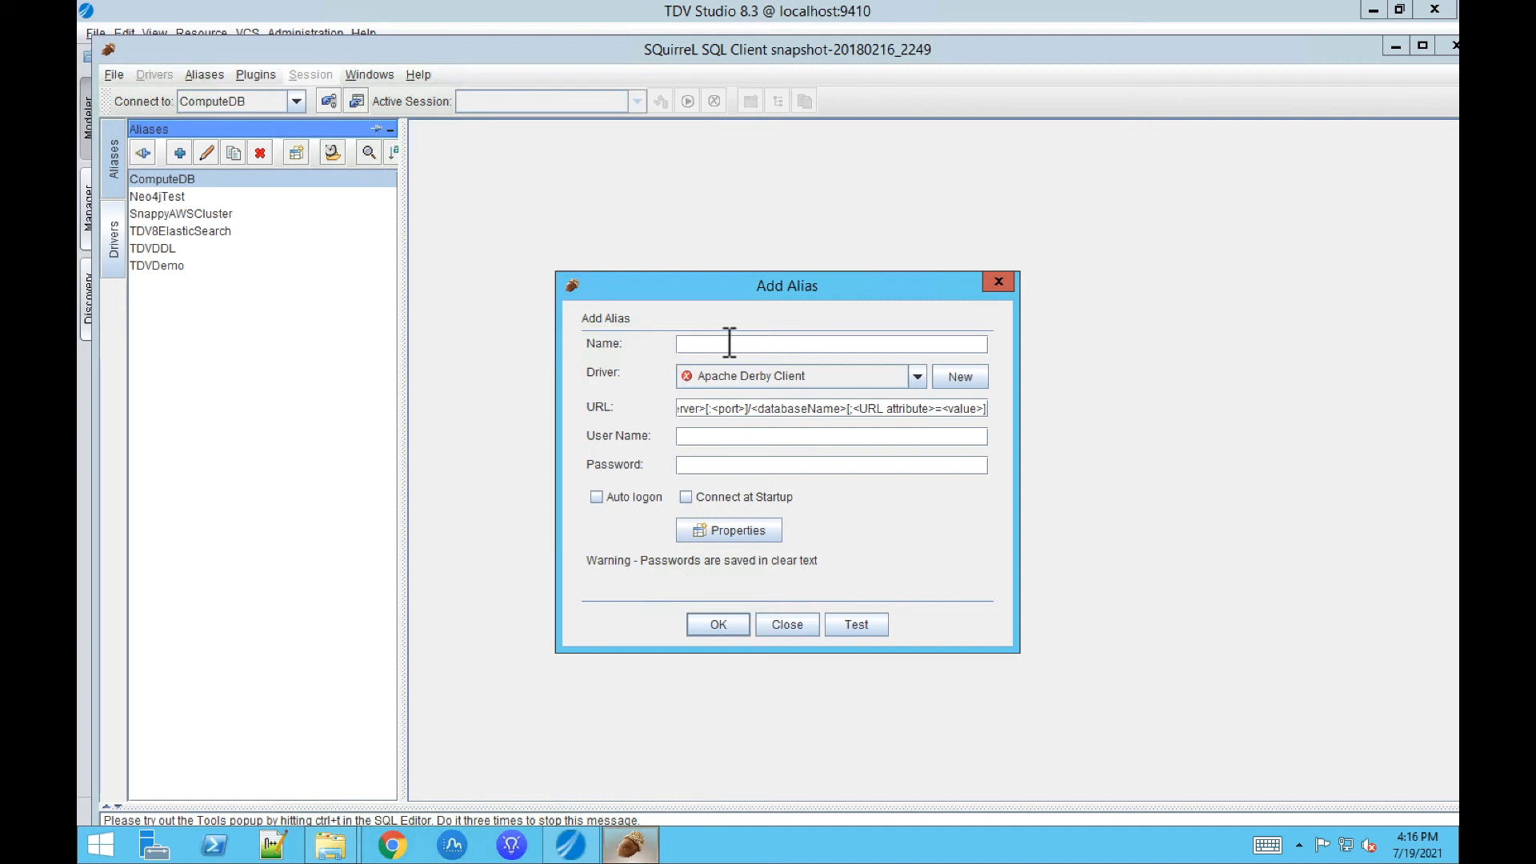
Add an 'Order Overview' alias using the Tibco Data Virtualization driver with admin credentials
left_click(915, 376)
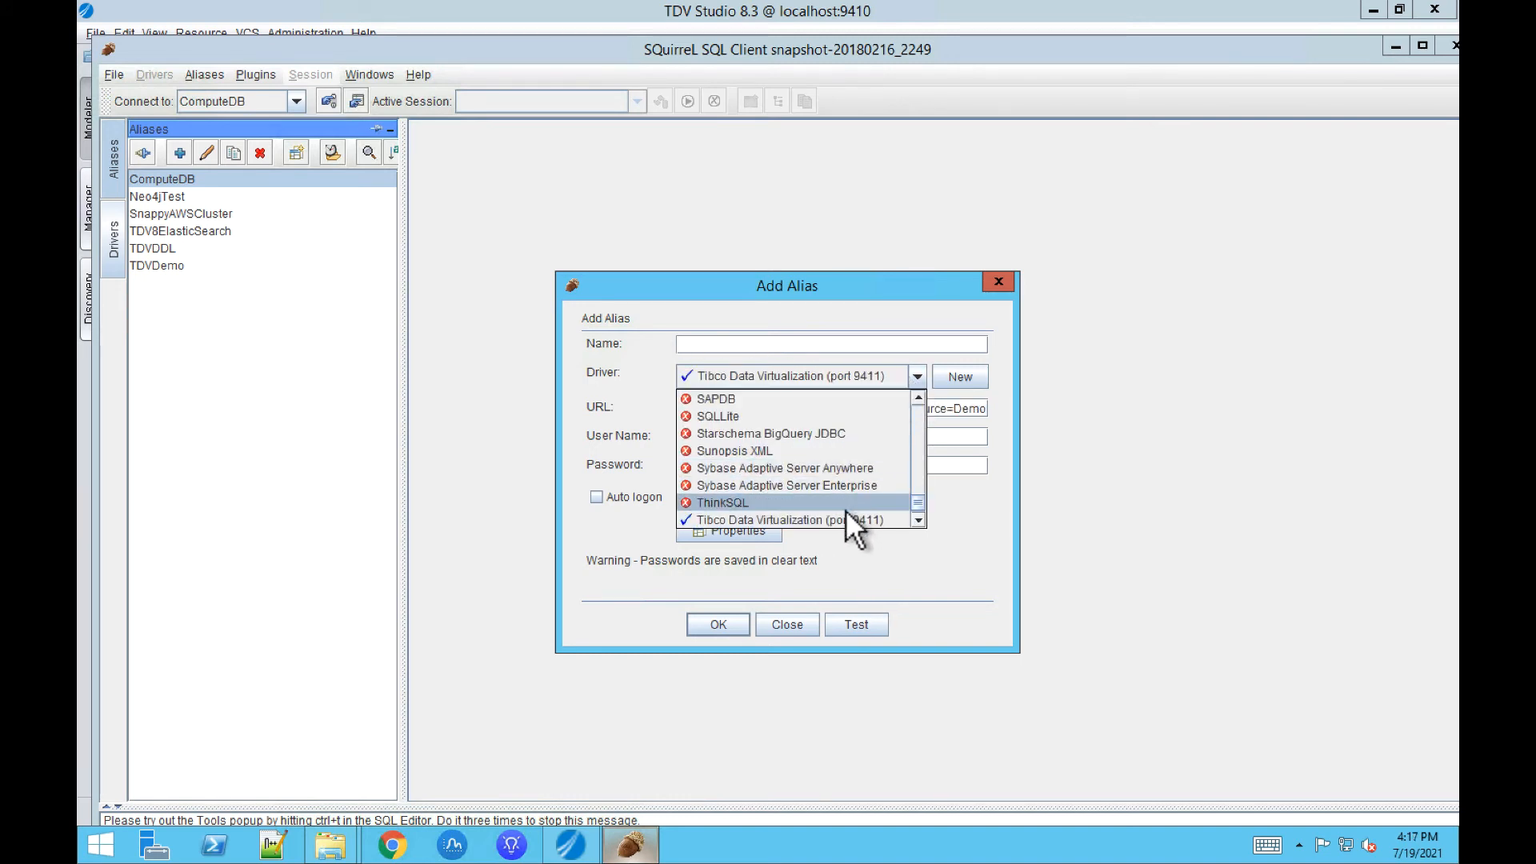
left_click(793, 519)
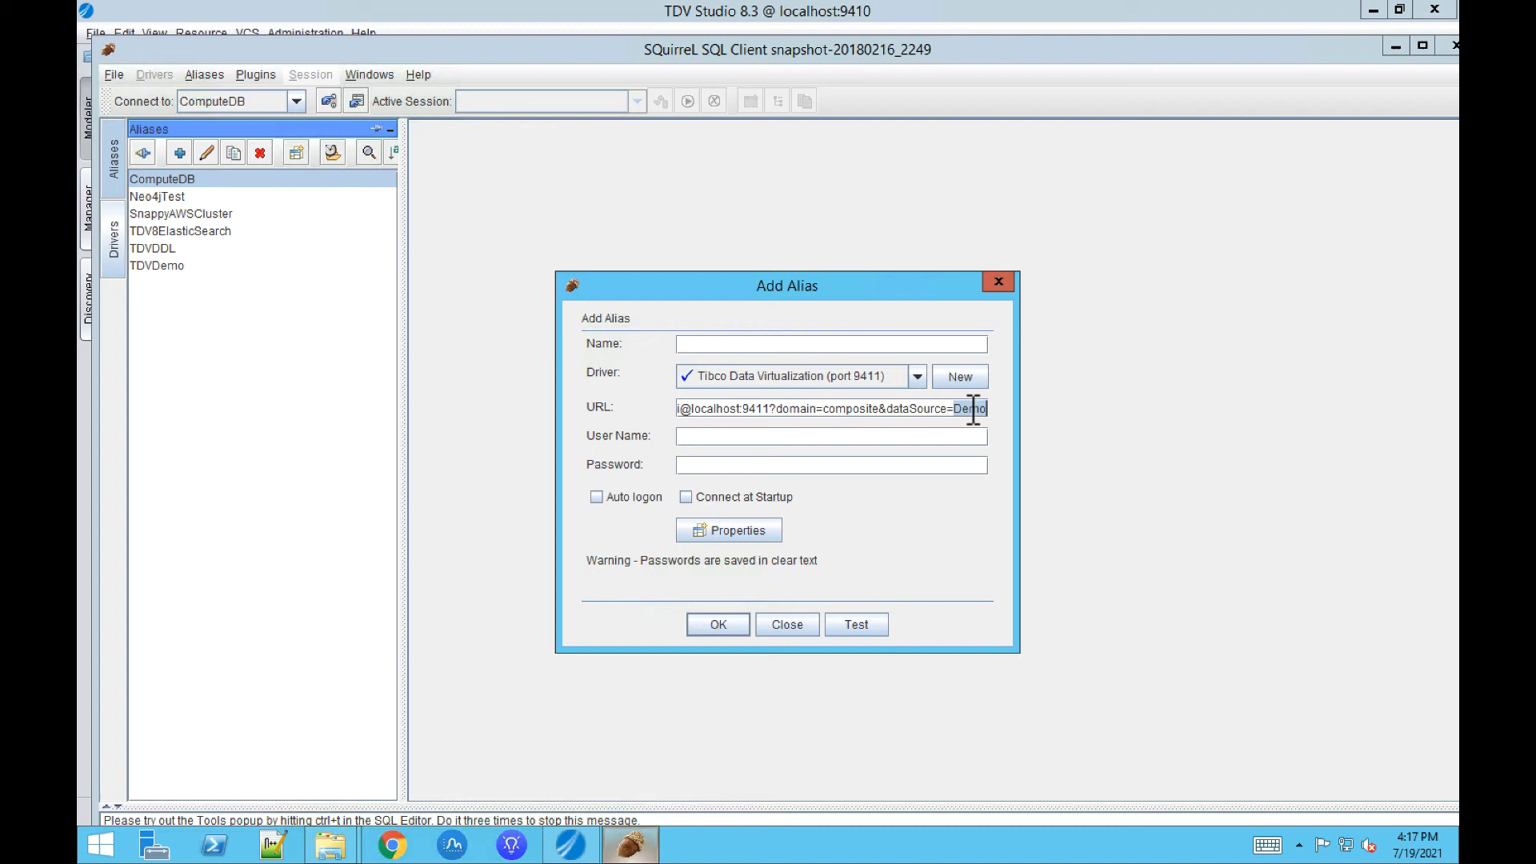
type("Order Overview")
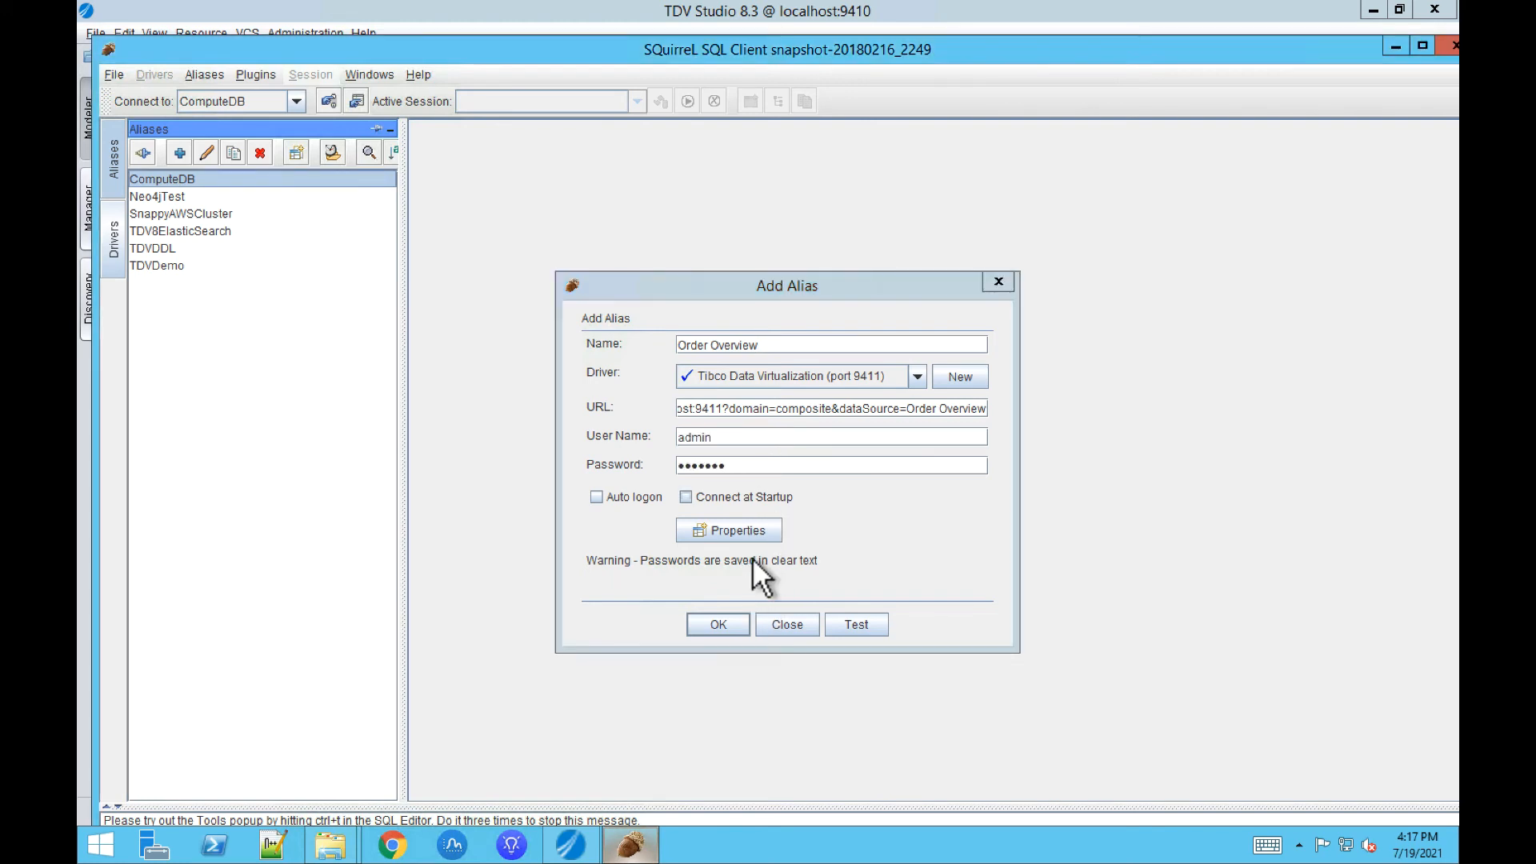
left_click(717, 624)
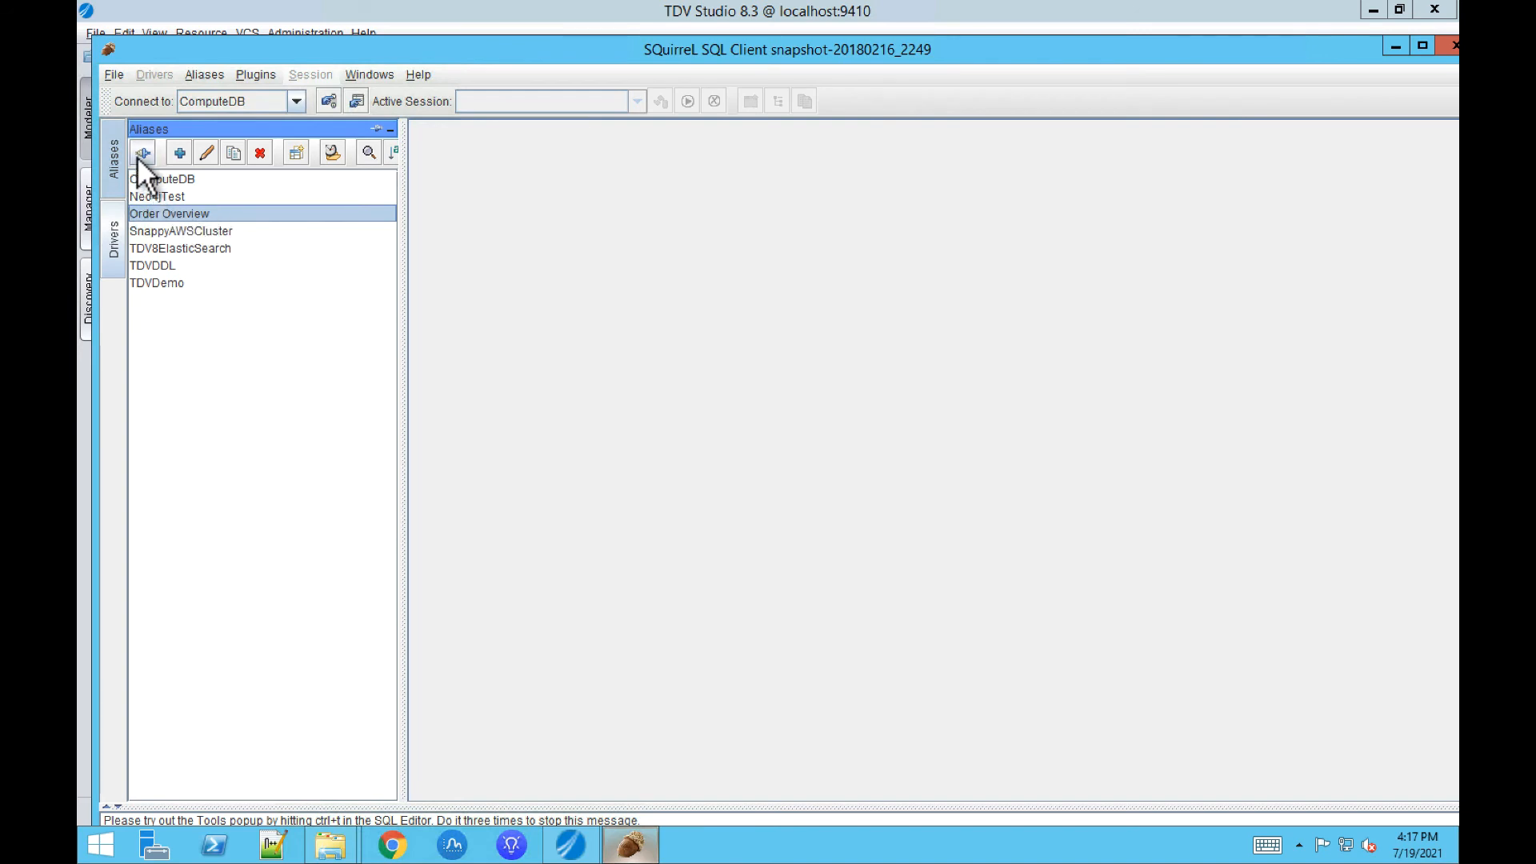
Connect to the Order Overview alias and display the Order Overview table's content rows
left_click(142, 152)
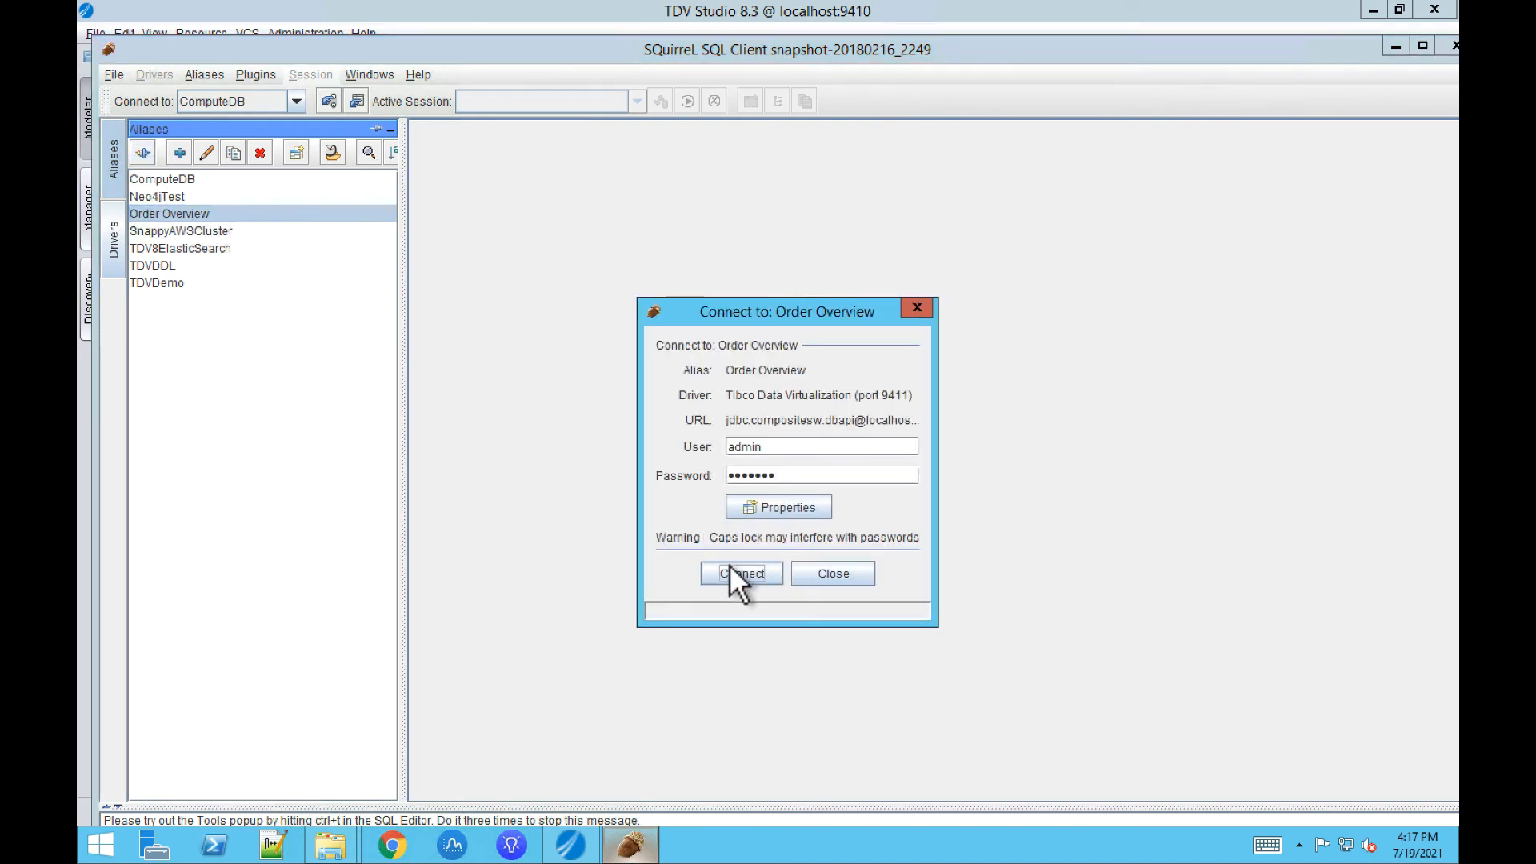
left_click(741, 573)
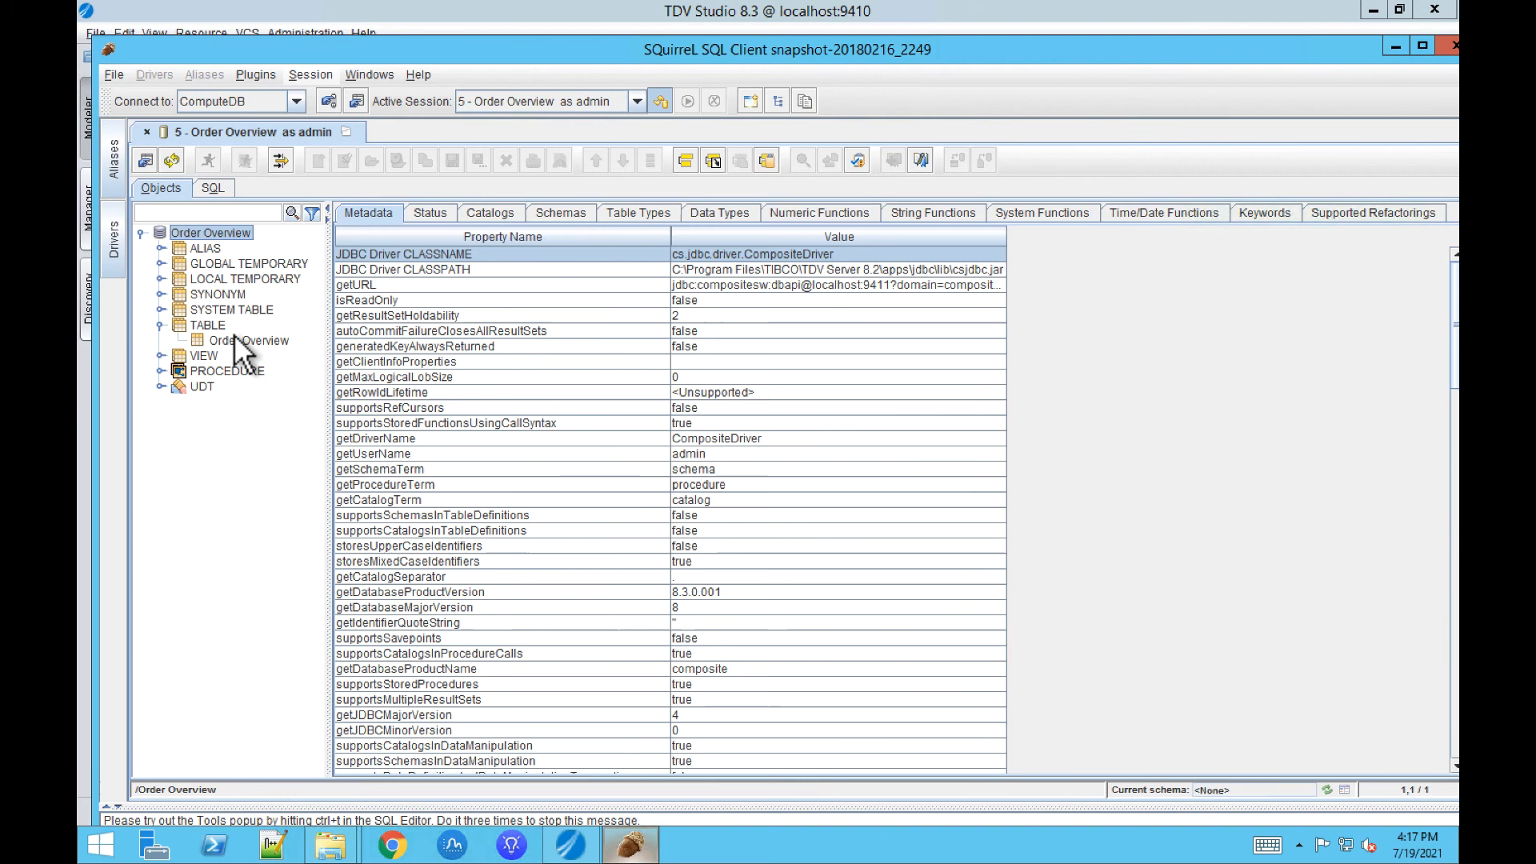
left_click(249, 340)
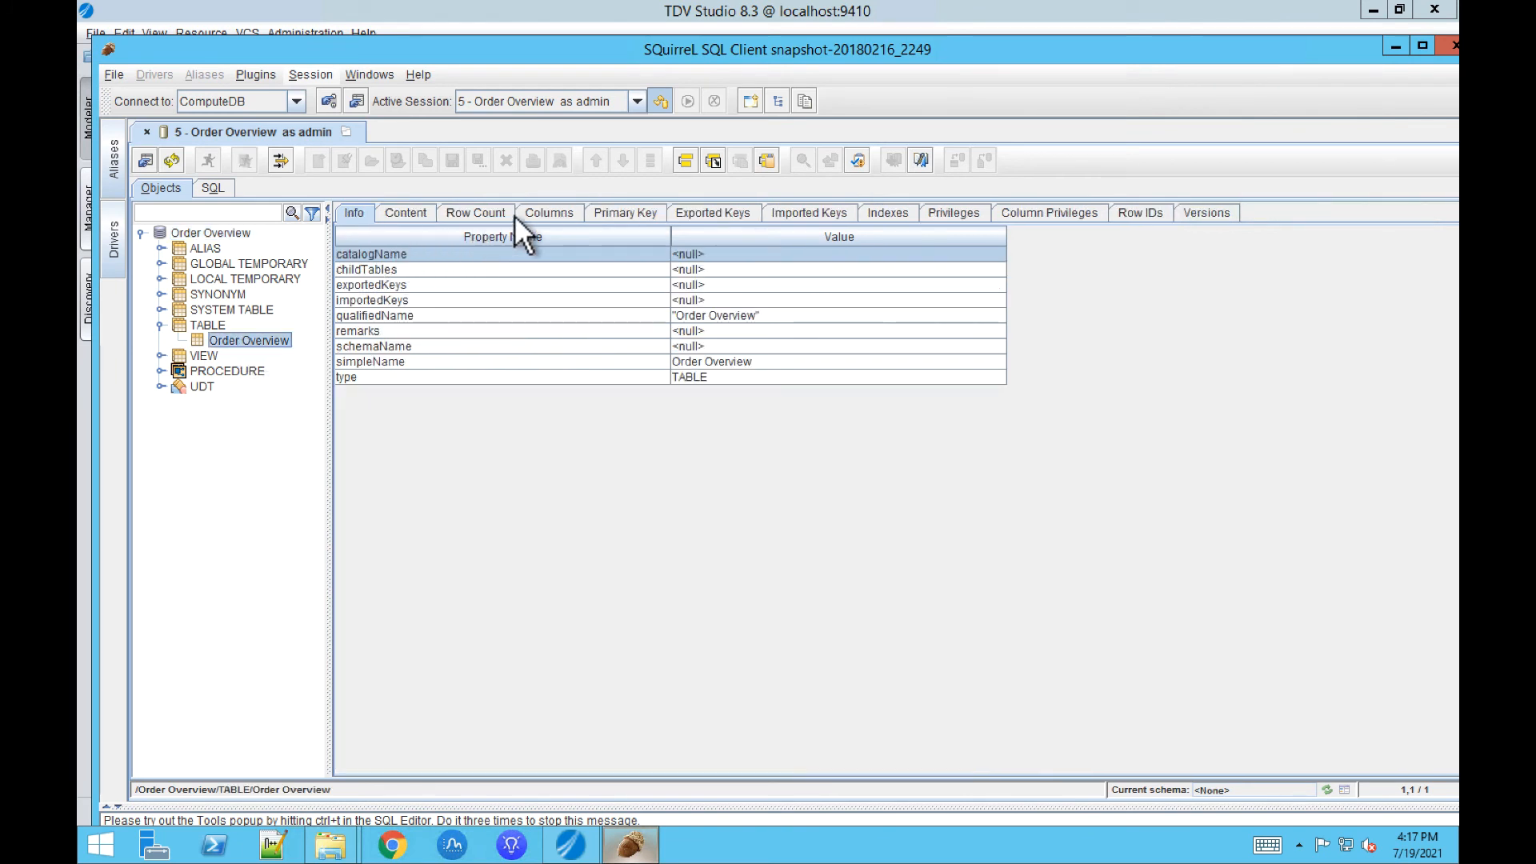
left_click(405, 213)
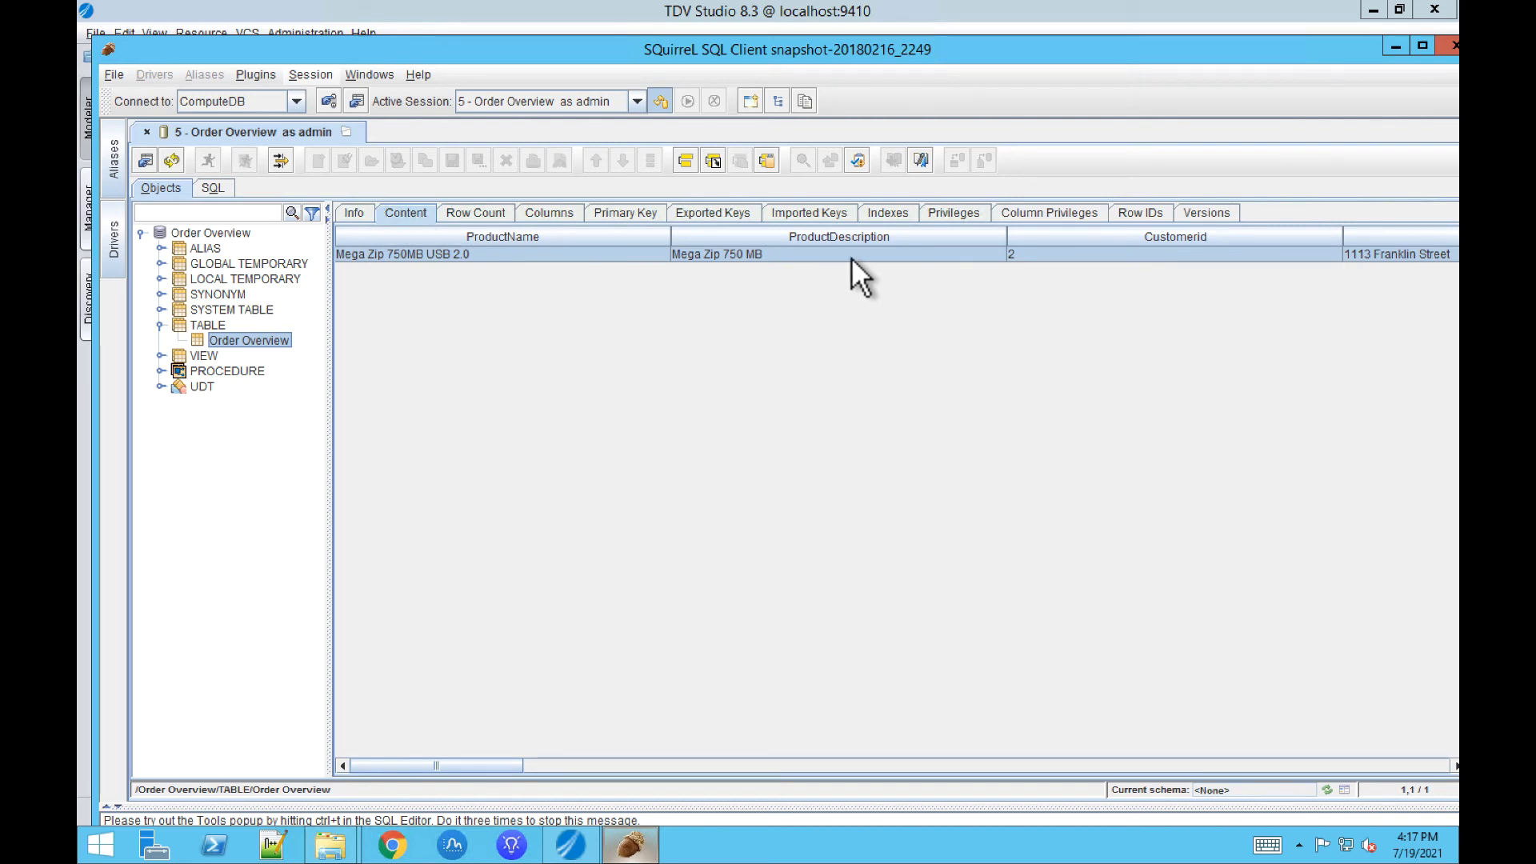
mouse_move(848, 296)
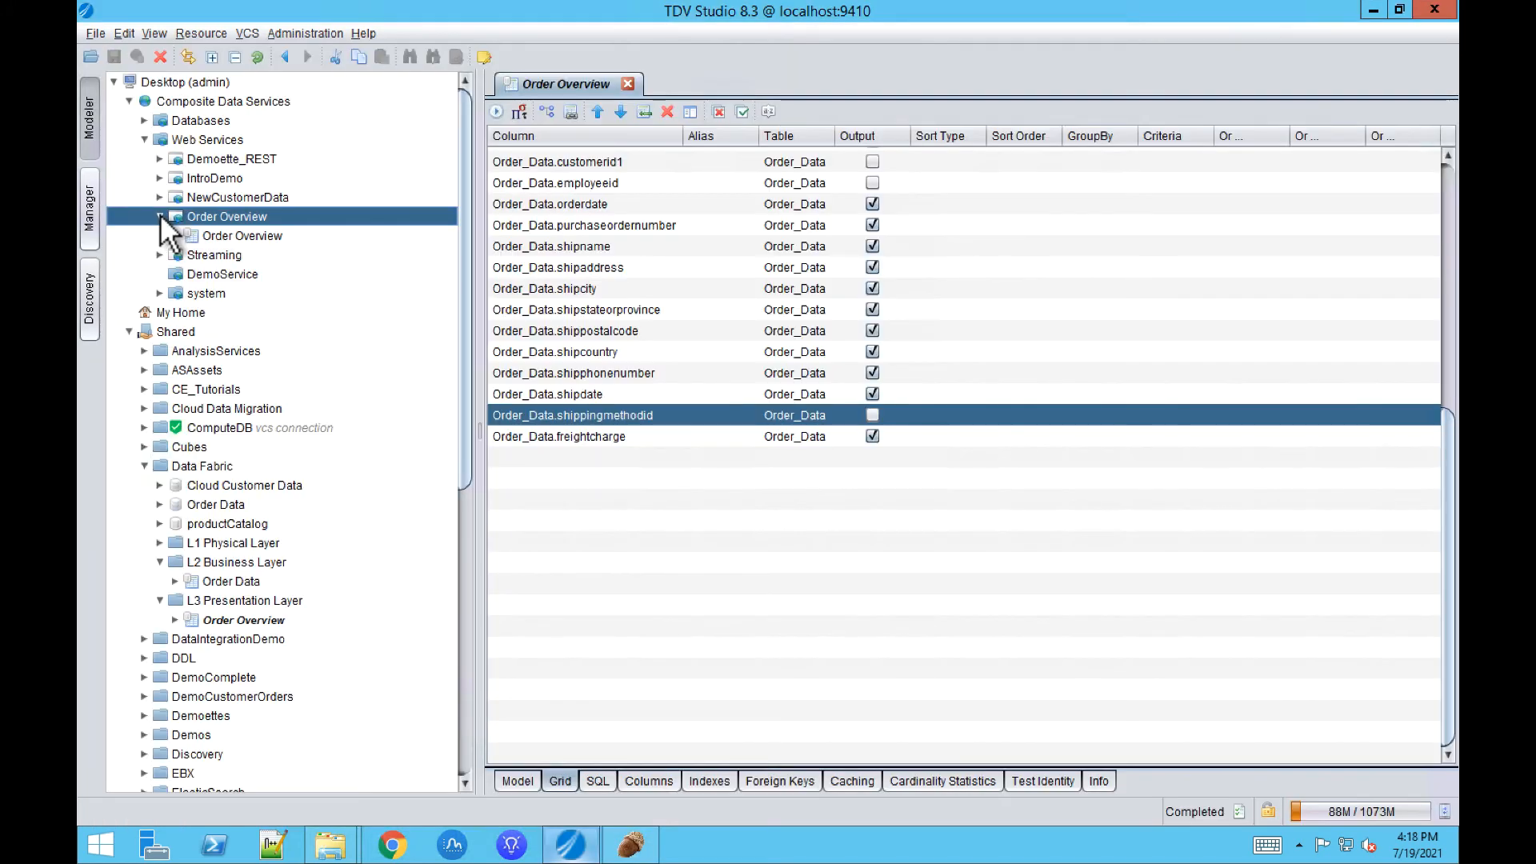
left_click(159, 217)
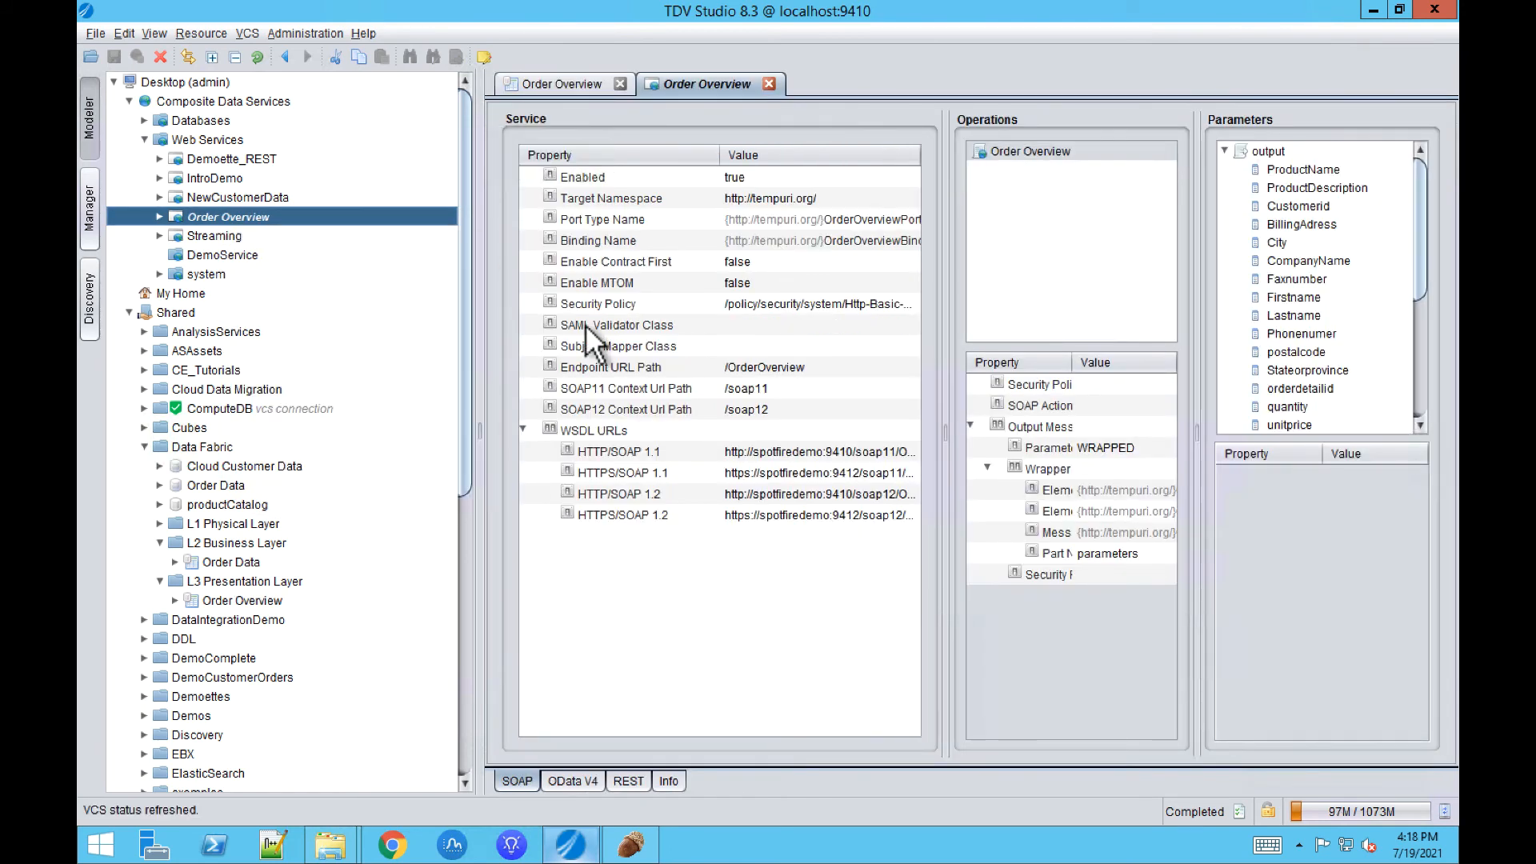
left_click(628, 780)
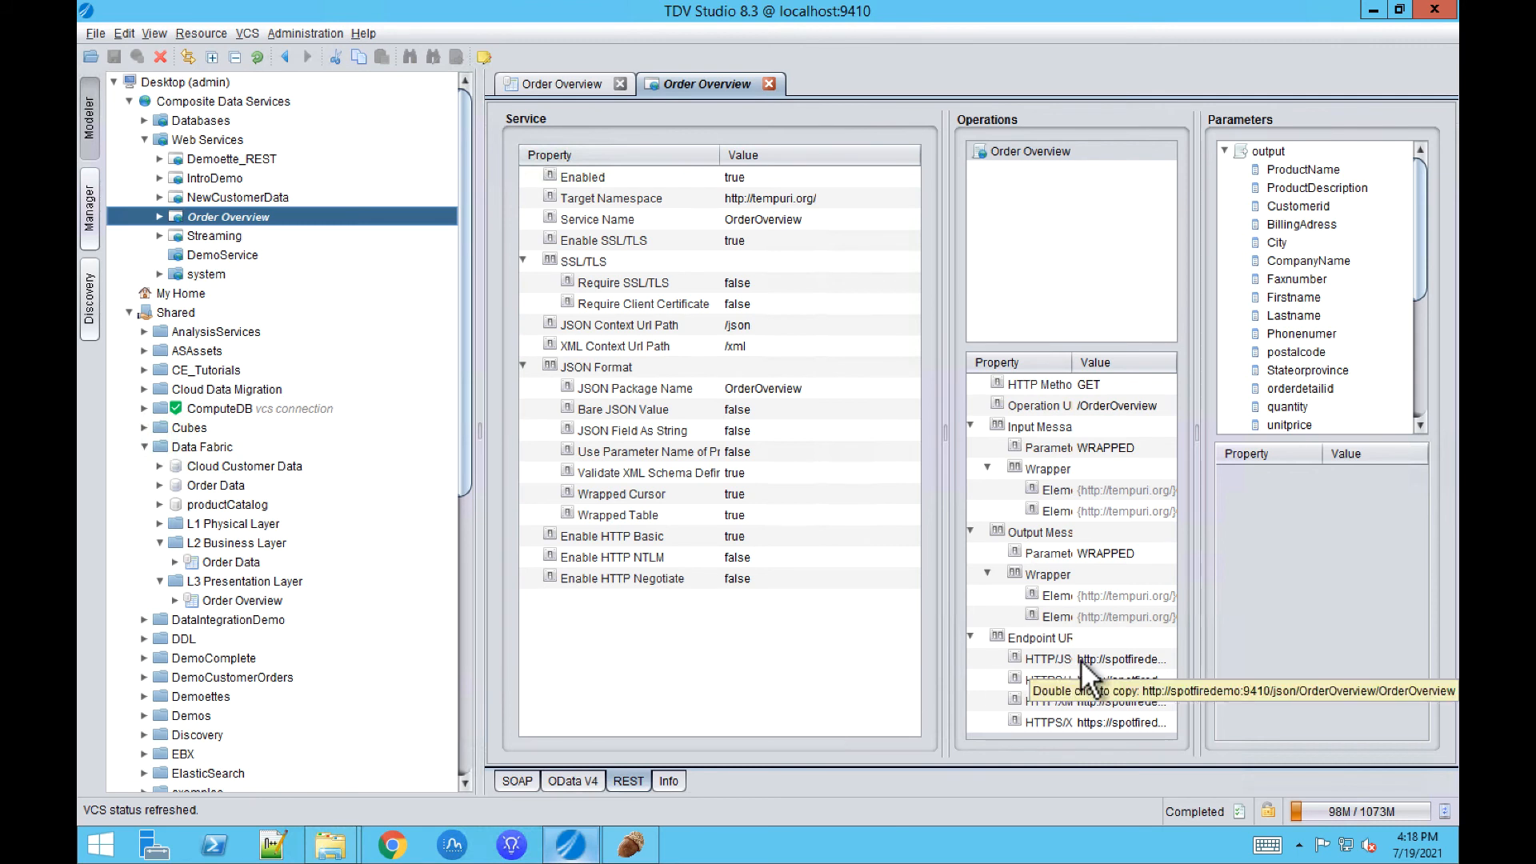
left_click(390, 843)
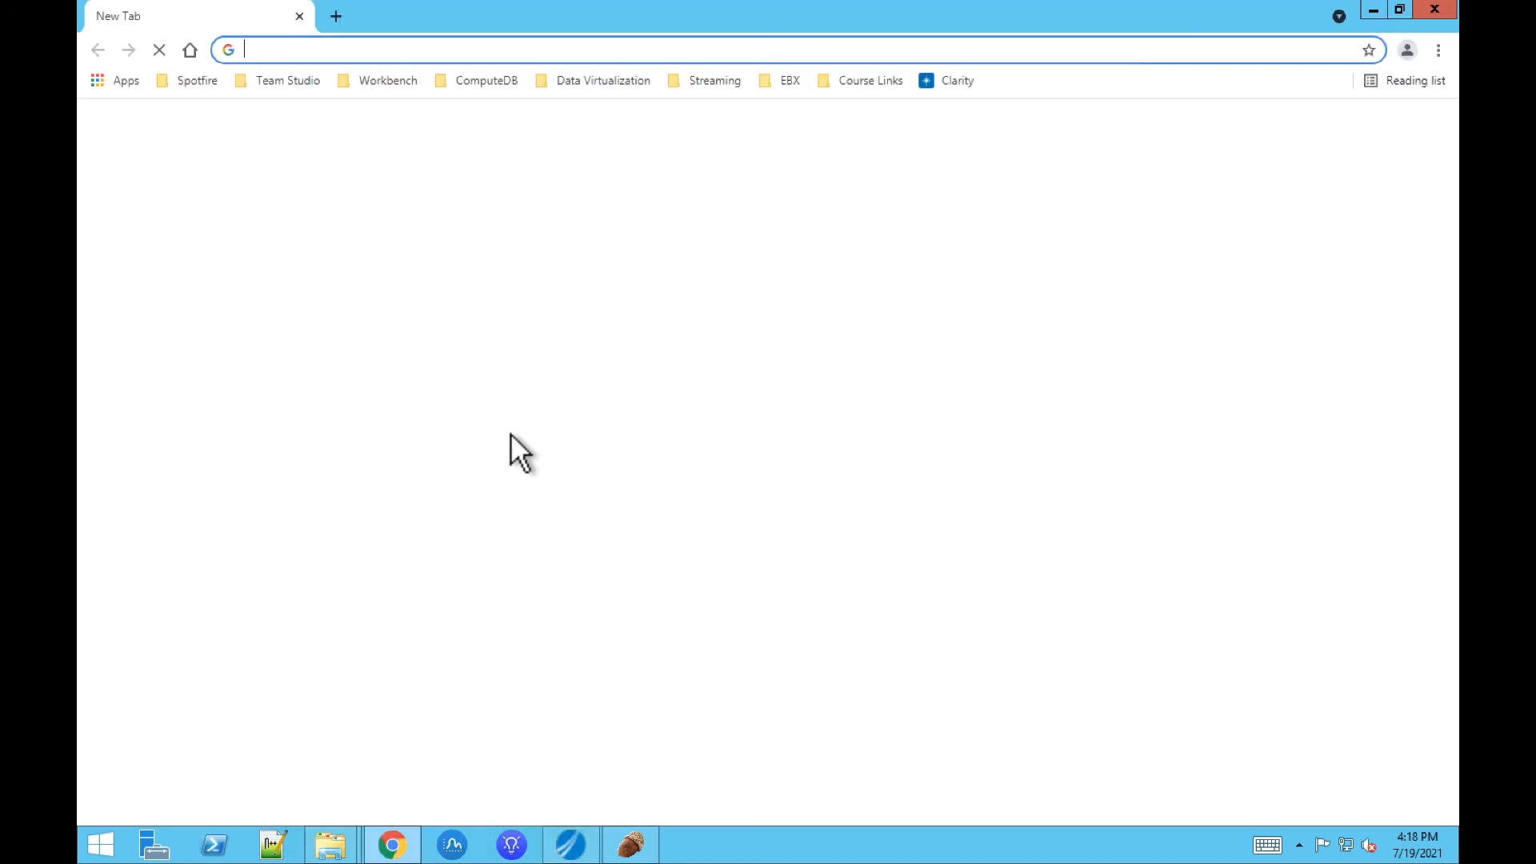
type("http://spotfiredemo:9410/json/OrderOverview/OrderOverview")
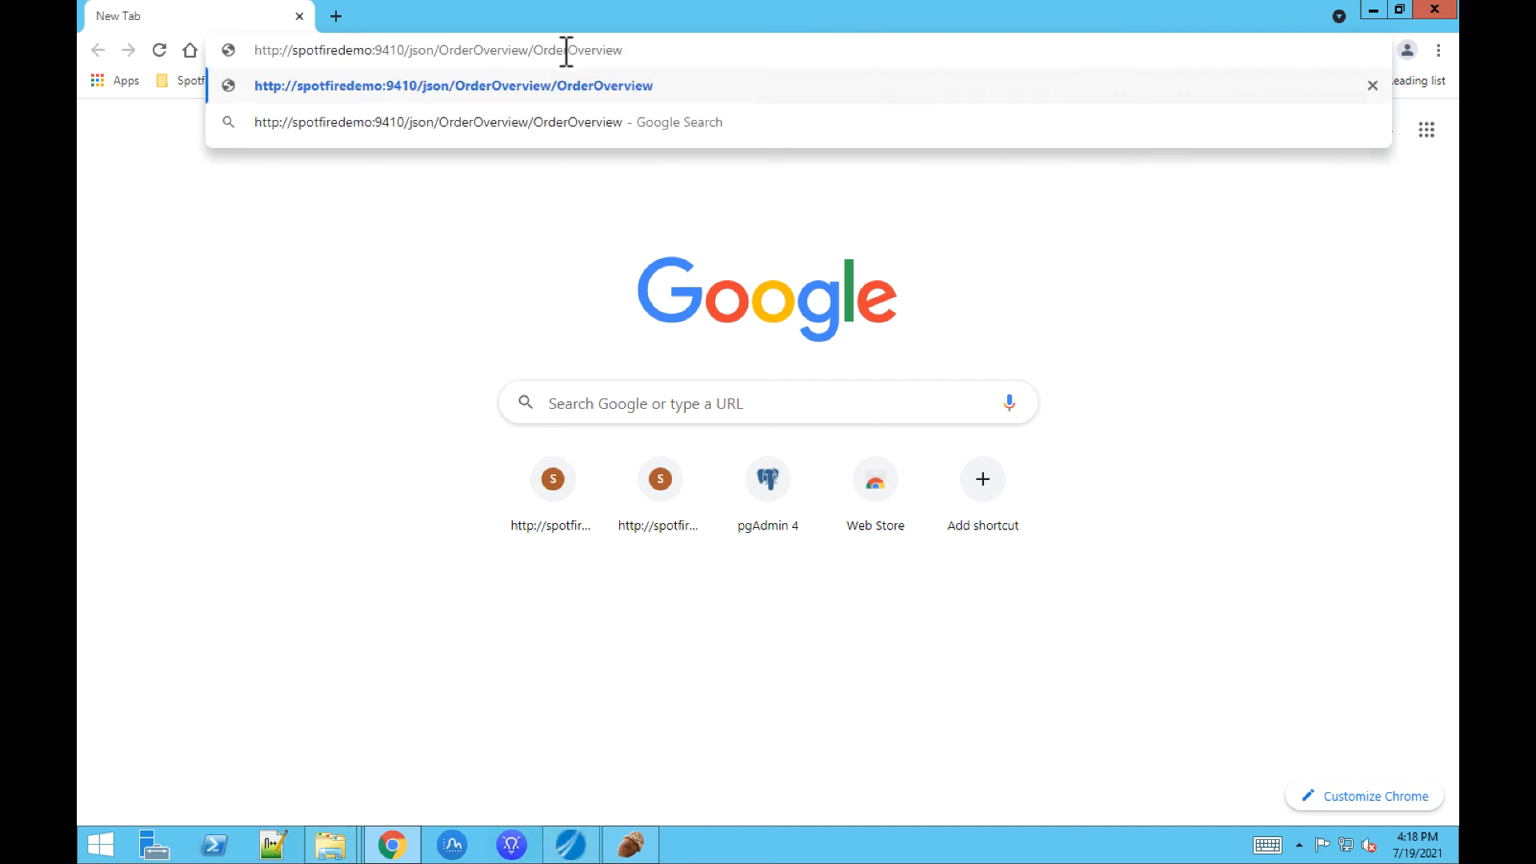